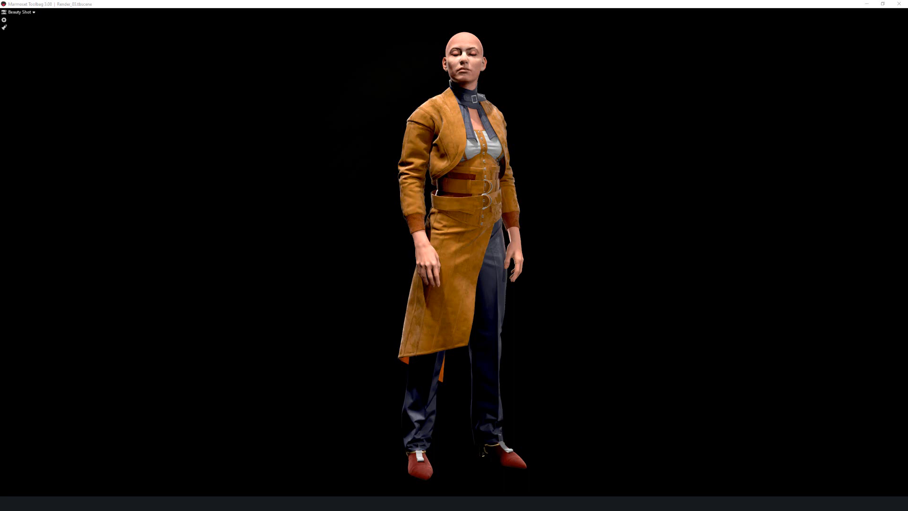
pyautogui.moveTo(141, 383)
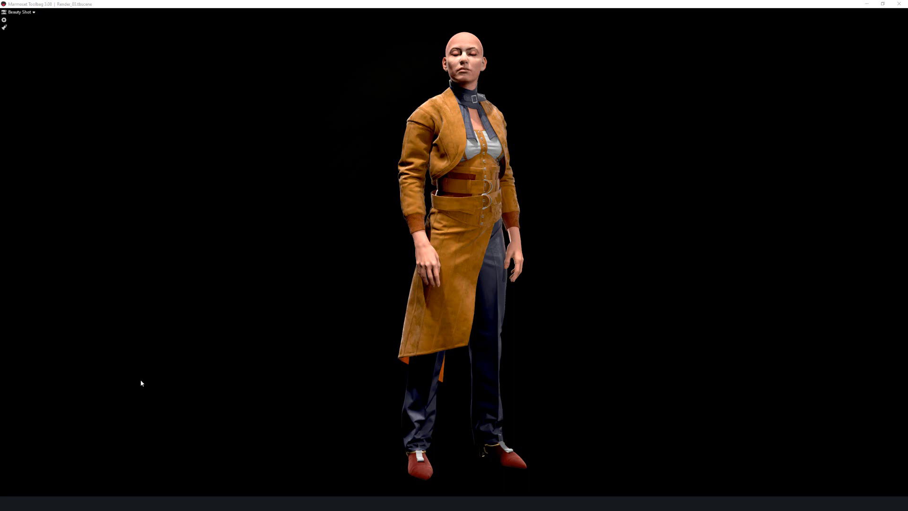
pyautogui.moveTo(307, 101)
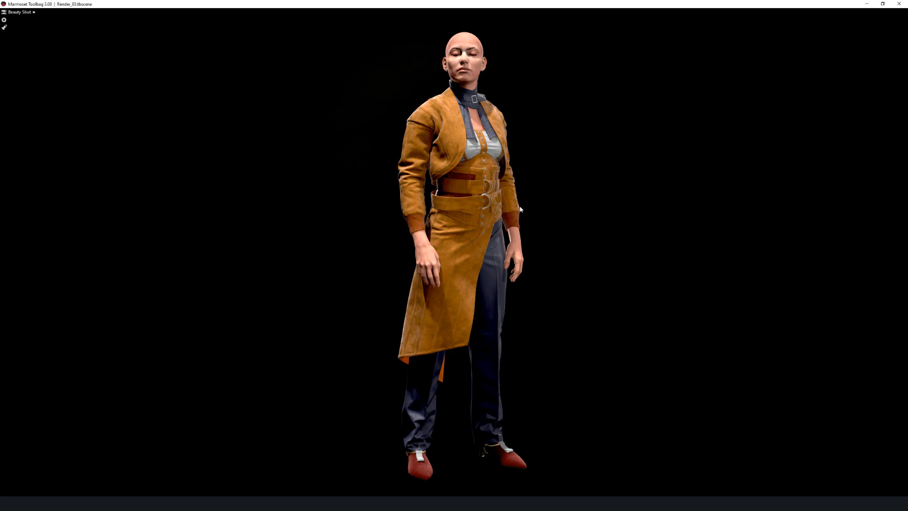
pyautogui.moveTo(501, 269)
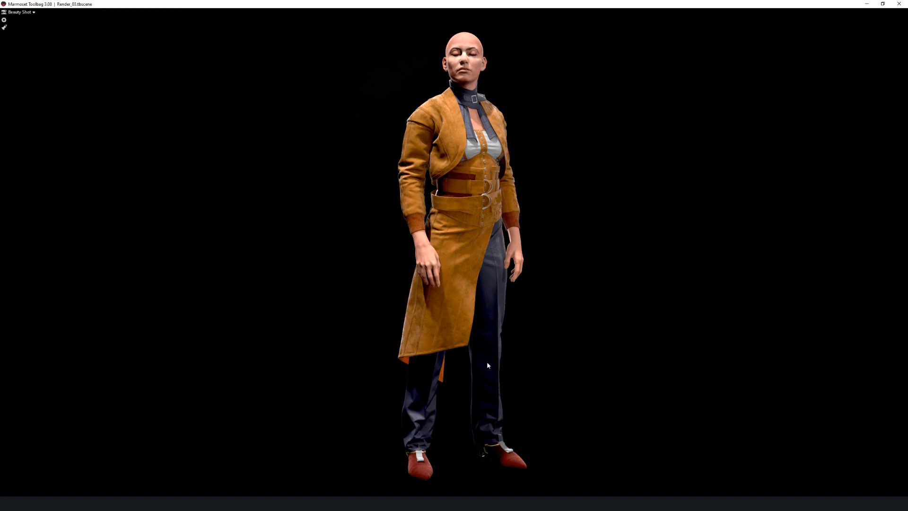
pyautogui.moveTo(448, 180)
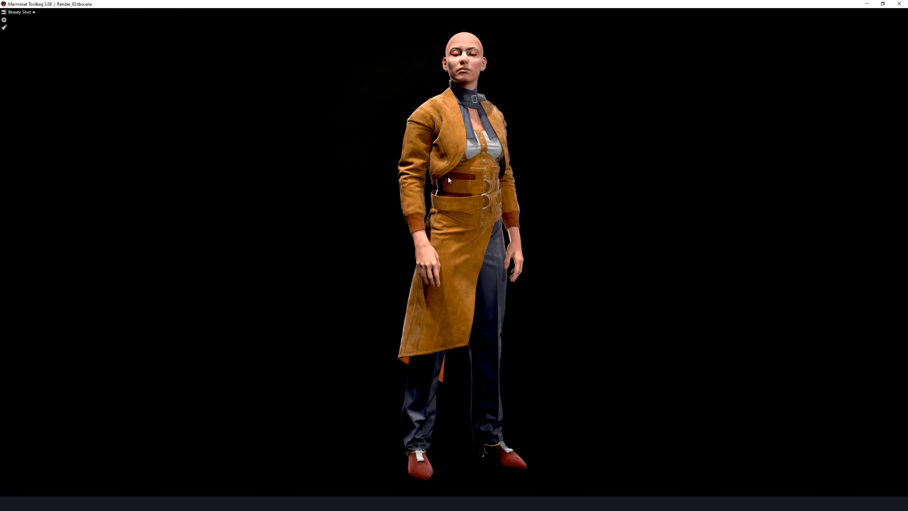
pyautogui.moveTo(440, 348)
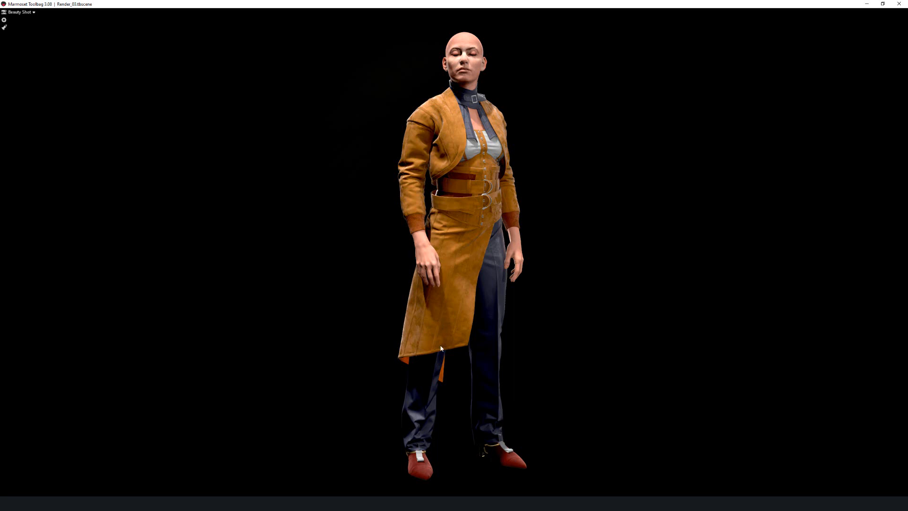
pyautogui.moveTo(365, 276)
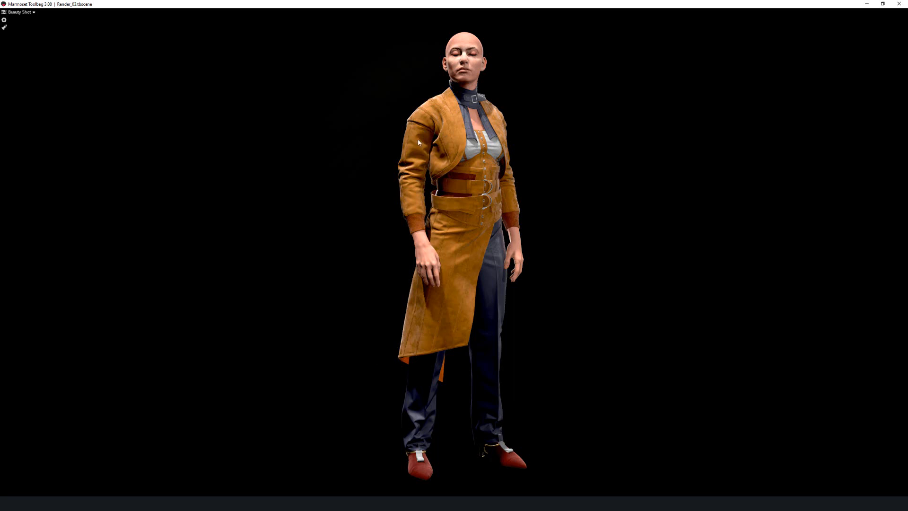
pyautogui.moveTo(437, 108)
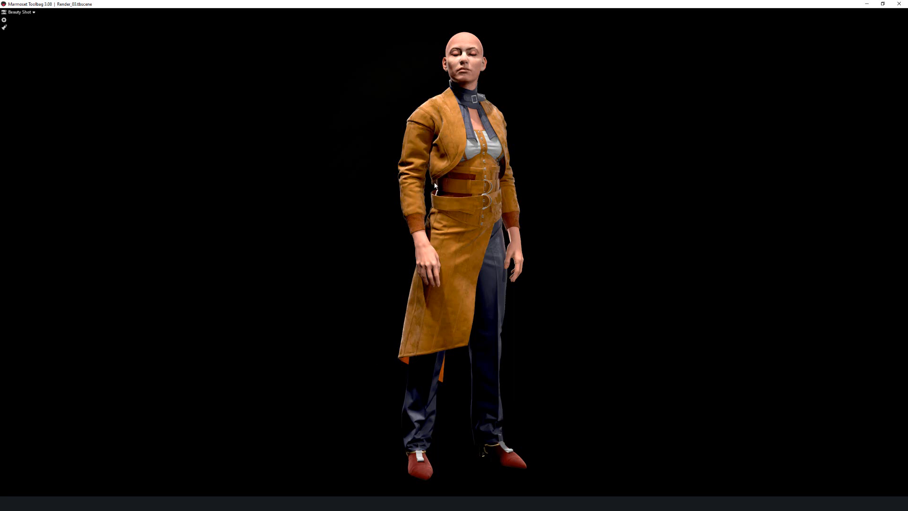
pyautogui.moveTo(433, 98)
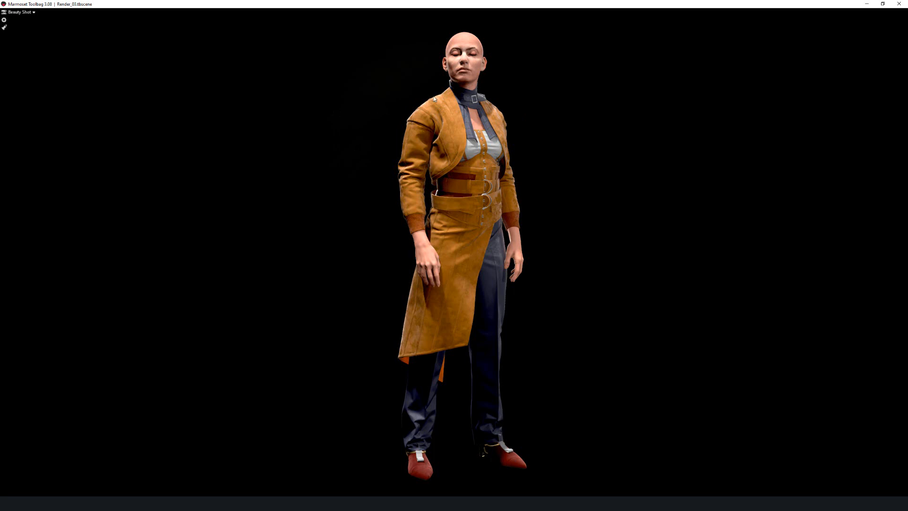
pyautogui.moveTo(535, 156)
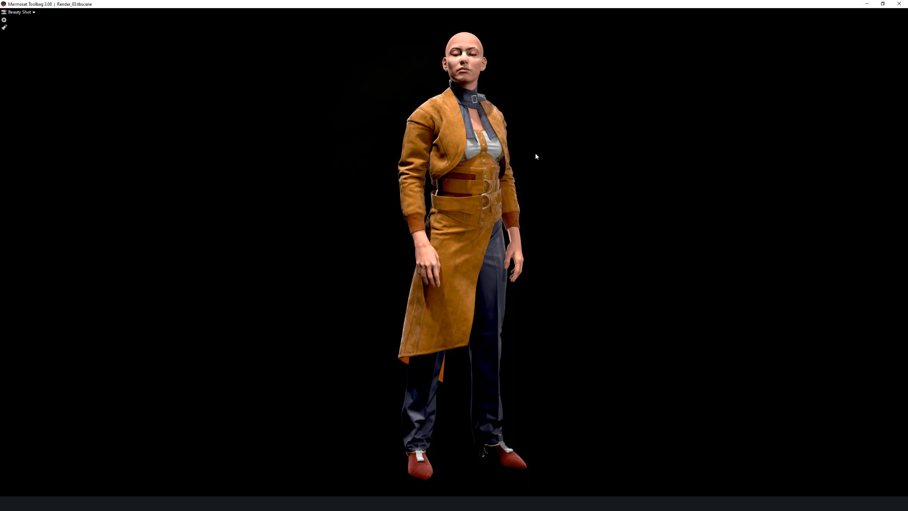
pyautogui.moveTo(533, 153)
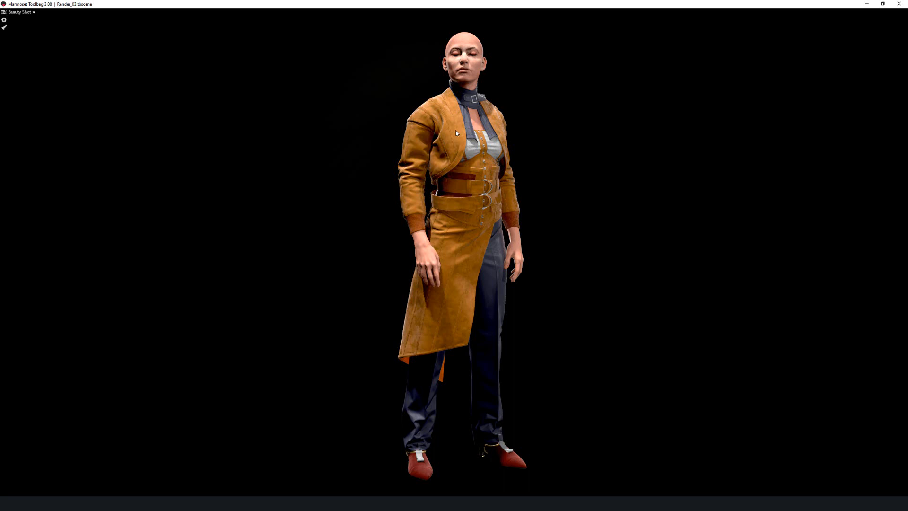
pyautogui.moveTo(599, 130)
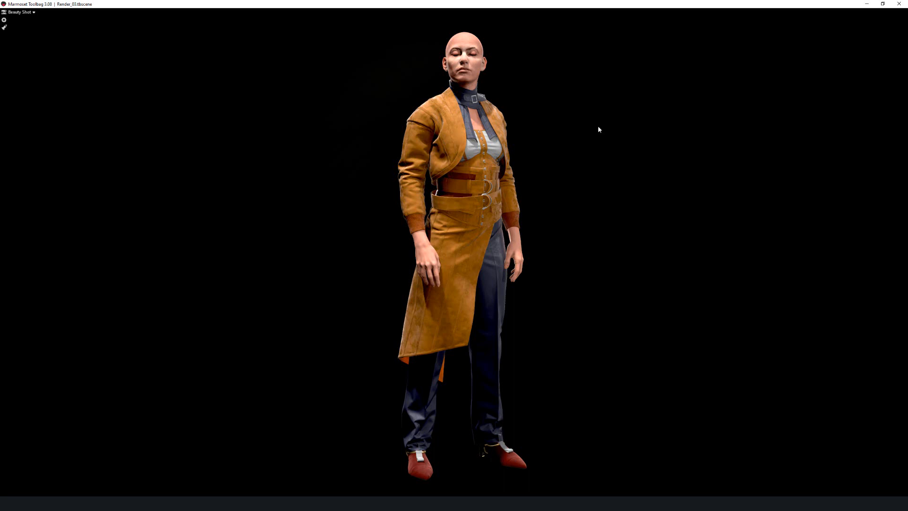
pyautogui.moveTo(455, 292)
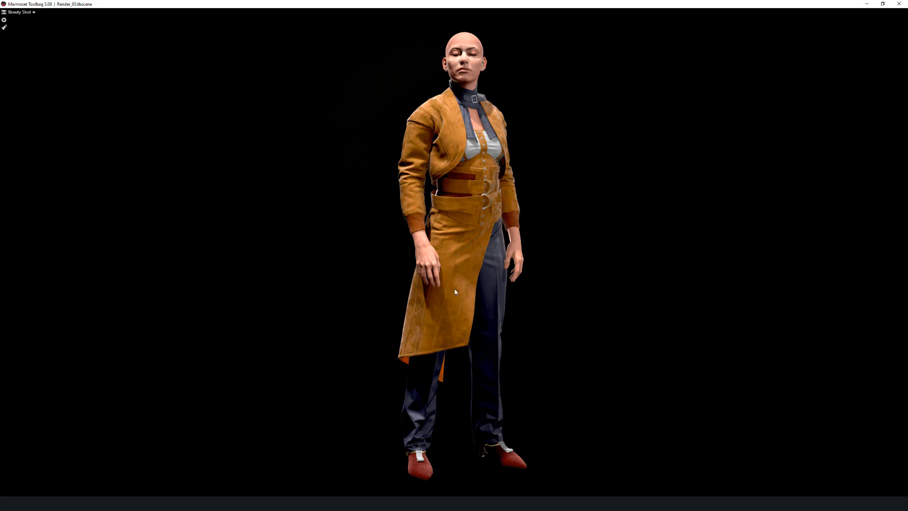
pyautogui.moveTo(461, 147)
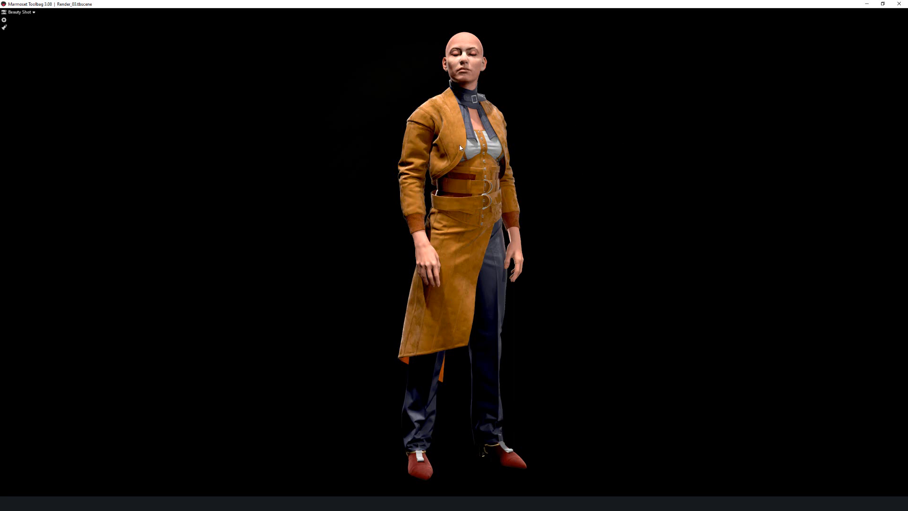
pyautogui.moveTo(623, 135)
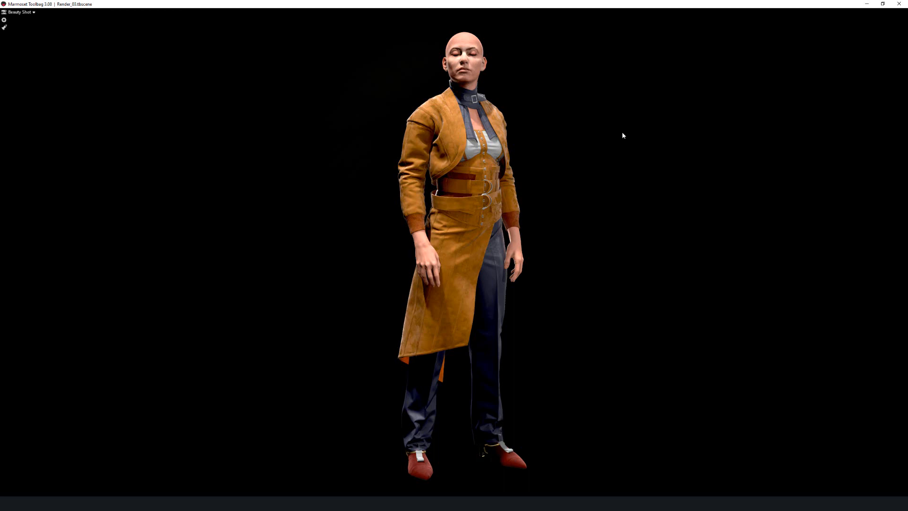
pyautogui.moveTo(602, 138)
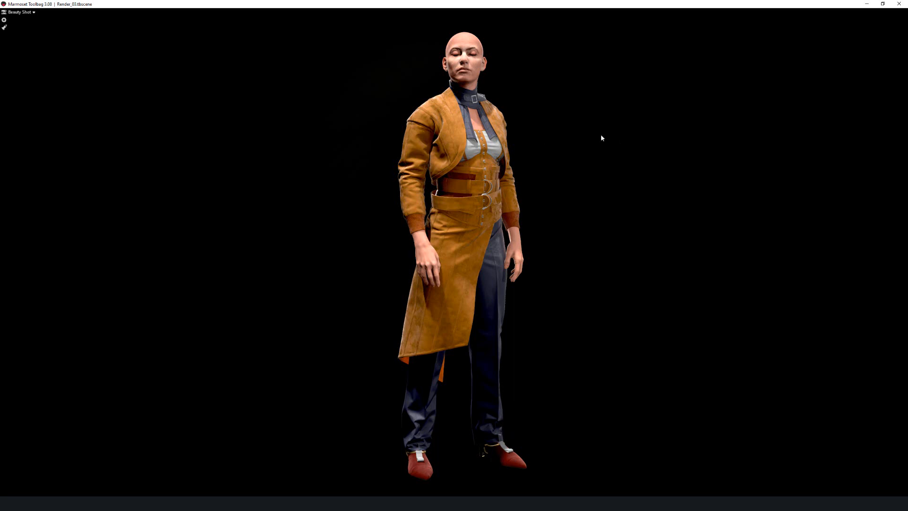
pyautogui.moveTo(310, 147)
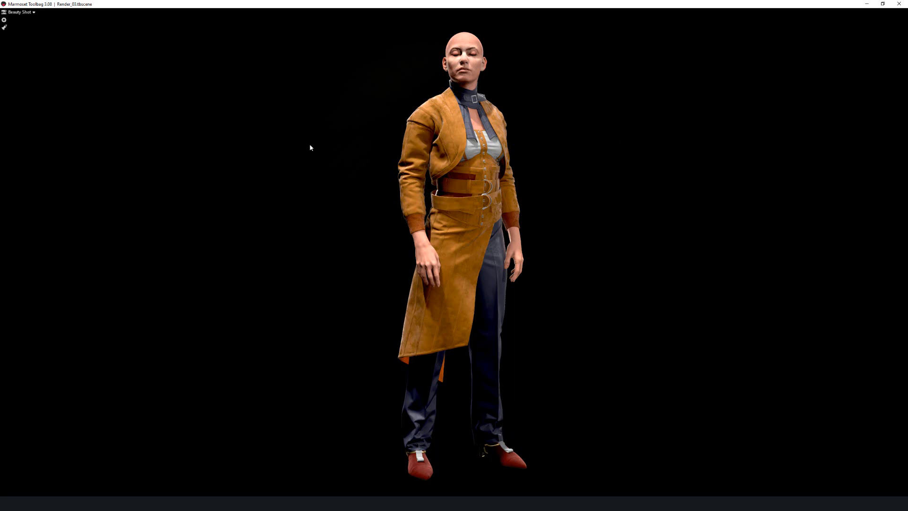
pyautogui.moveTo(314, 149)
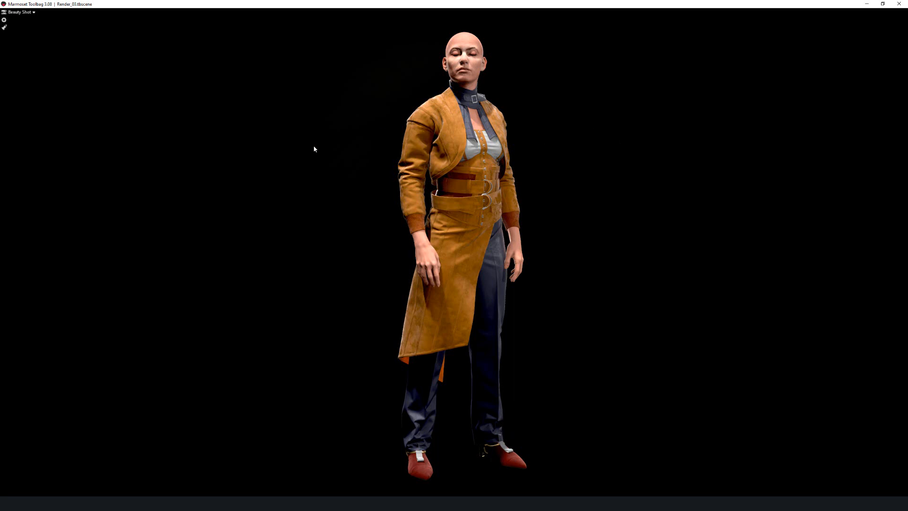
pyautogui.moveTo(284, 148)
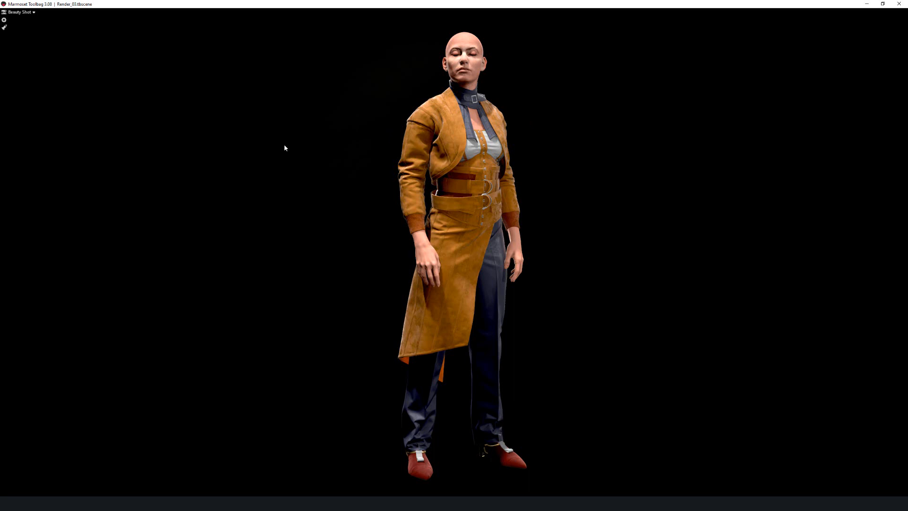
pyautogui.moveTo(610, 225)
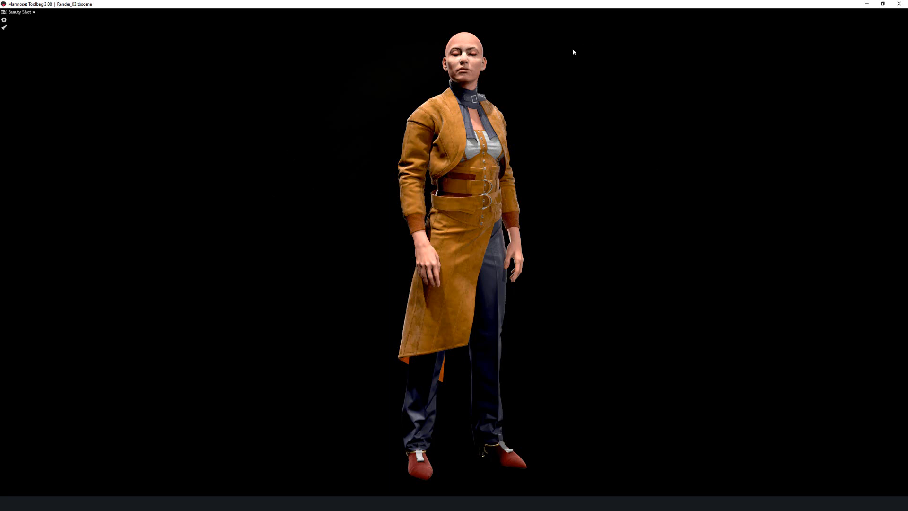
pyautogui.moveTo(571, 69)
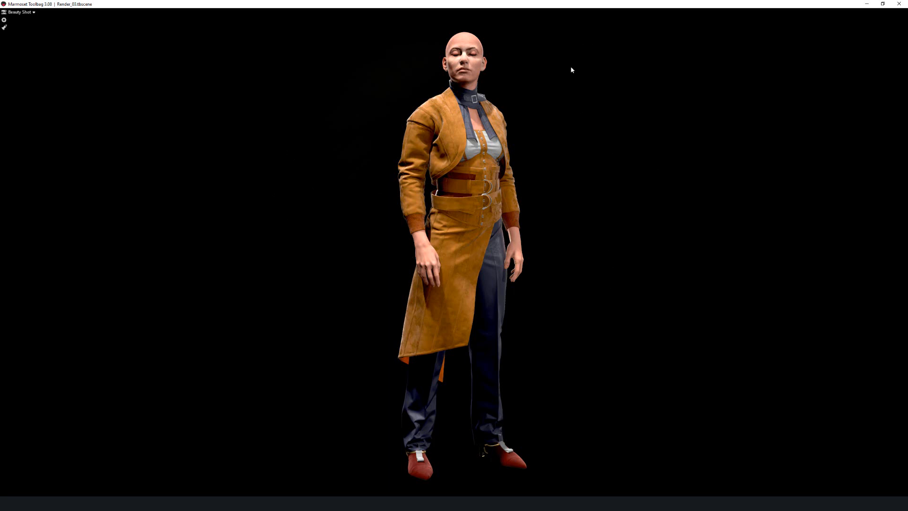
pyautogui.moveTo(593, 99)
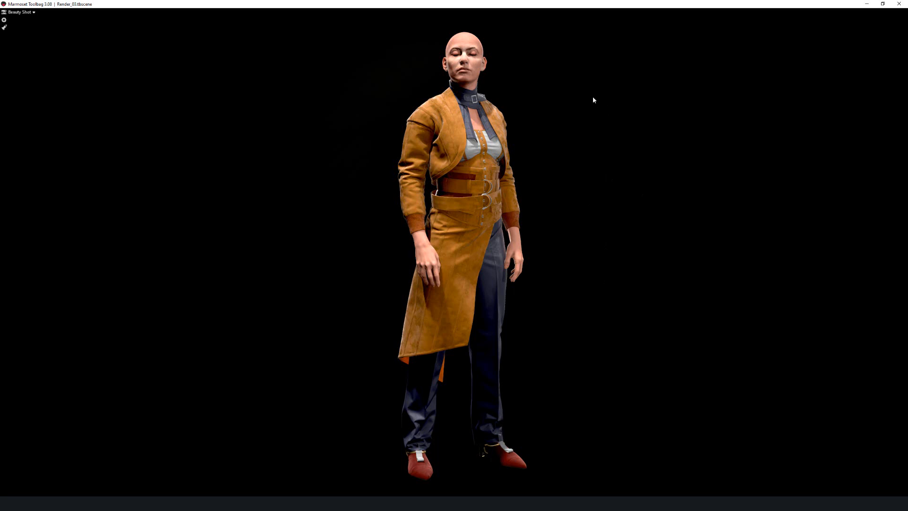
pyautogui.moveTo(583, 128)
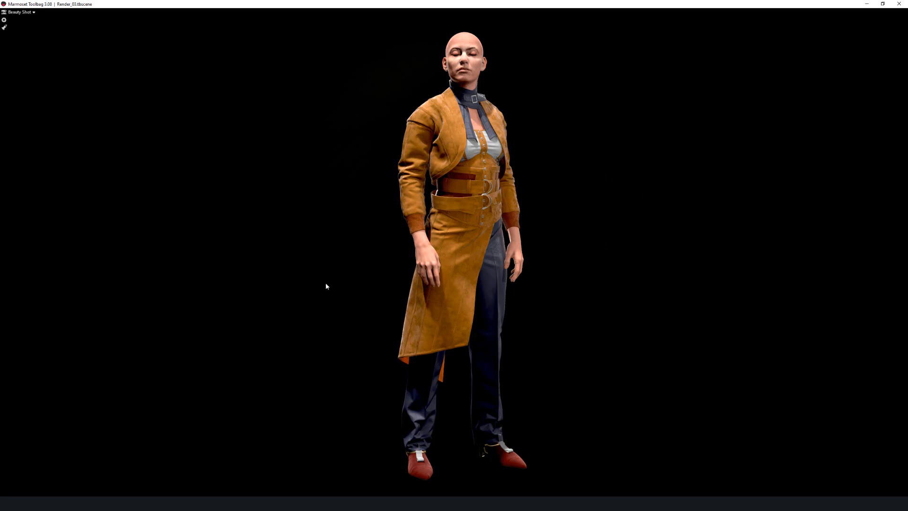
pyautogui.moveTo(693, 231)
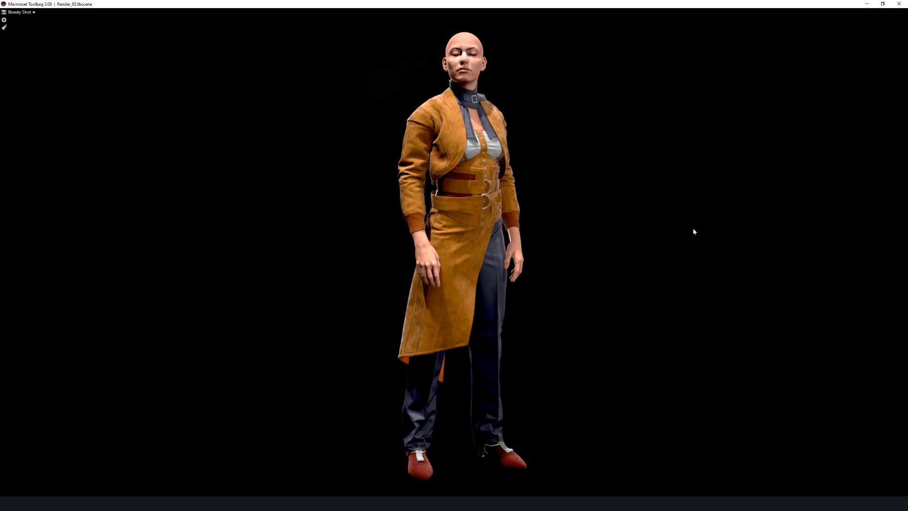
pyautogui.moveTo(610, 114)
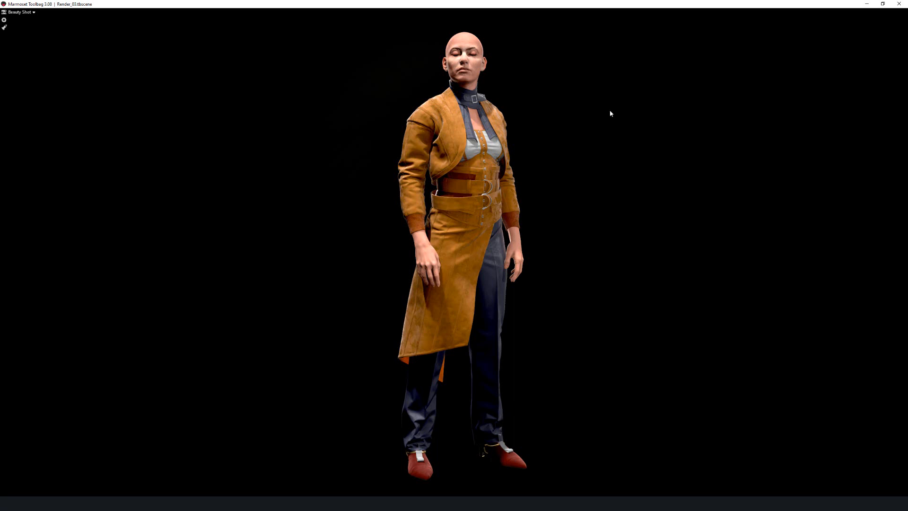
pyautogui.moveTo(629, 125)
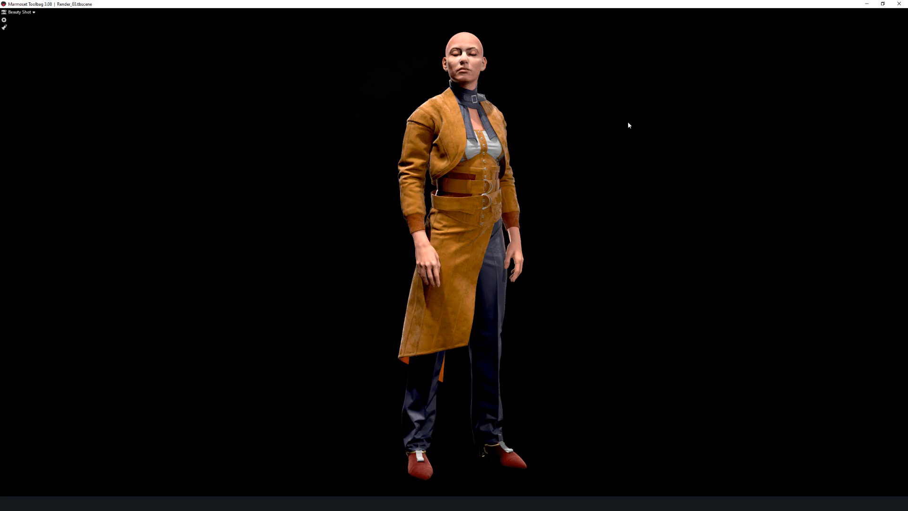
pyautogui.moveTo(338, 124)
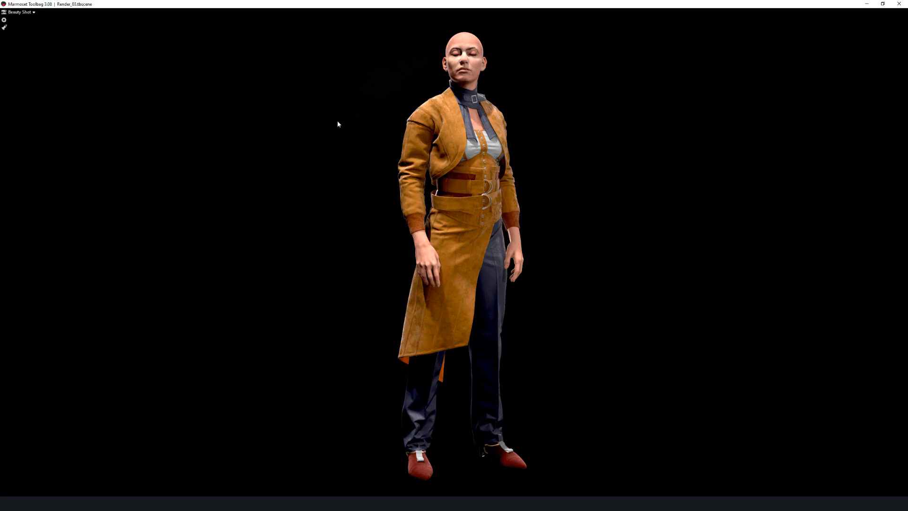
pyautogui.moveTo(310, 168)
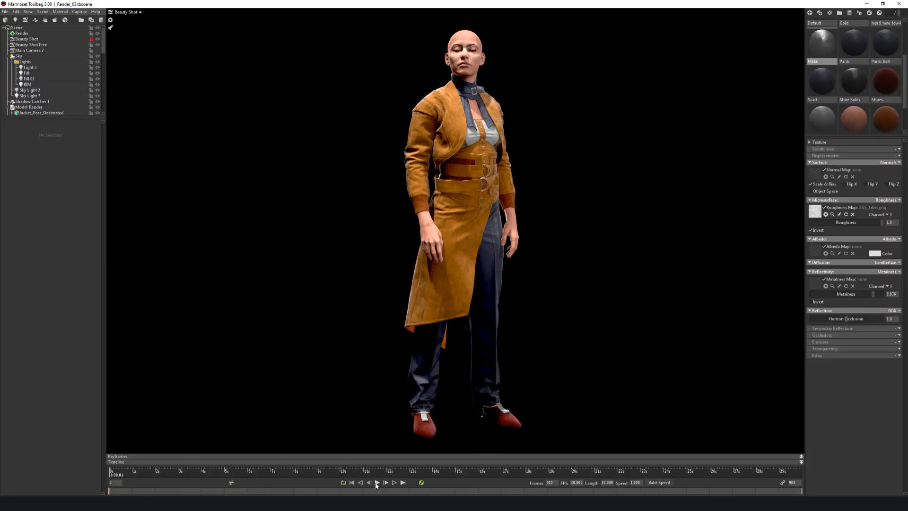
# Play the turntable animation and orbit the view as the clothed character rotates through a full turn.
pyautogui.click(378, 483)
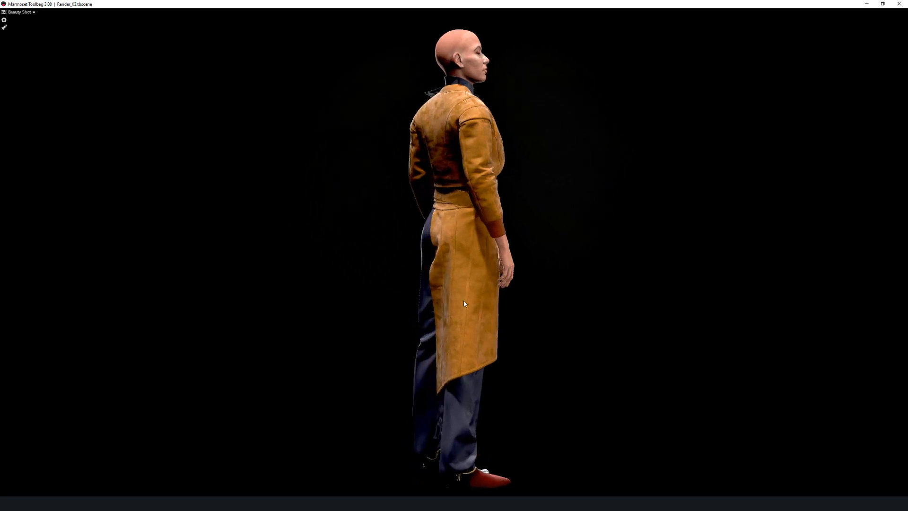
pyautogui.moveTo(464, 303); pyautogui.dragTo(473, 261)
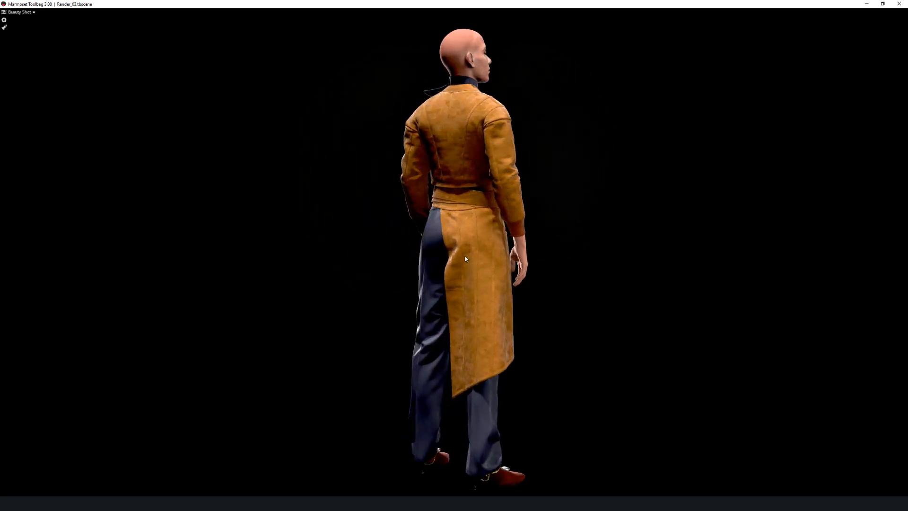
pyautogui.moveTo(463, 259); pyautogui.dragTo(489, 313)
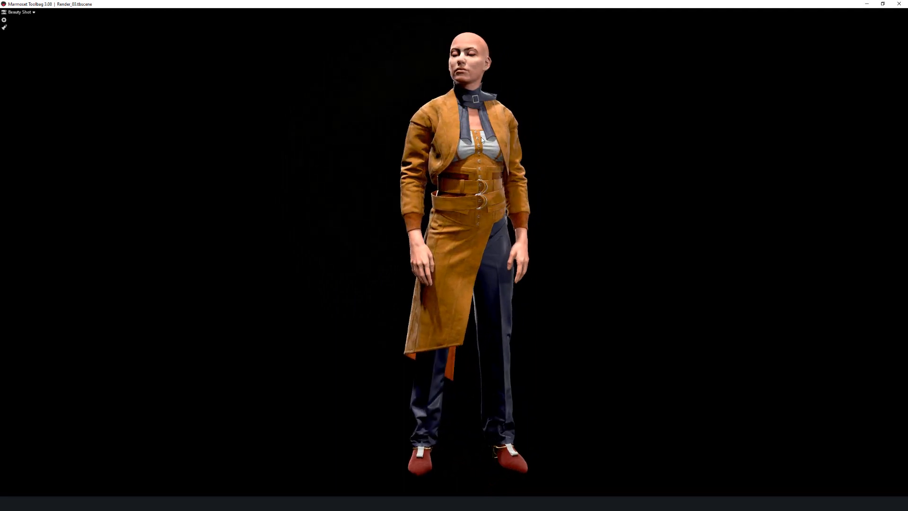
pyautogui.moveTo(478, 139); pyautogui.dragTo(376, 327)
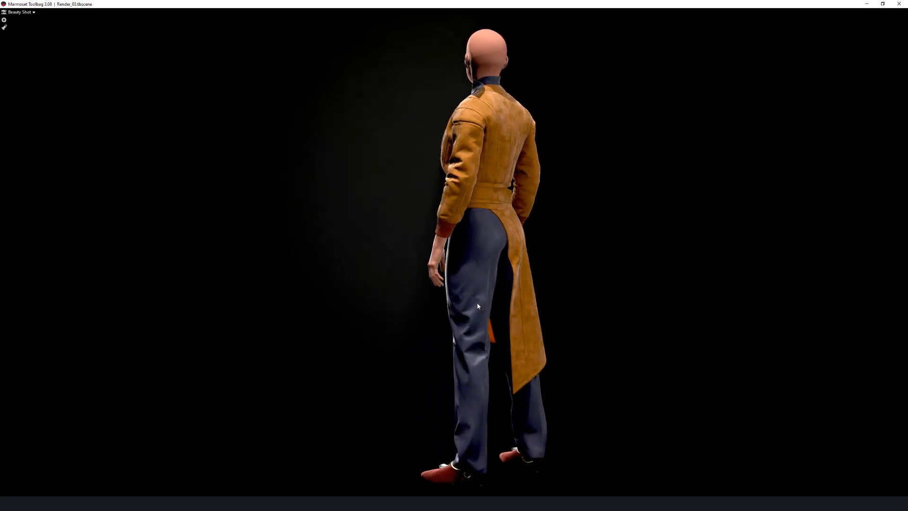
pyautogui.moveTo(478, 305); pyautogui.dragTo(499, 406)
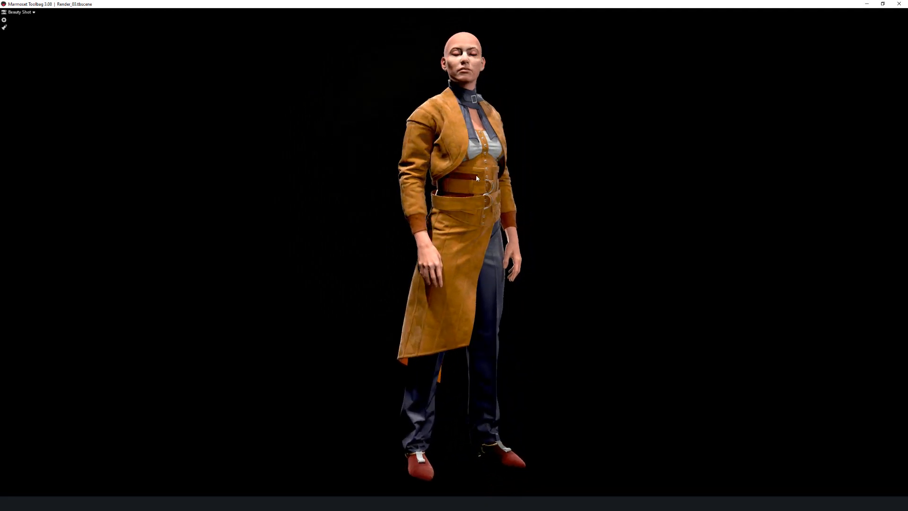
pyautogui.moveTo(475, 178); pyautogui.dragTo(486, 180)
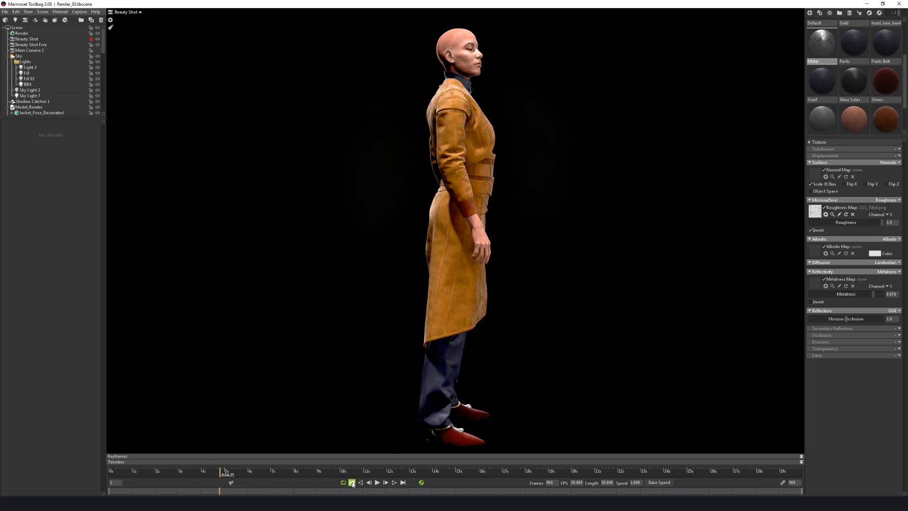
# Stop the turntable and rewind so the character faces front at frame 1.
pyautogui.click(352, 482)
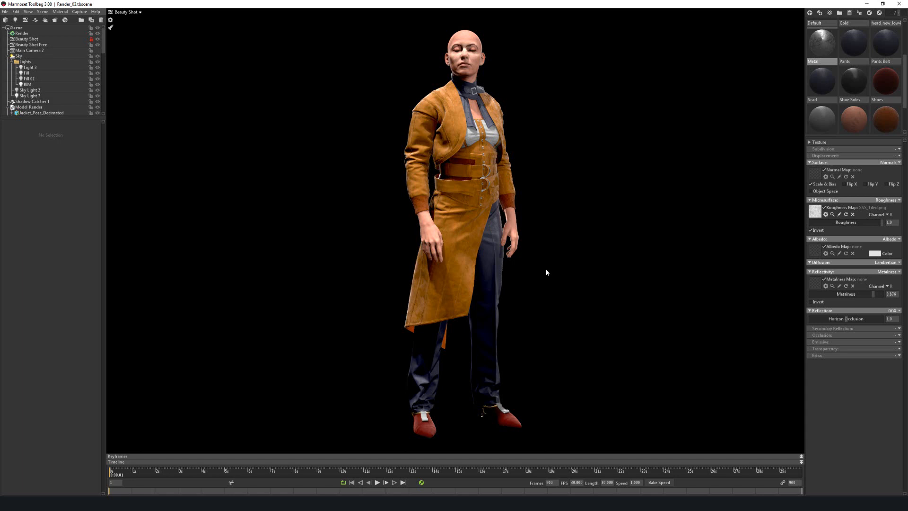
pyautogui.moveTo(549, 259)
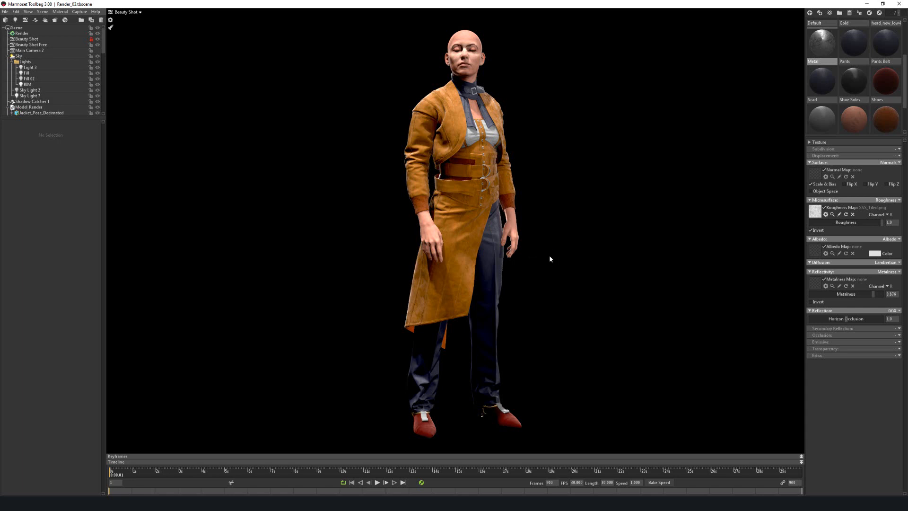
pyautogui.moveTo(555, 167)
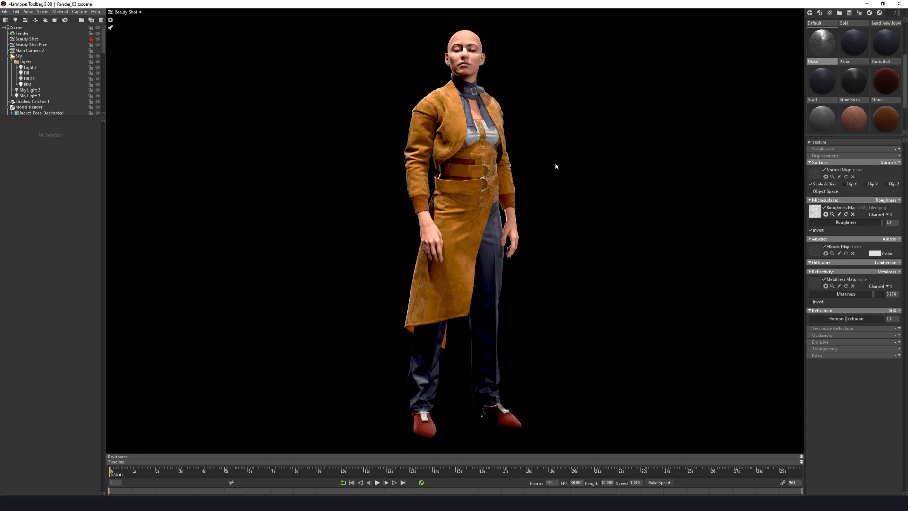
pyautogui.moveTo(555, 207)
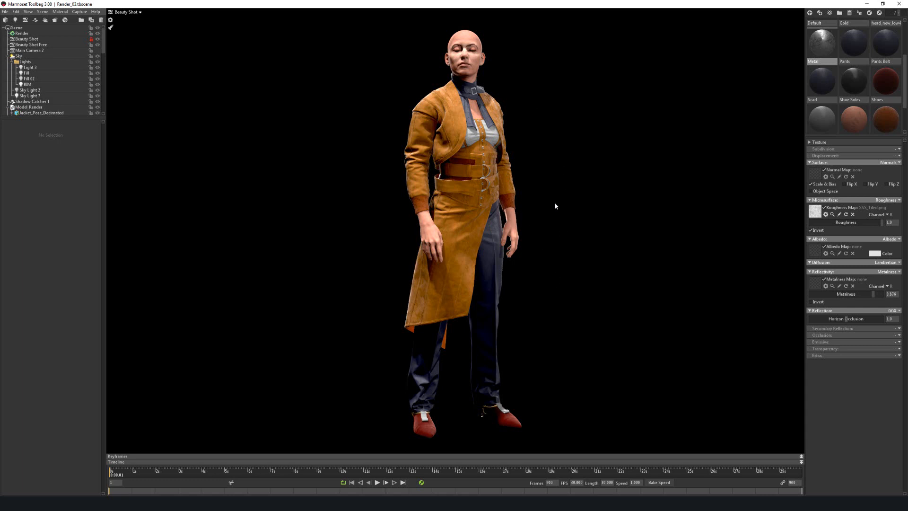
pyautogui.moveTo(392, 86)
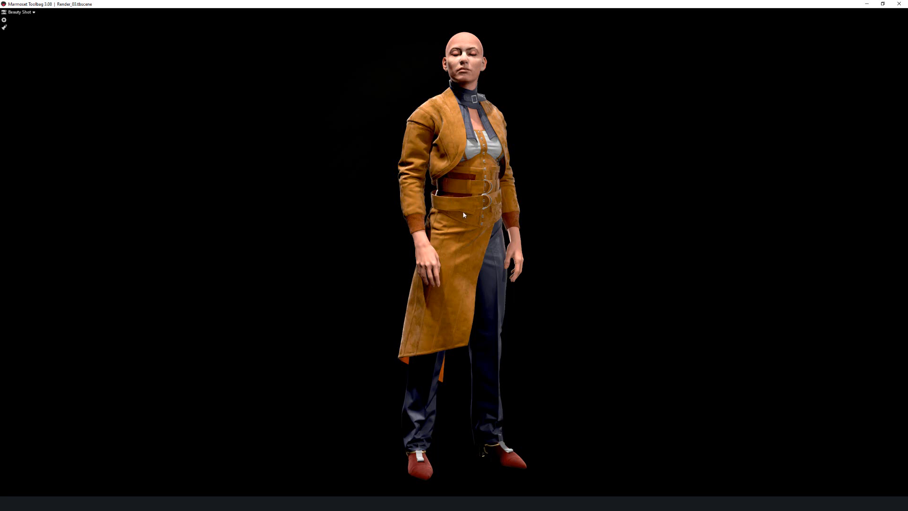
pyautogui.moveTo(491, 151)
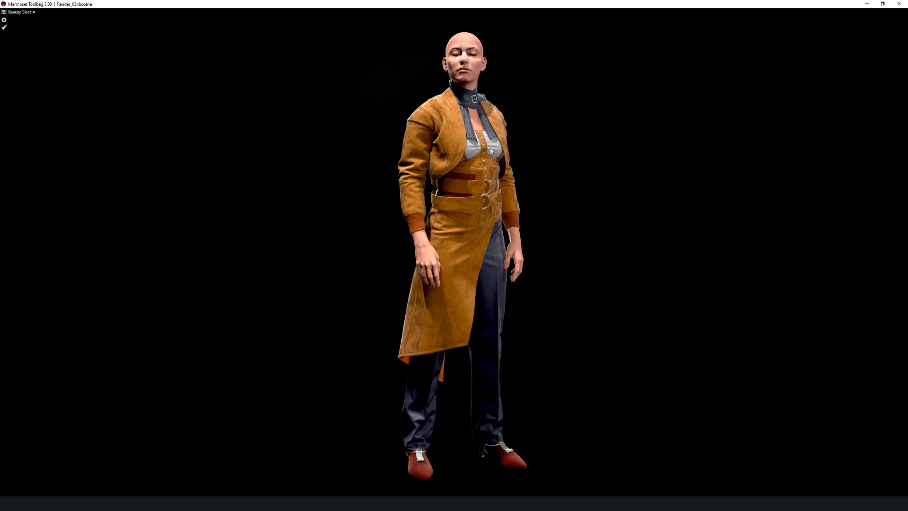
pyautogui.moveTo(357, 301)
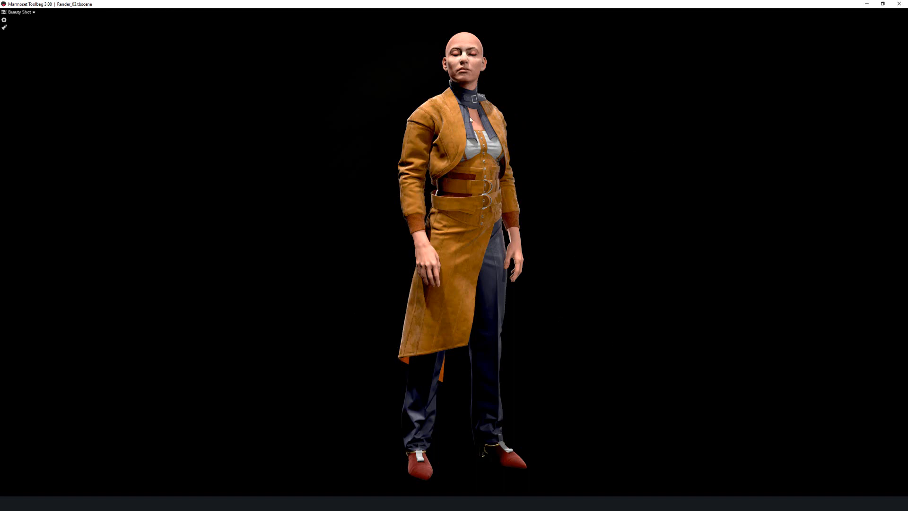
pyautogui.moveTo(588, 174)
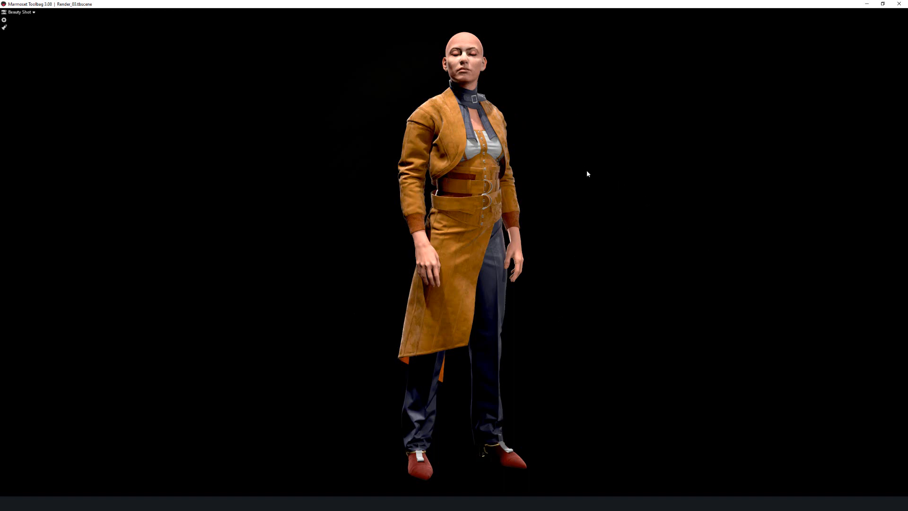
pyautogui.moveTo(569, 176)
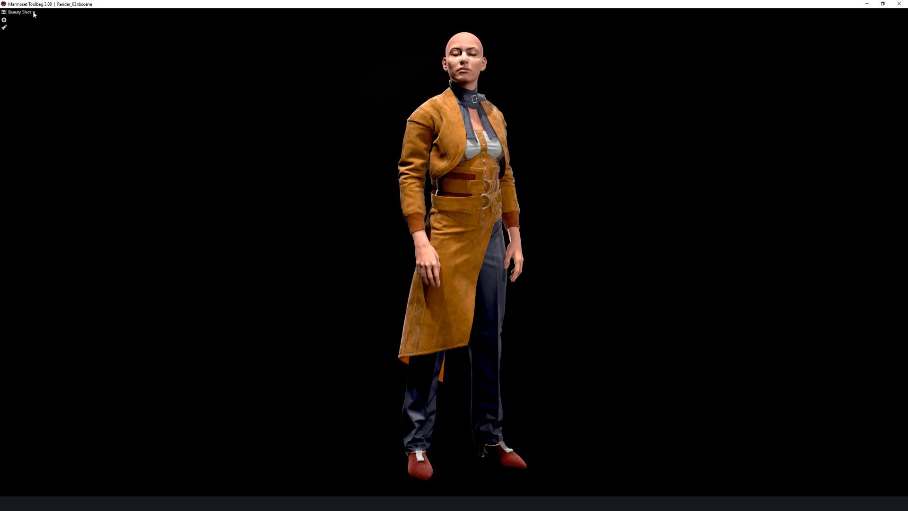
# Switch the viewport to the Beauty Shot Free camera and raise the close-up toward the corset.
pyautogui.click(20, 12)
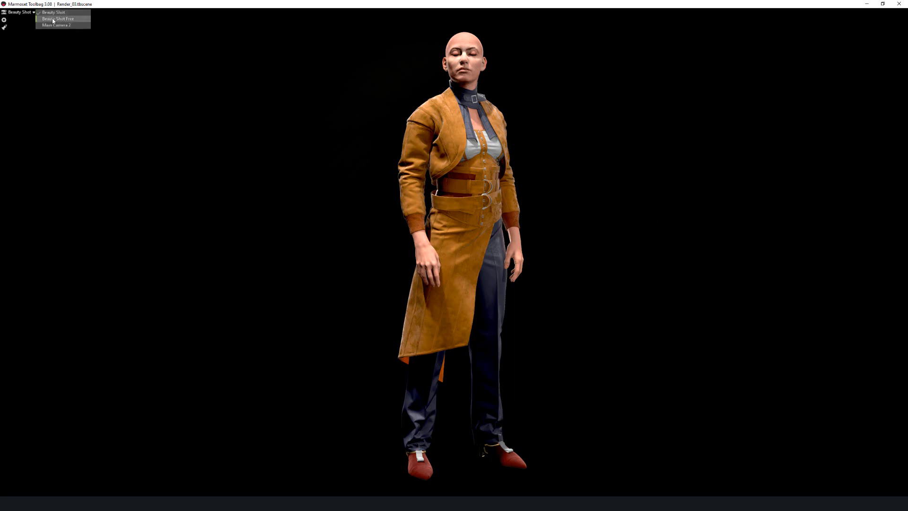
pyautogui.click(61, 19)
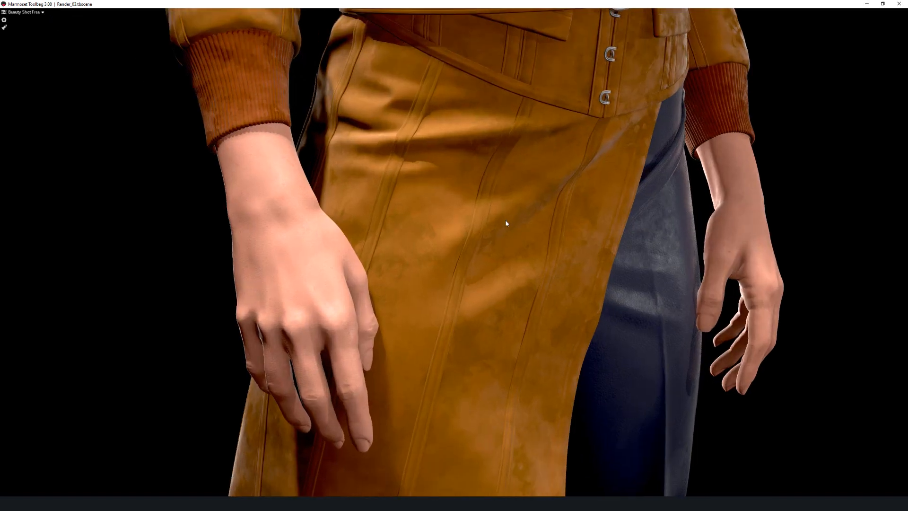
pyautogui.moveTo(506, 223); pyautogui.dragTo(515, 205)
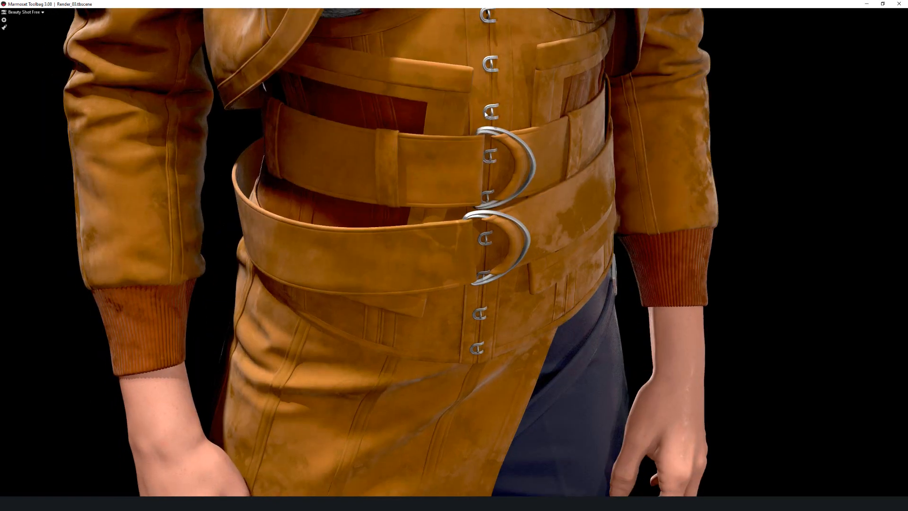
pyautogui.moveTo(736, 202)
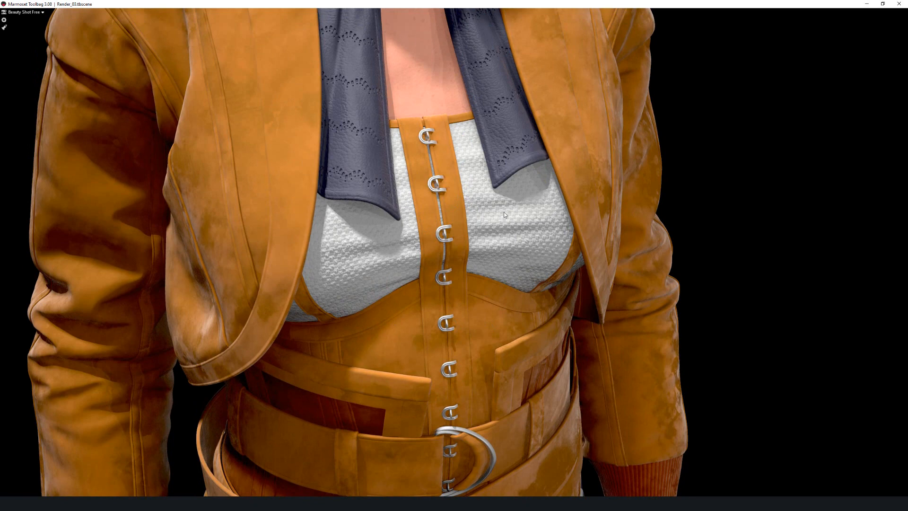
pyautogui.moveTo(507, 228)
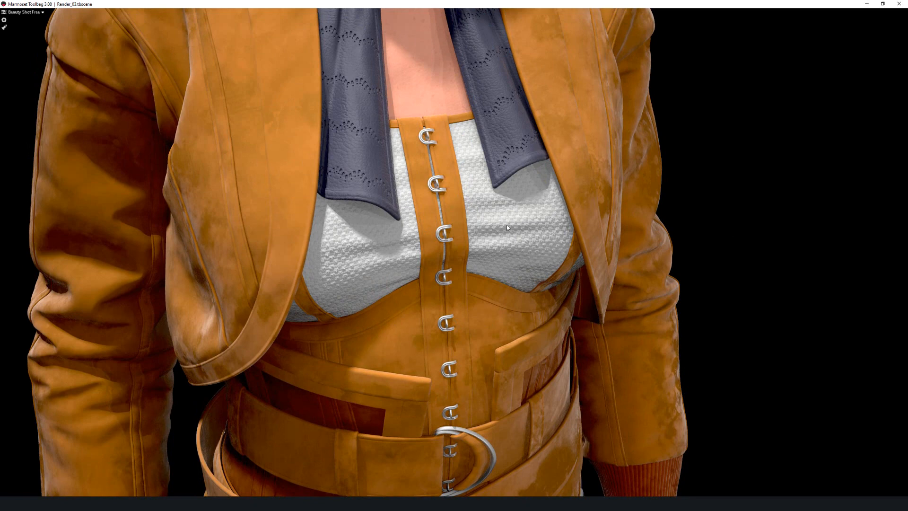
pyautogui.moveTo(463, 148)
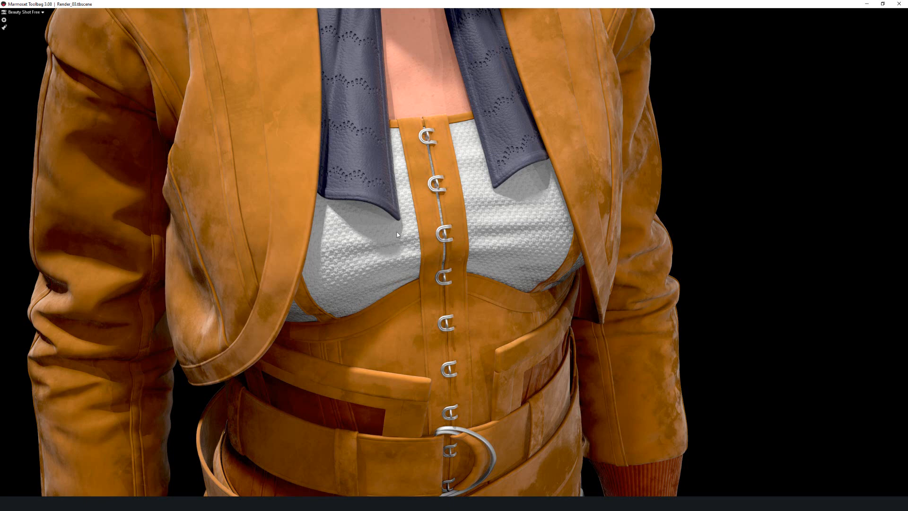
pyautogui.moveTo(427, 176)
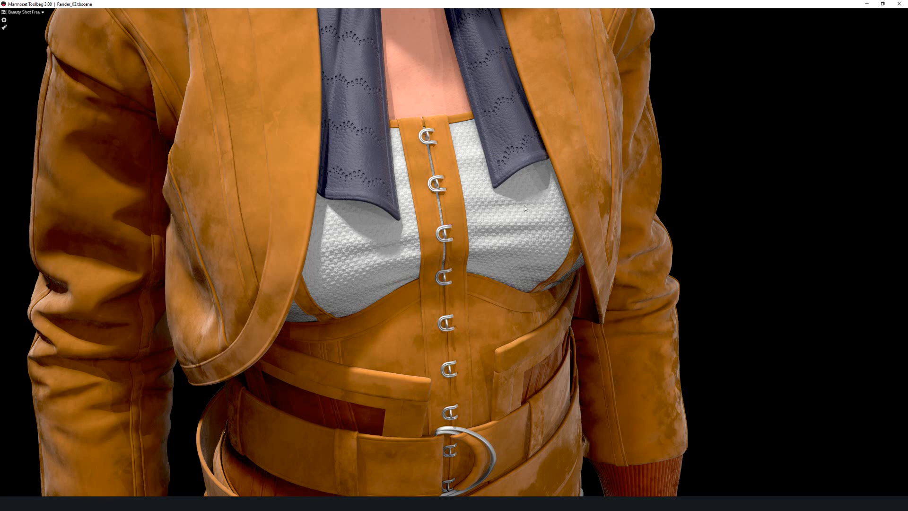
pyautogui.moveTo(350, 188)
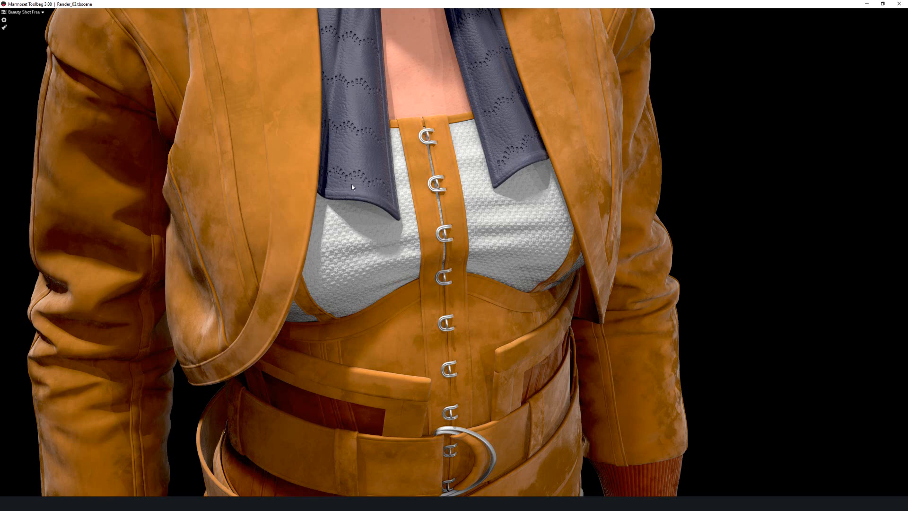
pyautogui.moveTo(756, 195)
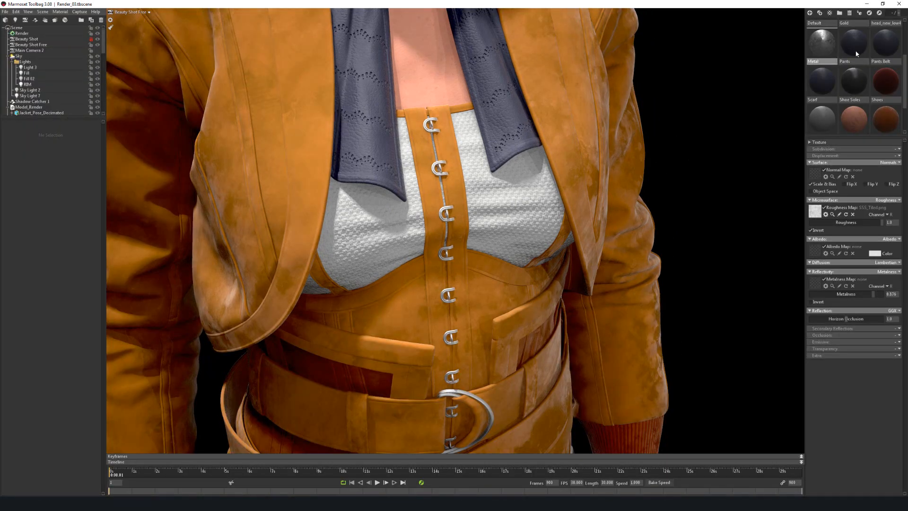
# Select the Pants material swatch to display its leather detail settings.
pyautogui.click(852, 43)
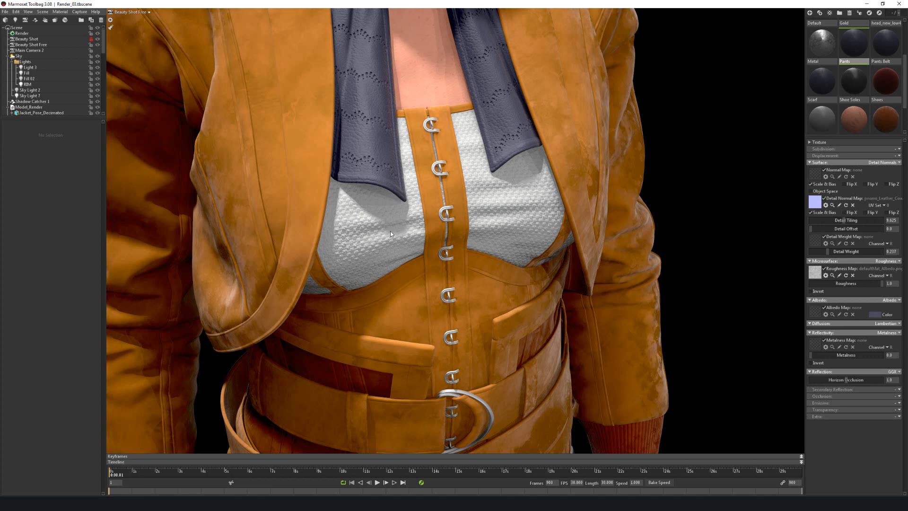
pyautogui.moveTo(503, 211)
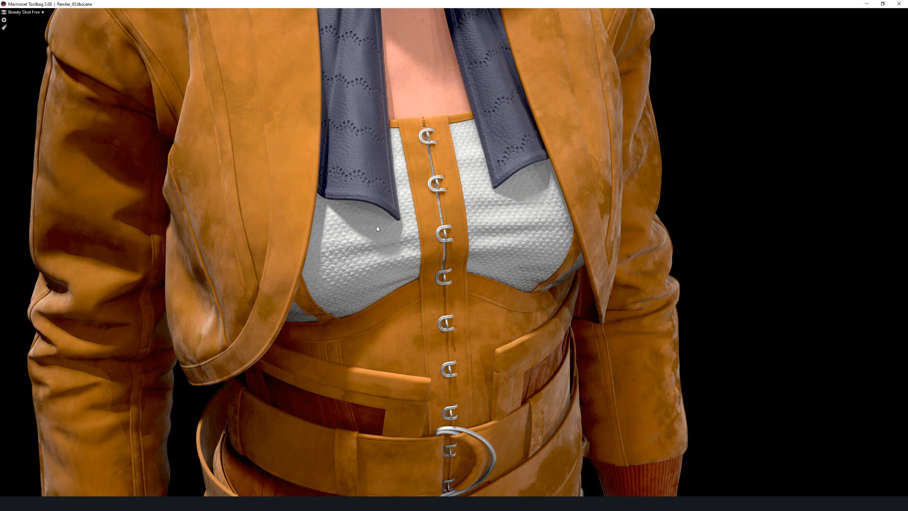
pyautogui.moveTo(401, 183)
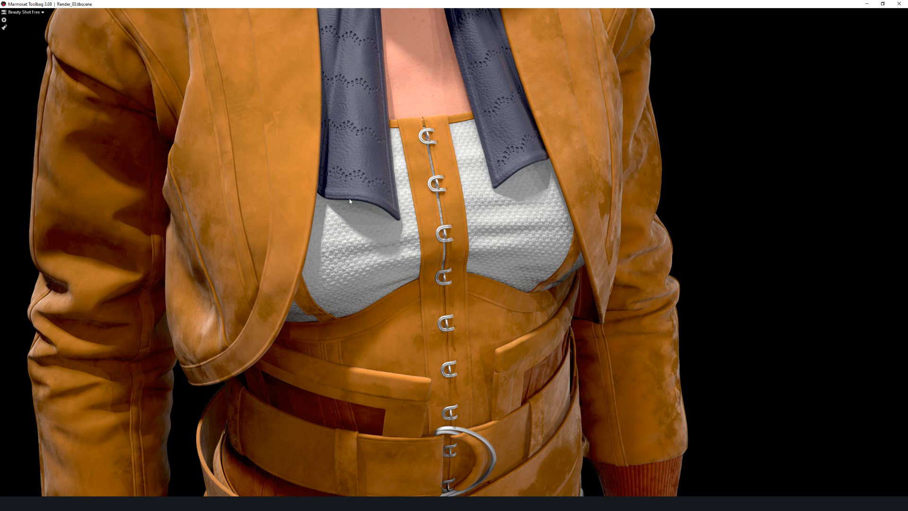
pyautogui.moveTo(349, 150)
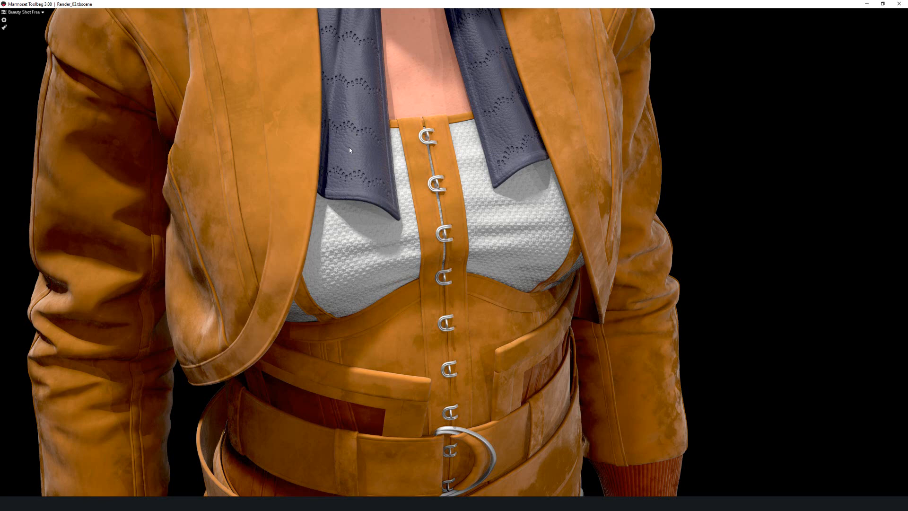
pyautogui.moveTo(720, 285)
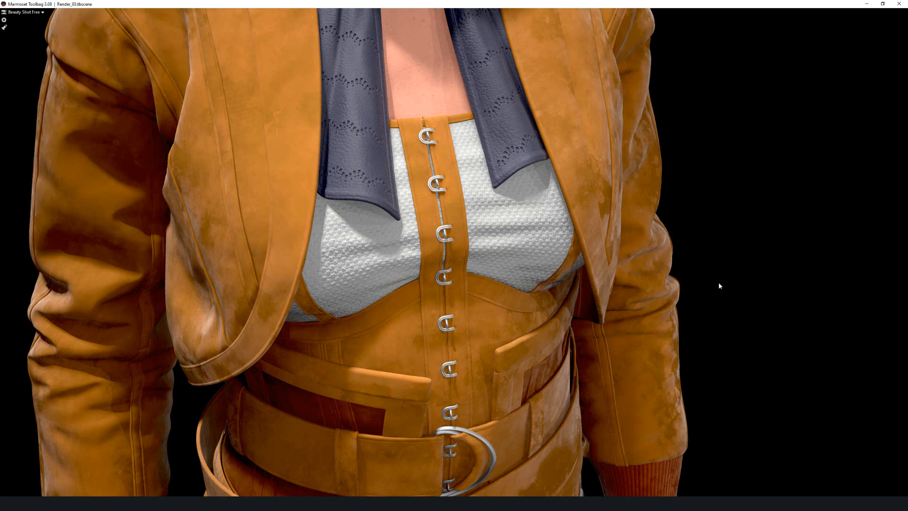
pyautogui.moveTo(621, 256)
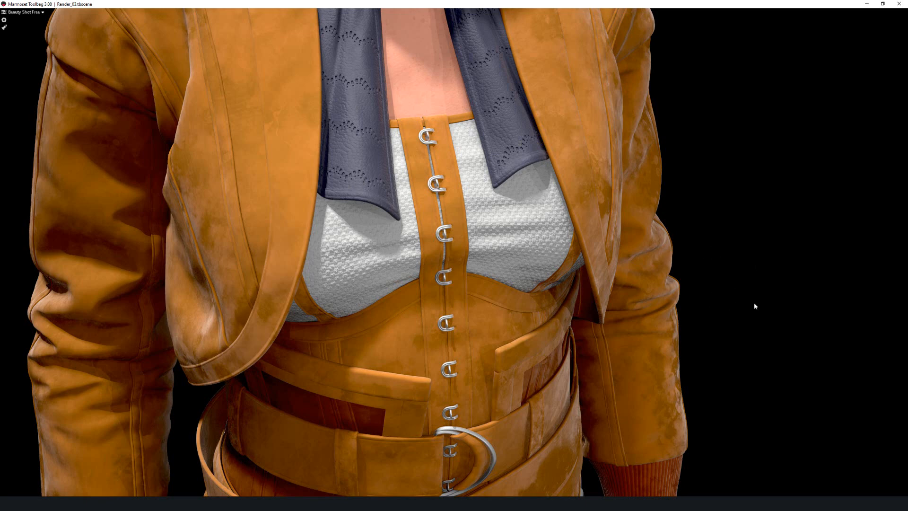
pyautogui.moveTo(687, 255)
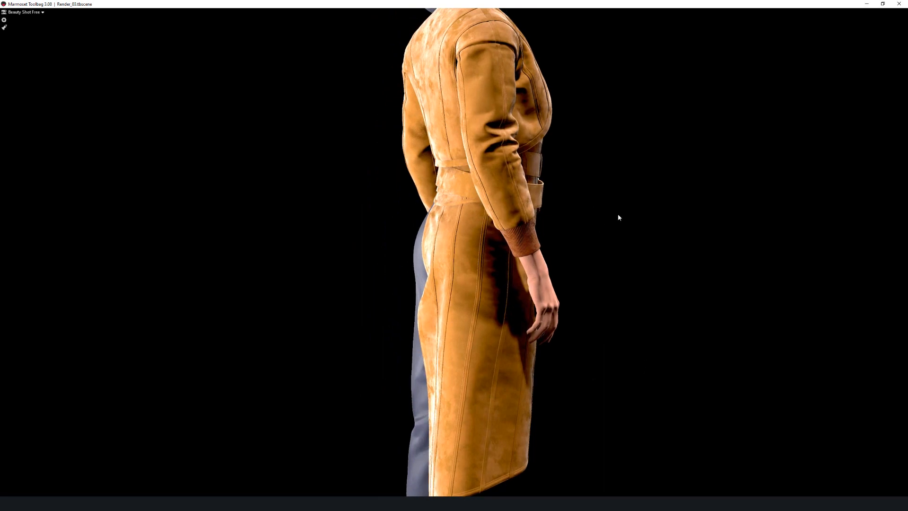
# Swing the Beauty Shot Free camera from the side round to the front of the torso.
pyautogui.moveTo(618, 218); pyautogui.dragTo(657, 229)
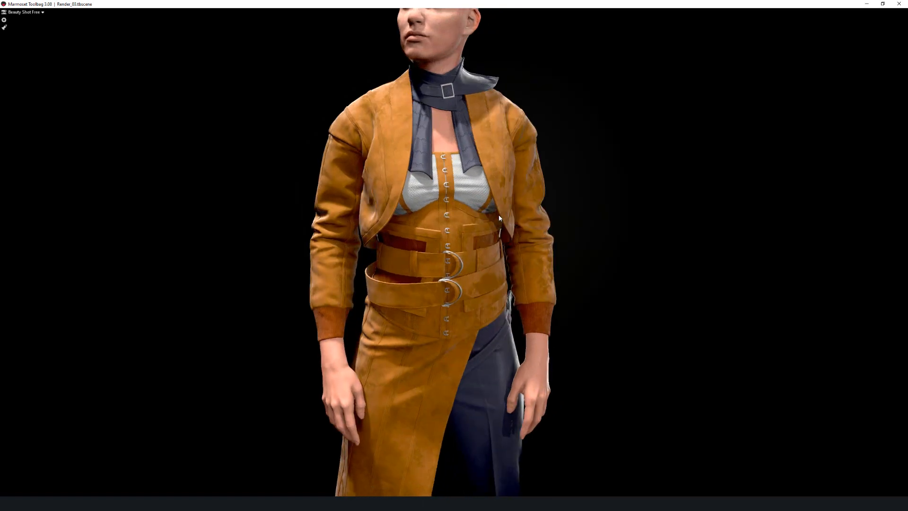
pyautogui.moveTo(647, 246)
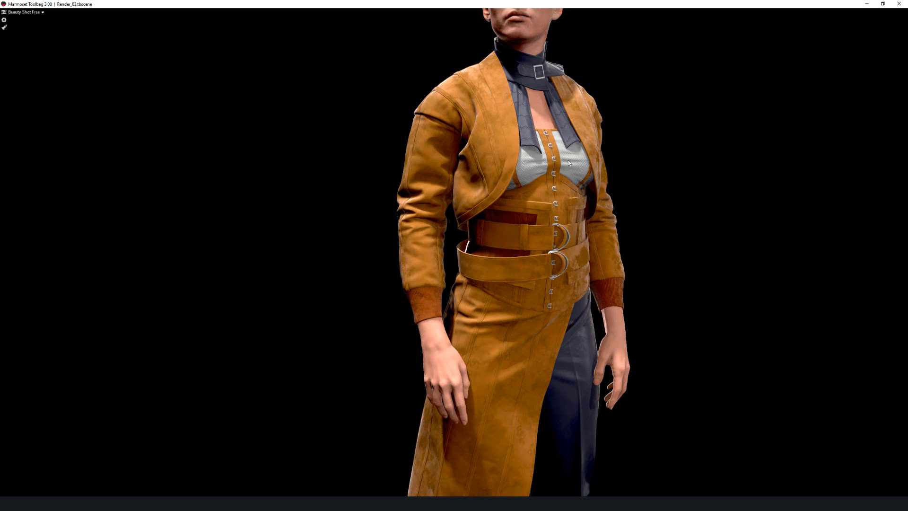
pyautogui.moveTo(673, 267)
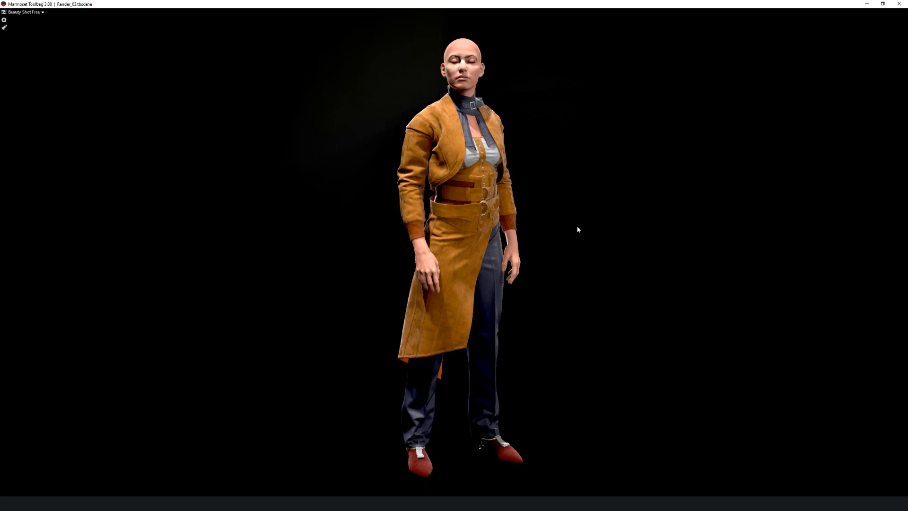
pyautogui.moveTo(591, 218)
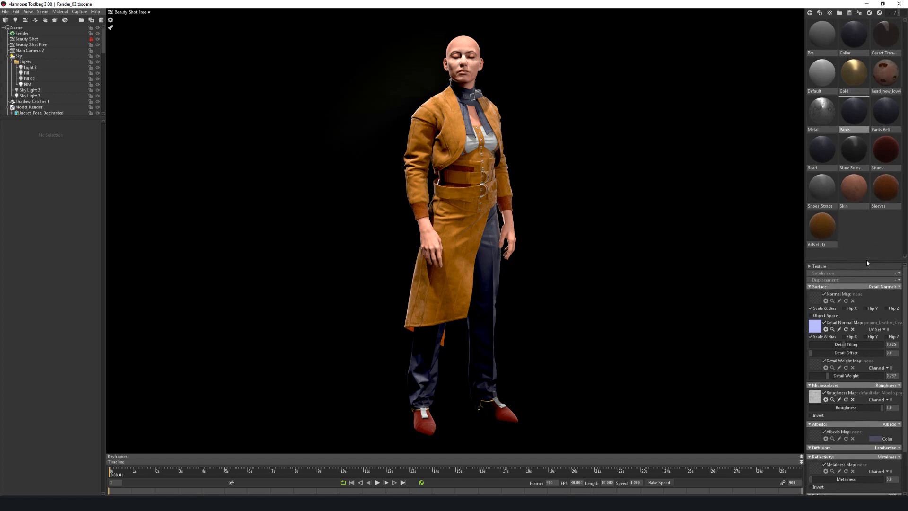
pyautogui.moveTo(538, 210)
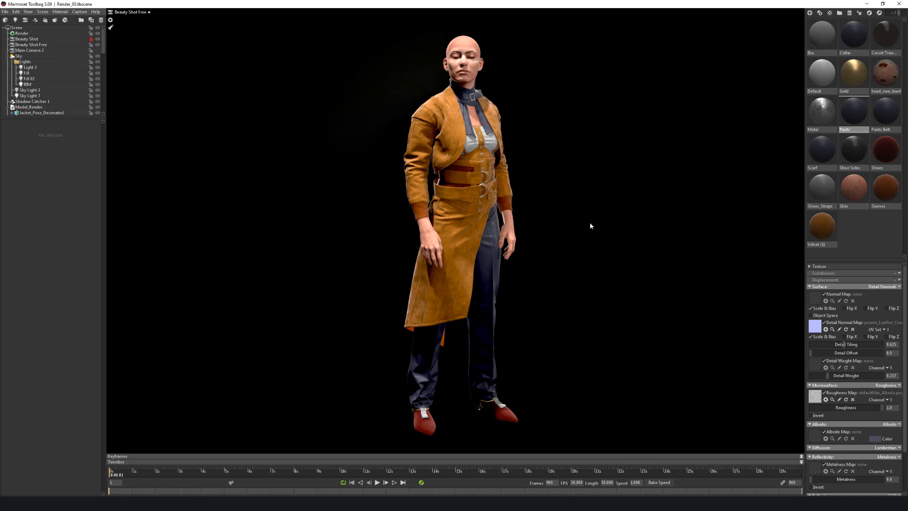
pyautogui.moveTo(608, 237)
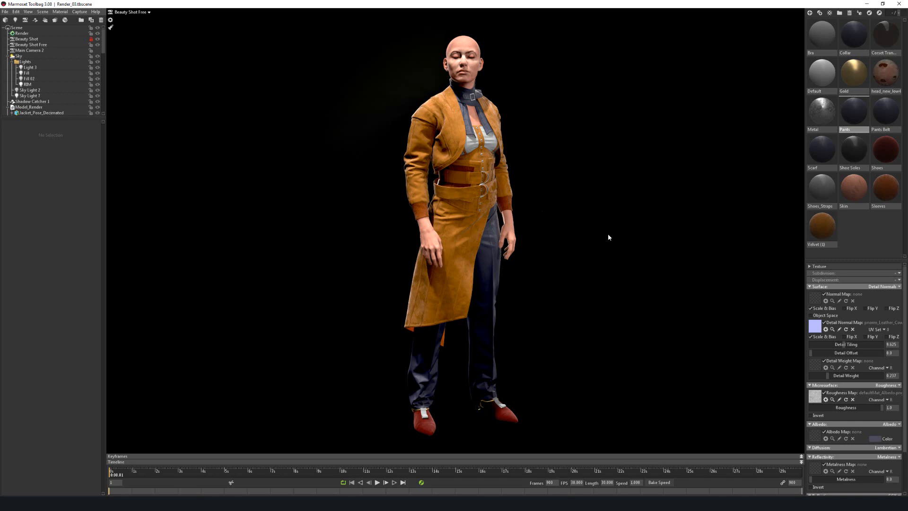
pyautogui.moveTo(501, 292)
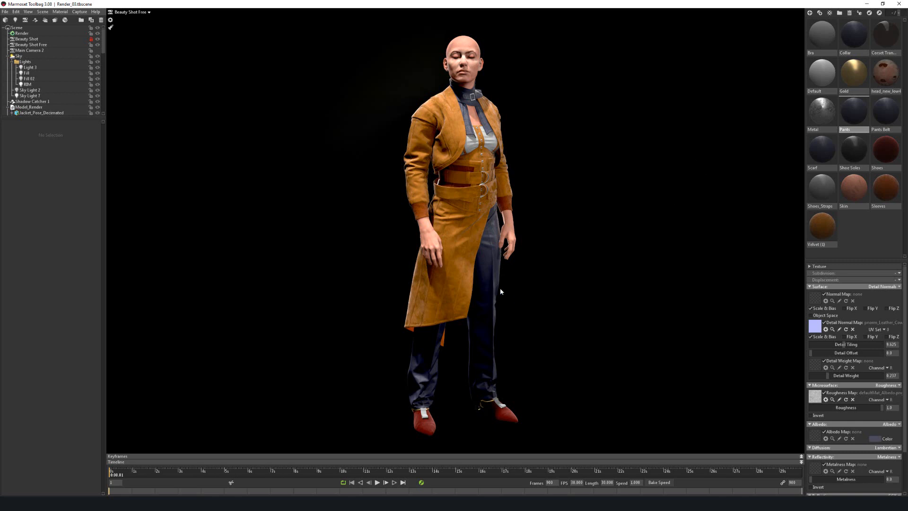
pyautogui.moveTo(625, 133)
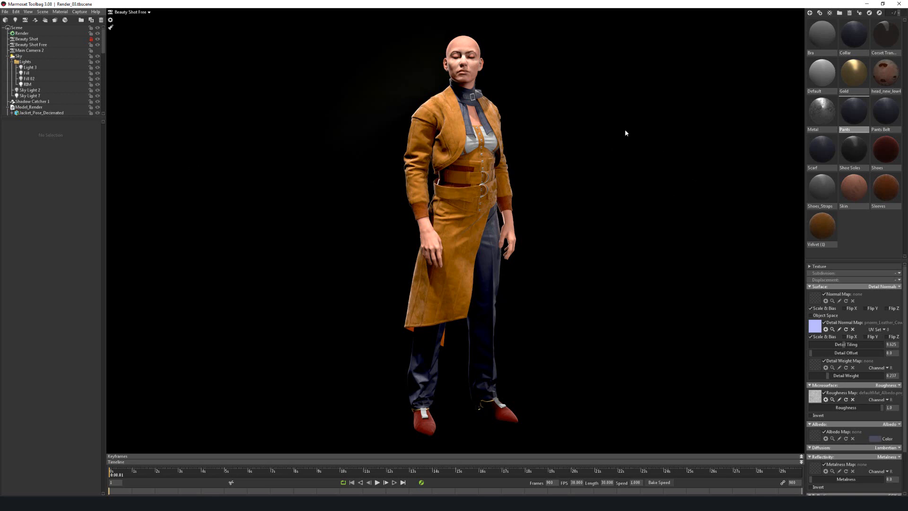
pyautogui.moveTo(687, 341)
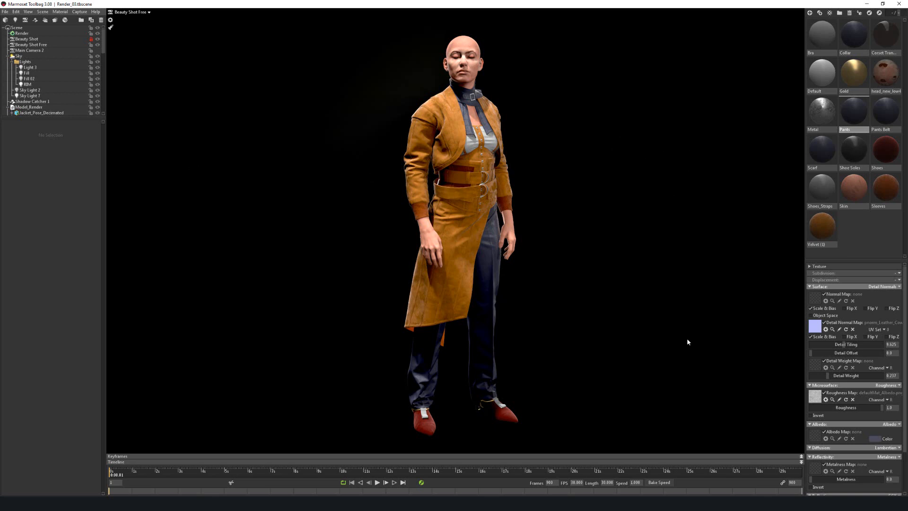
pyautogui.moveTo(511, 244)
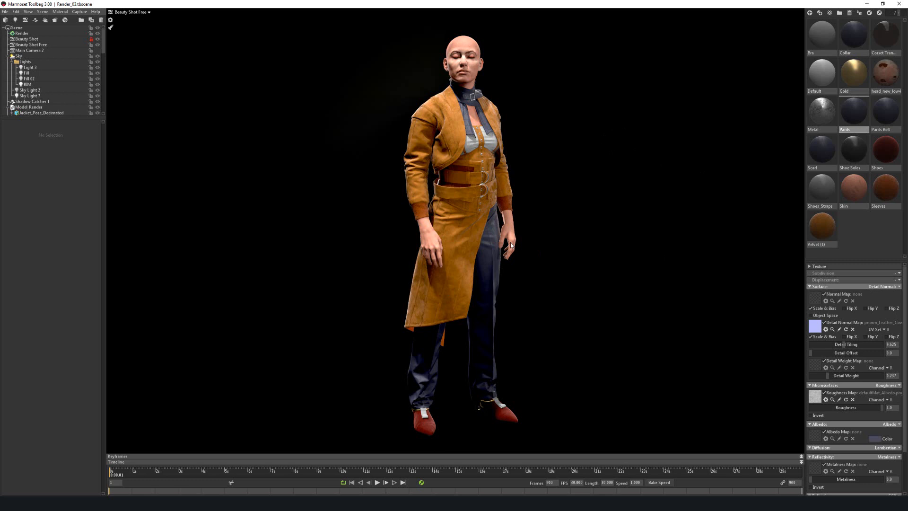
pyautogui.moveTo(413, 241)
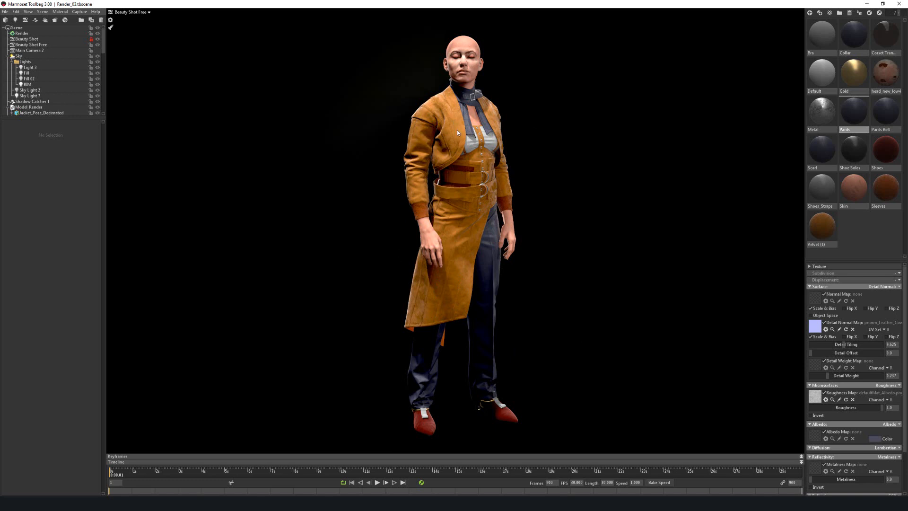
pyautogui.moveTo(476, 232)
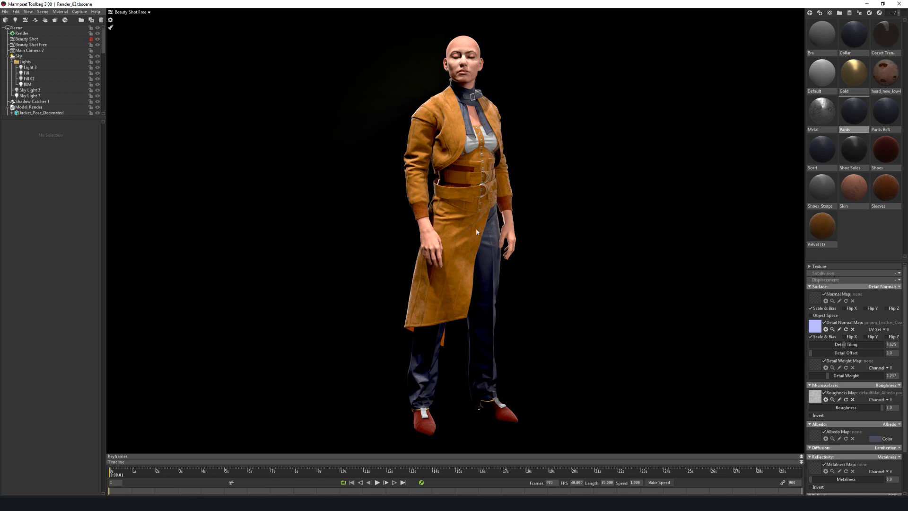
pyautogui.moveTo(442, 300)
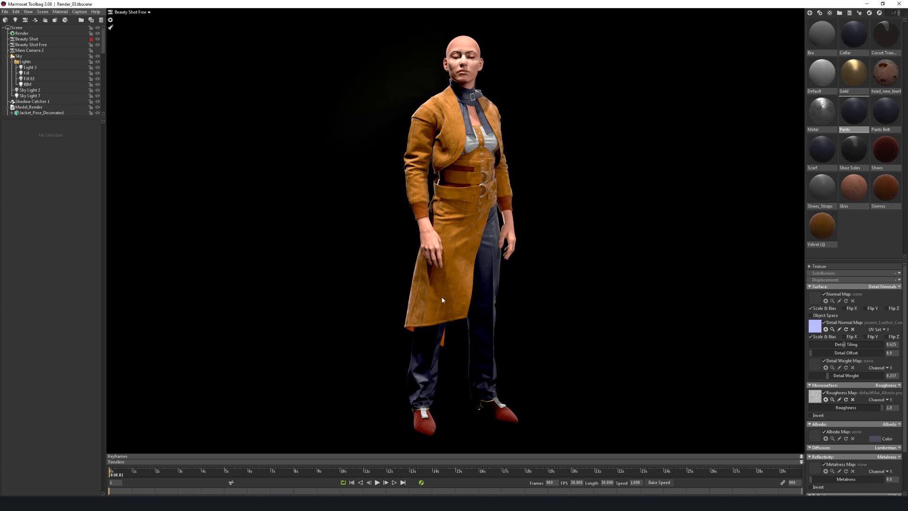
pyautogui.moveTo(424, 321)
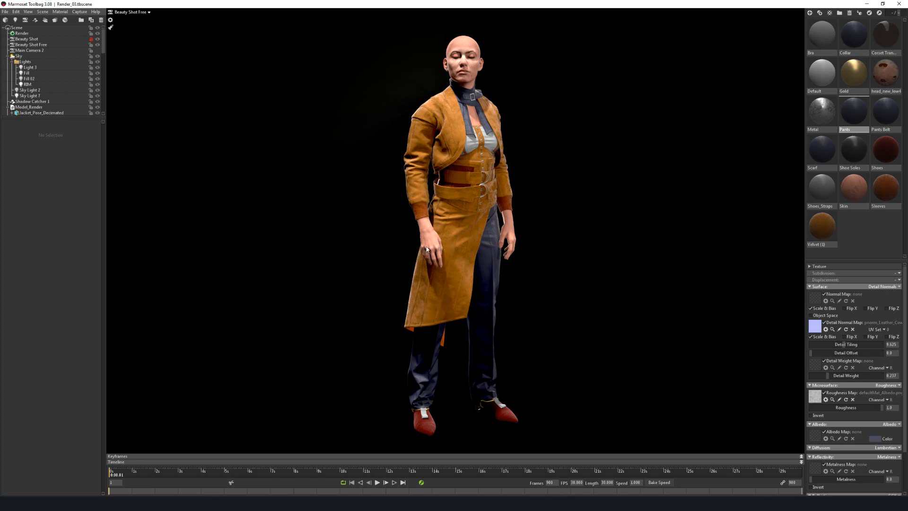
pyautogui.moveTo(443, 261)
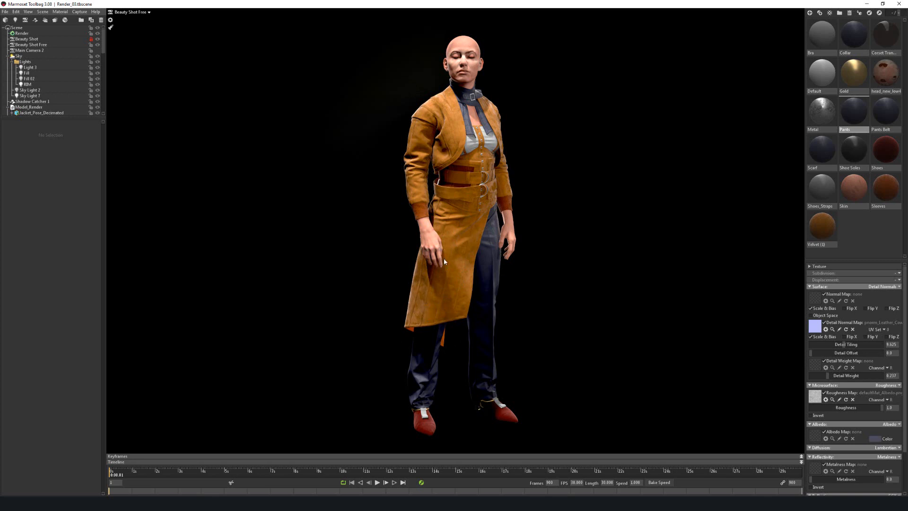
# Select the Velvet jacket material and preview its Albedo texture map.
pyautogui.click(821, 225)
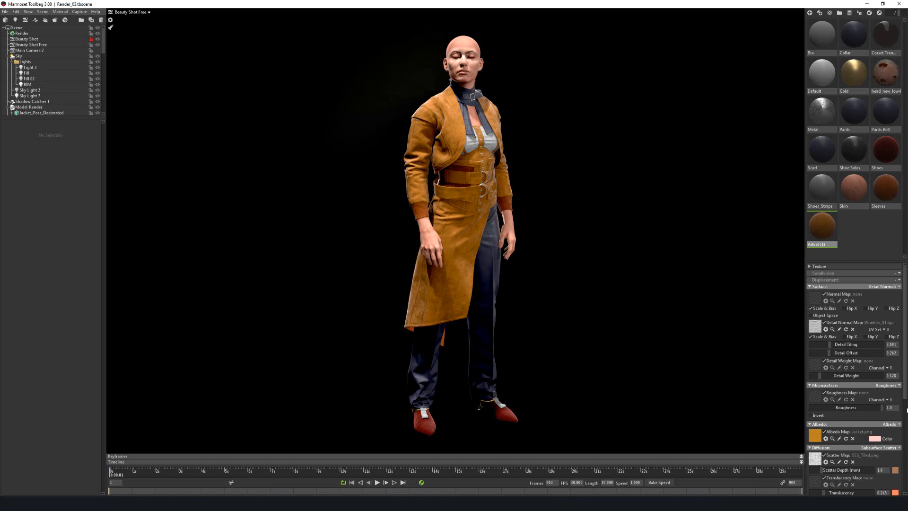
pyautogui.scroll(-3)
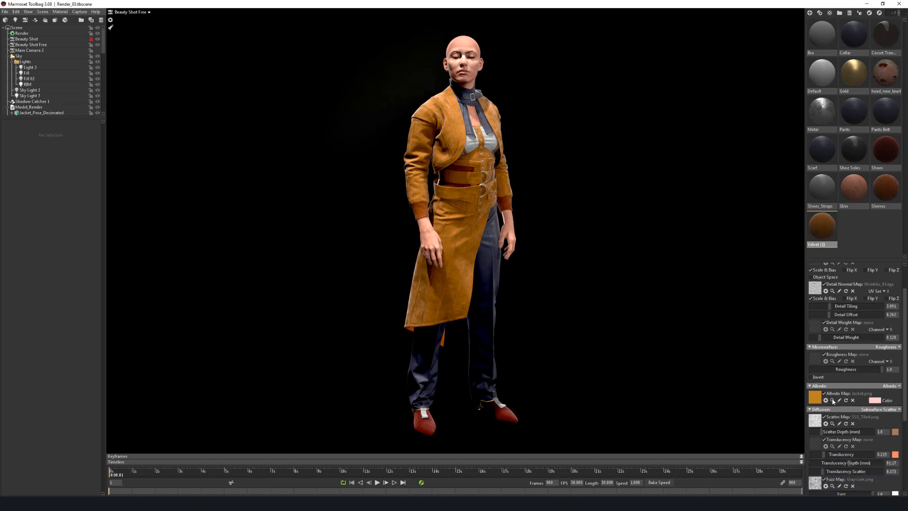
pyautogui.click(814, 396)
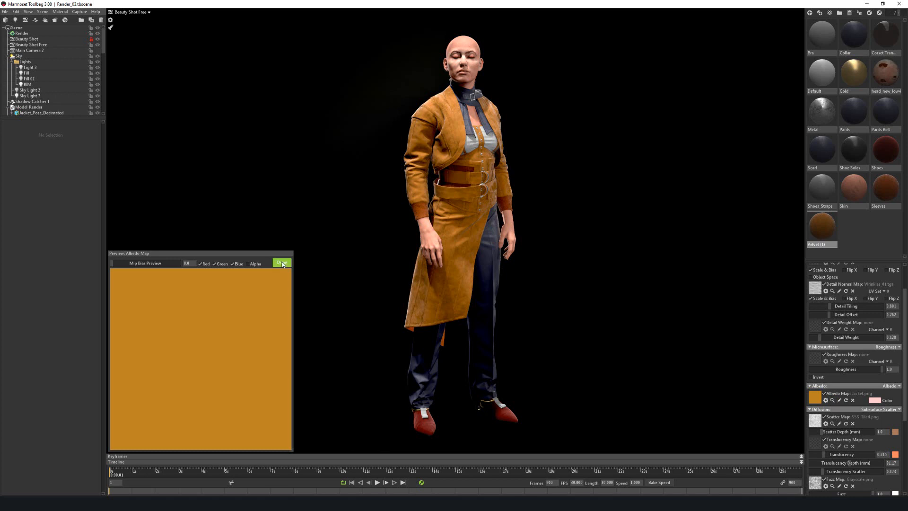
pyautogui.click(282, 263)
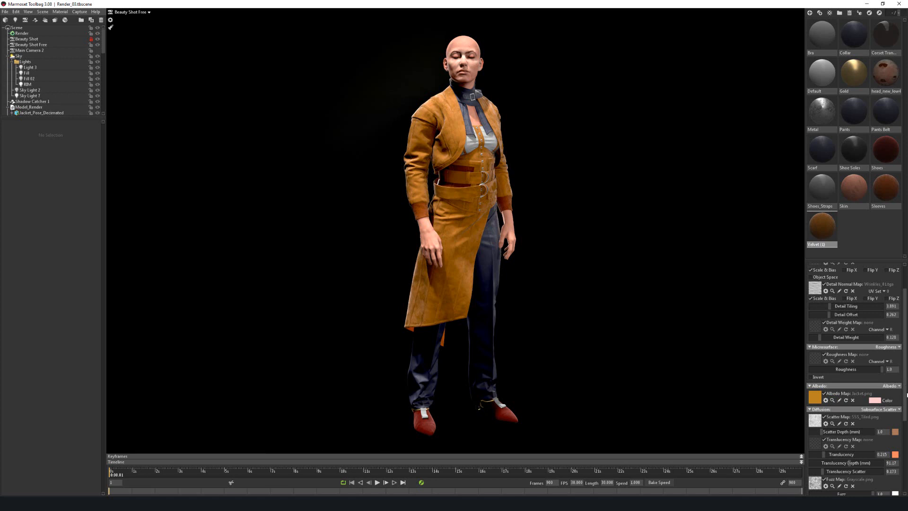
# Preview the velvet material's Fuzz and Scatter texture maps, closing each with Done.
pyautogui.scroll(-3)
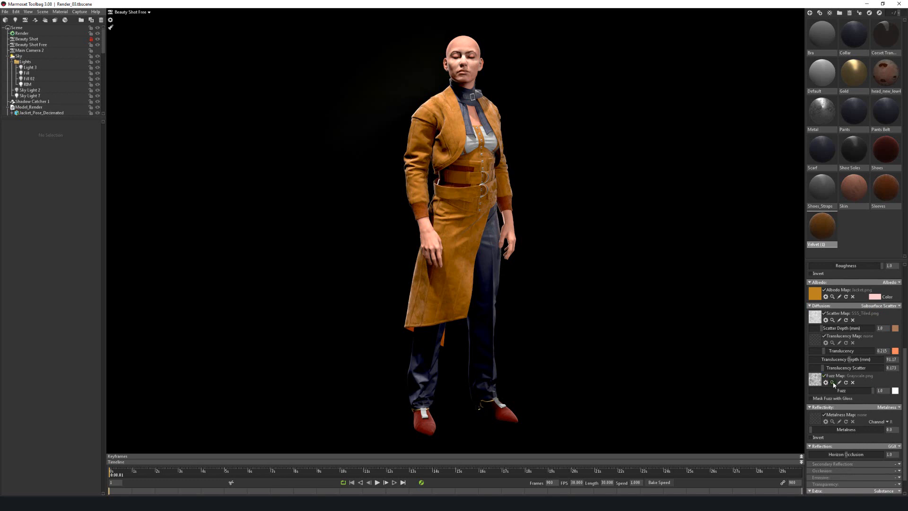
pyautogui.click(814, 379)
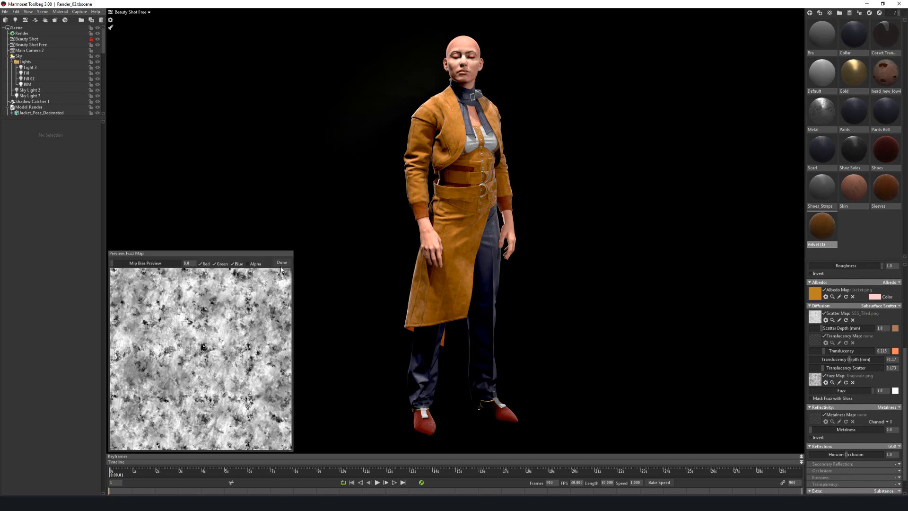
pyautogui.click(282, 262)
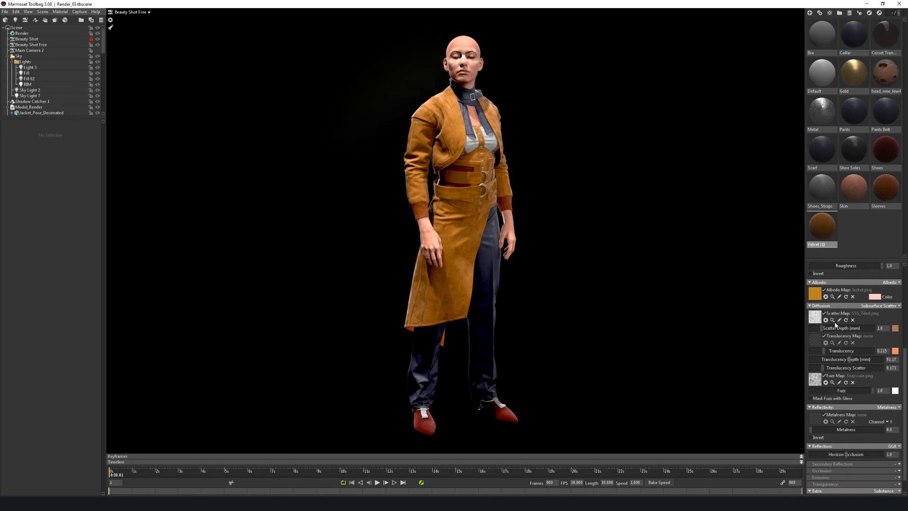
pyautogui.click(832, 321)
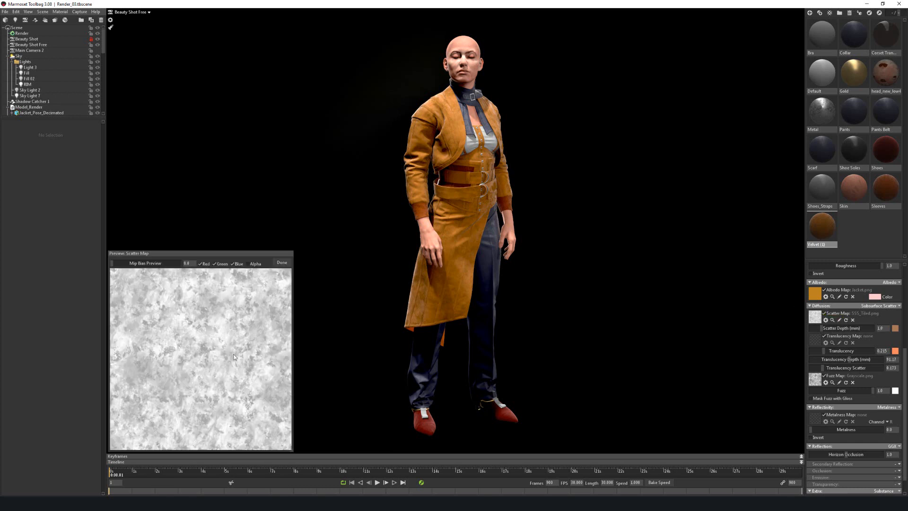
pyautogui.moveTo(641, 179)
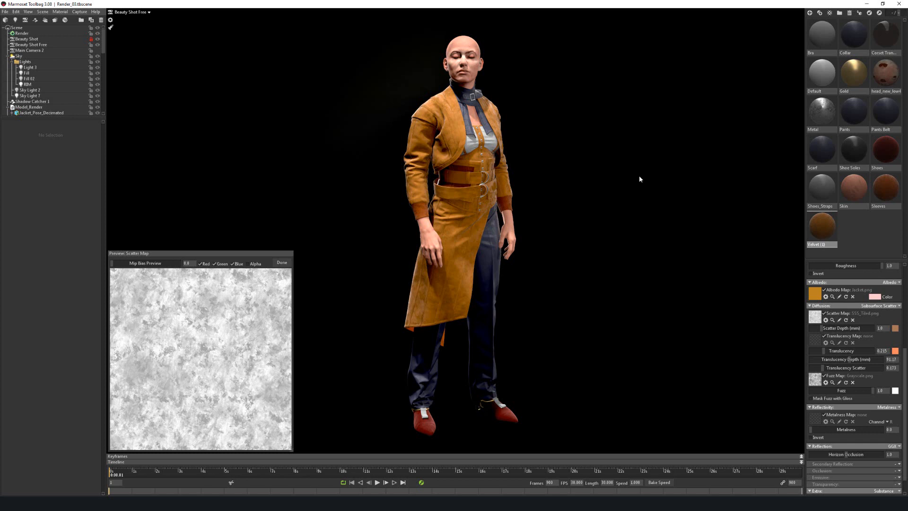
pyautogui.click(282, 262)
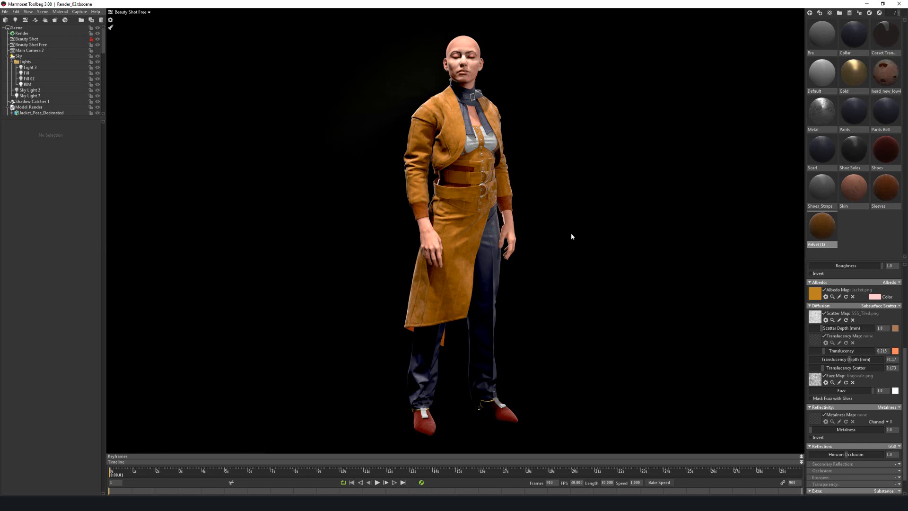
pyautogui.moveTo(388, 206)
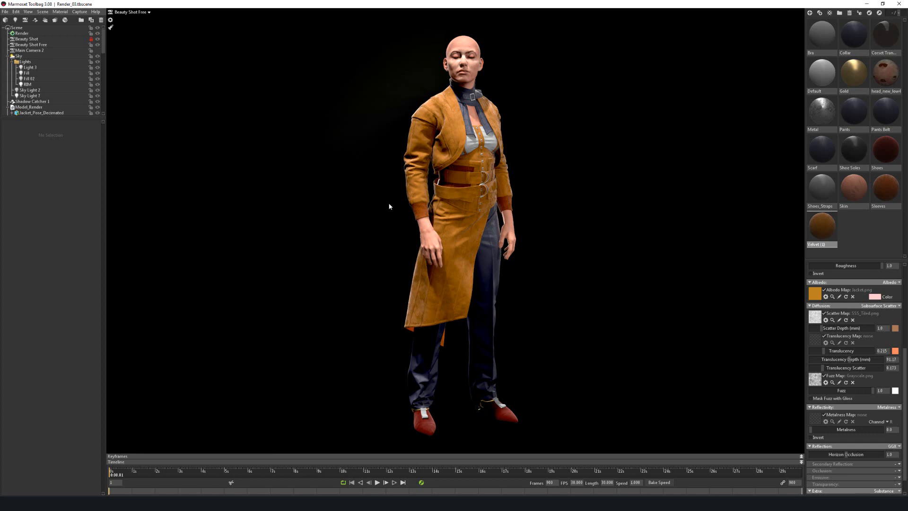
pyautogui.moveTo(422, 226)
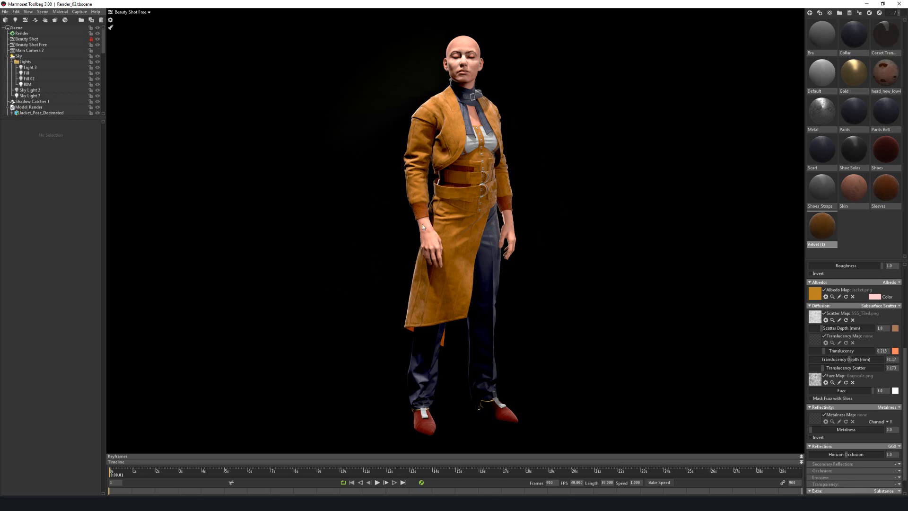
pyautogui.moveTo(837, 228)
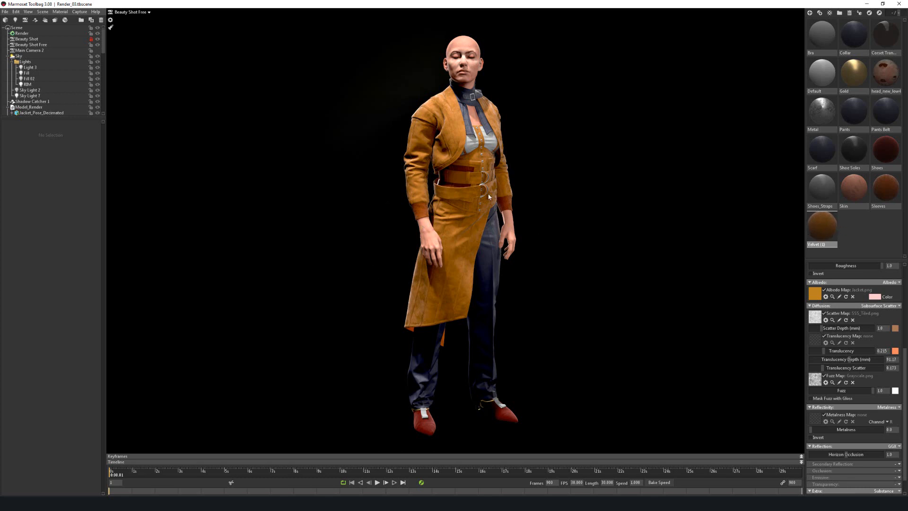
pyautogui.moveTo(437, 125)
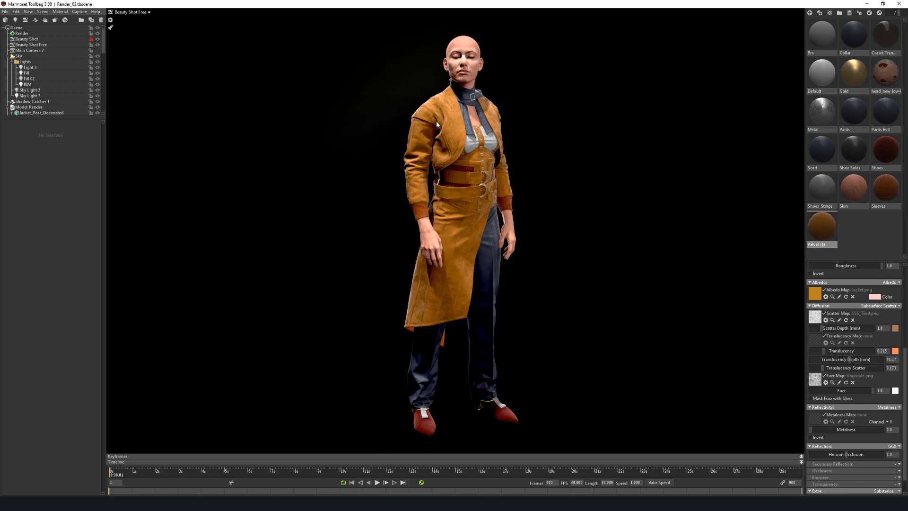
pyautogui.moveTo(447, 178)
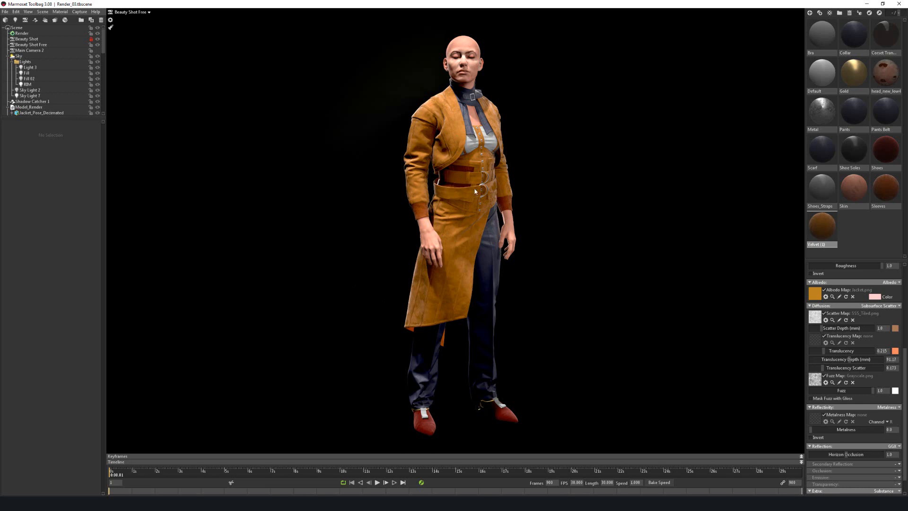
pyautogui.moveTo(548, 220)
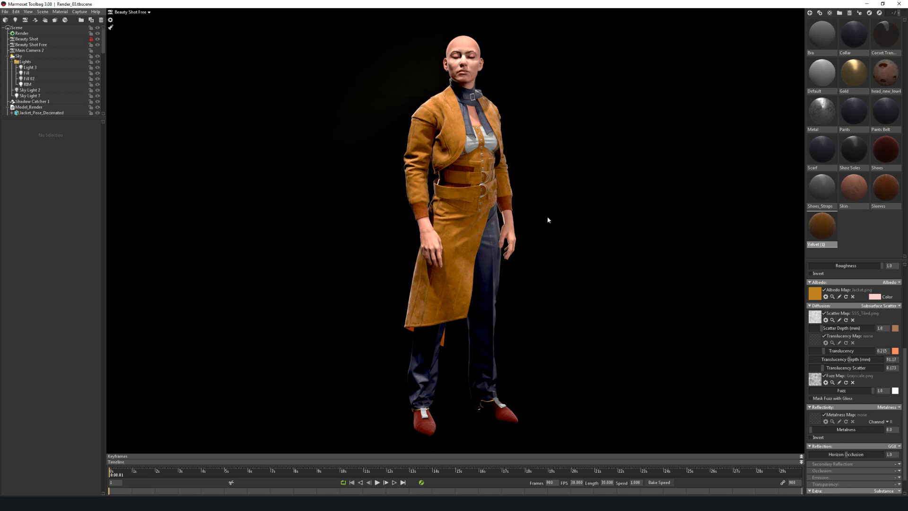
pyautogui.moveTo(588, 204)
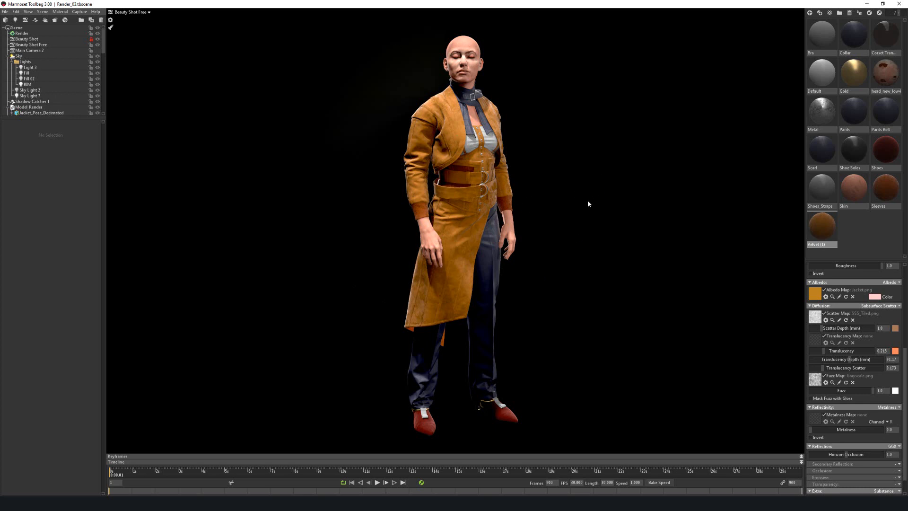
pyautogui.moveTo(432, 159)
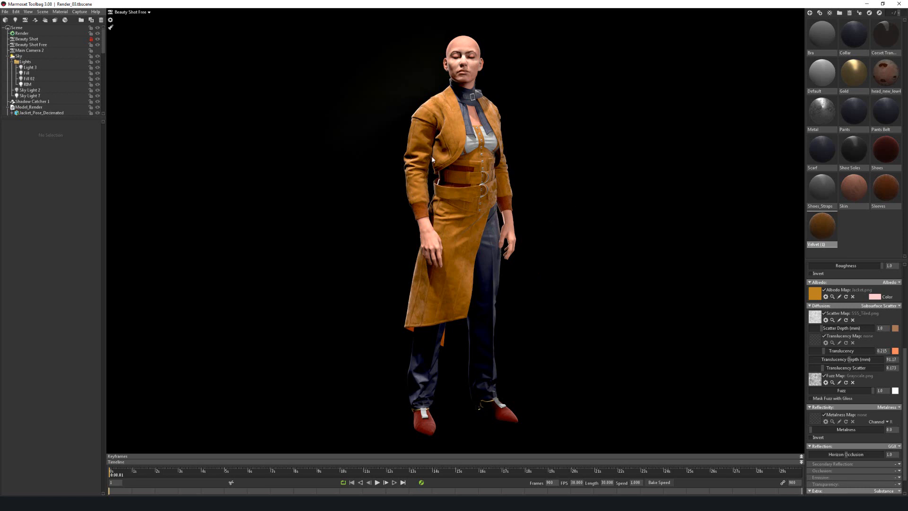
pyautogui.moveTo(643, 156)
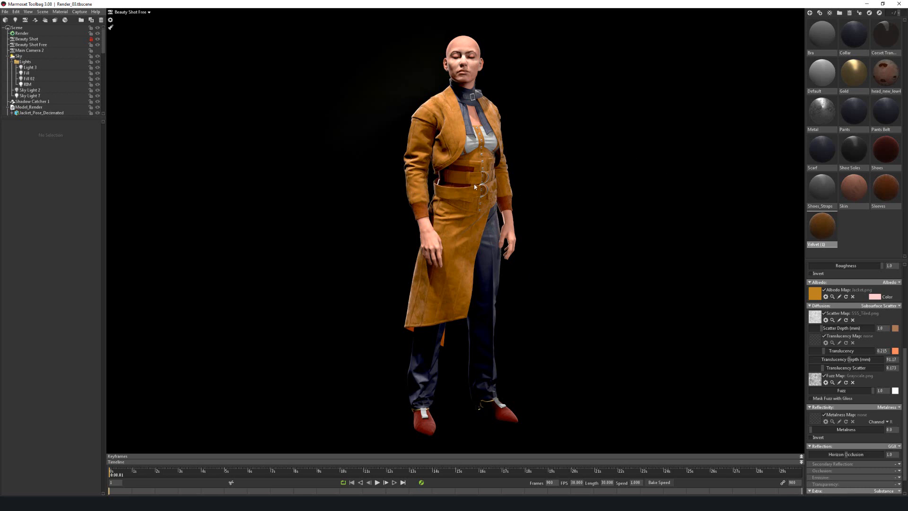
pyautogui.moveTo(524, 105)
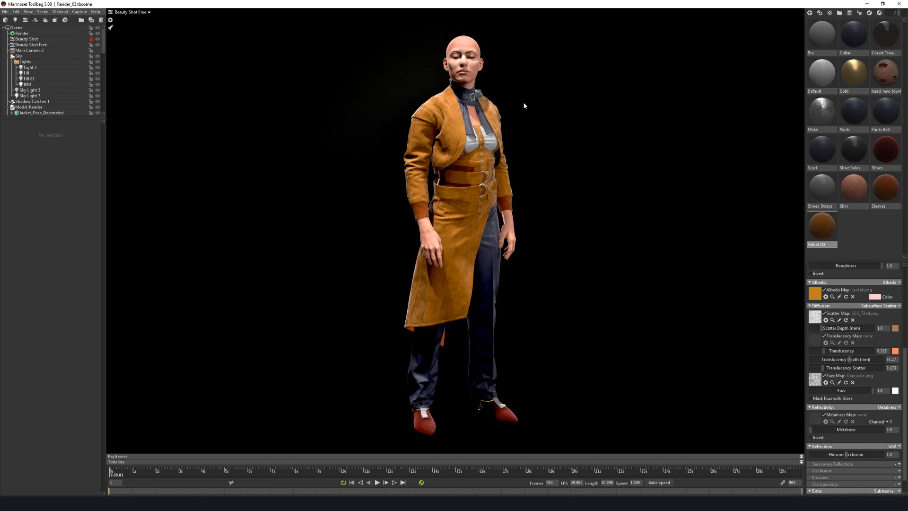
pyautogui.moveTo(438, 122)
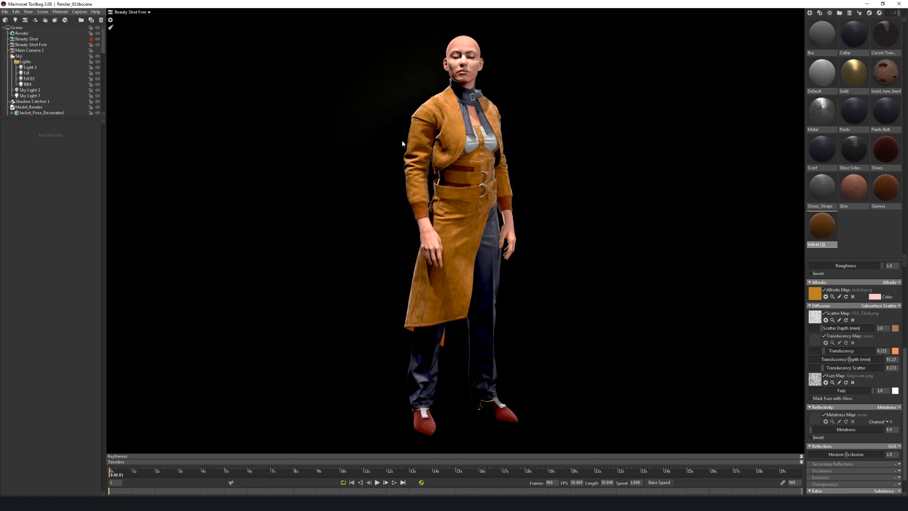
pyautogui.moveTo(456, 168)
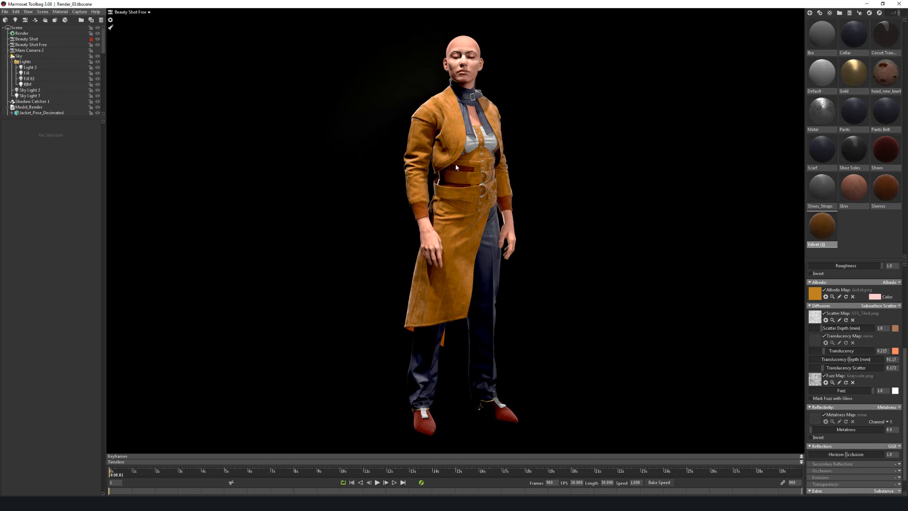
pyautogui.moveTo(452, 273)
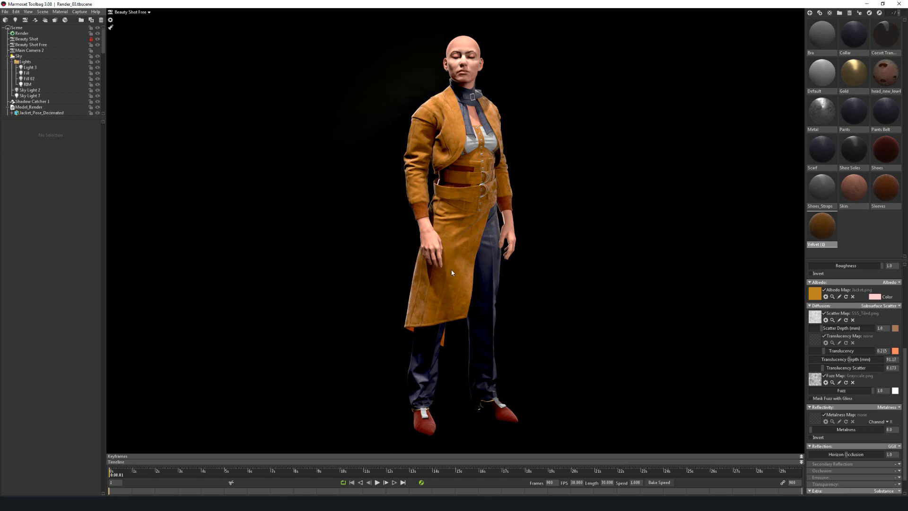
pyautogui.moveTo(601, 362)
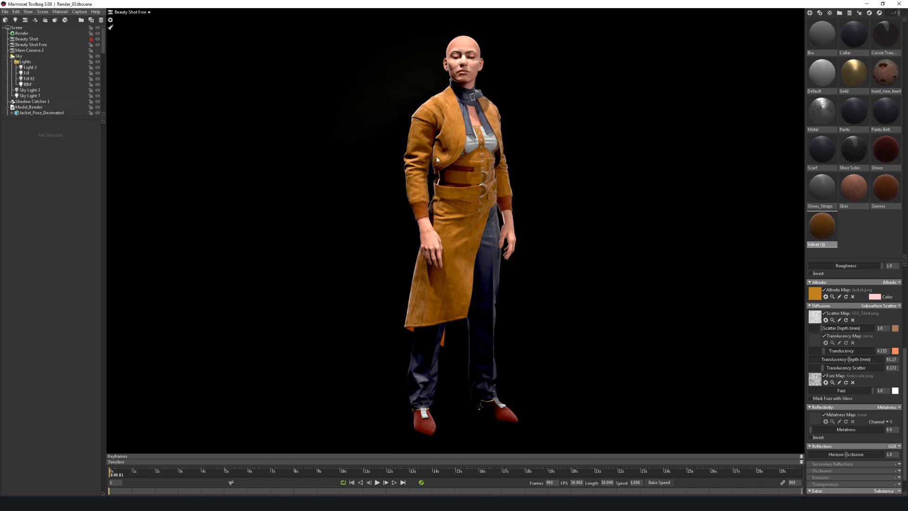
pyautogui.moveTo(580, 163)
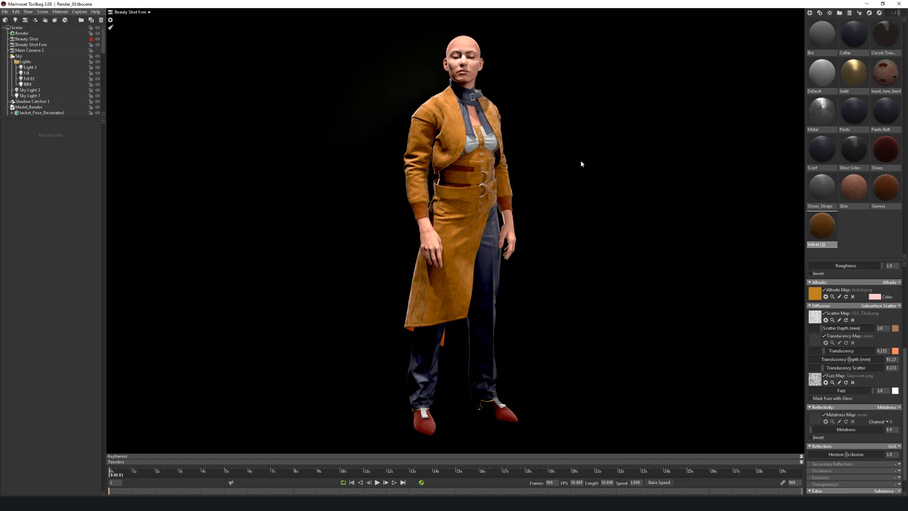
pyautogui.moveTo(388, 283)
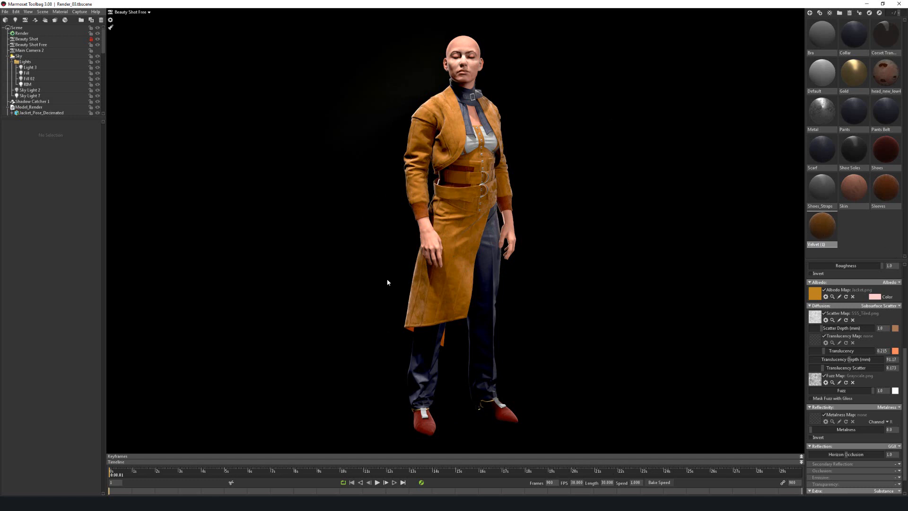
pyautogui.moveTo(641, 182)
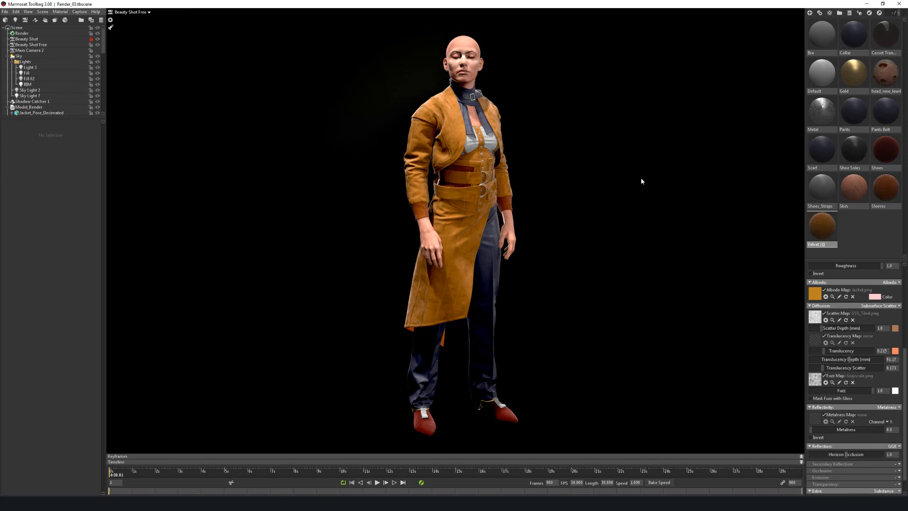
pyautogui.moveTo(404, 112)
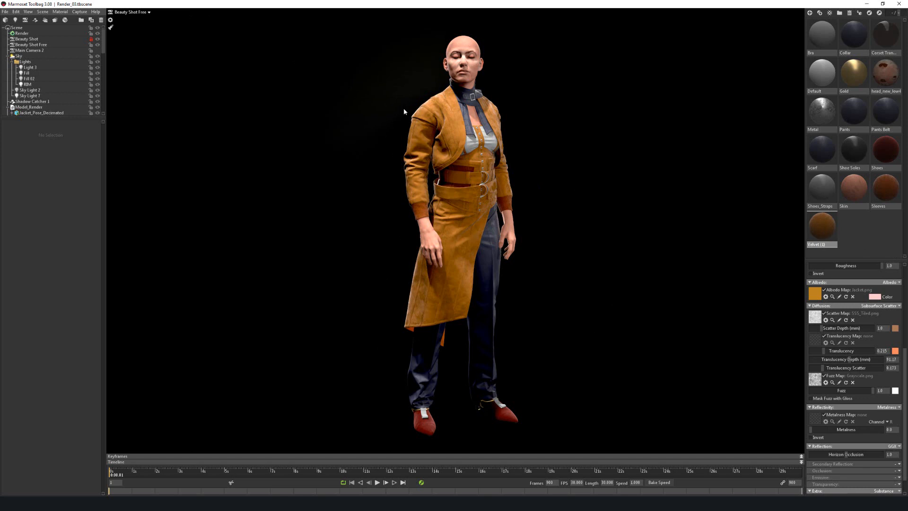
pyautogui.moveTo(367, 97)
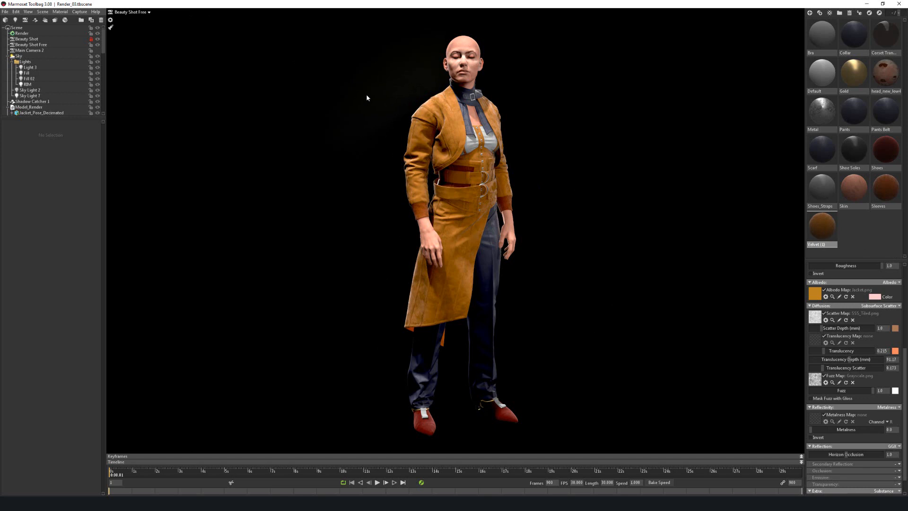
pyautogui.moveTo(387, 65)
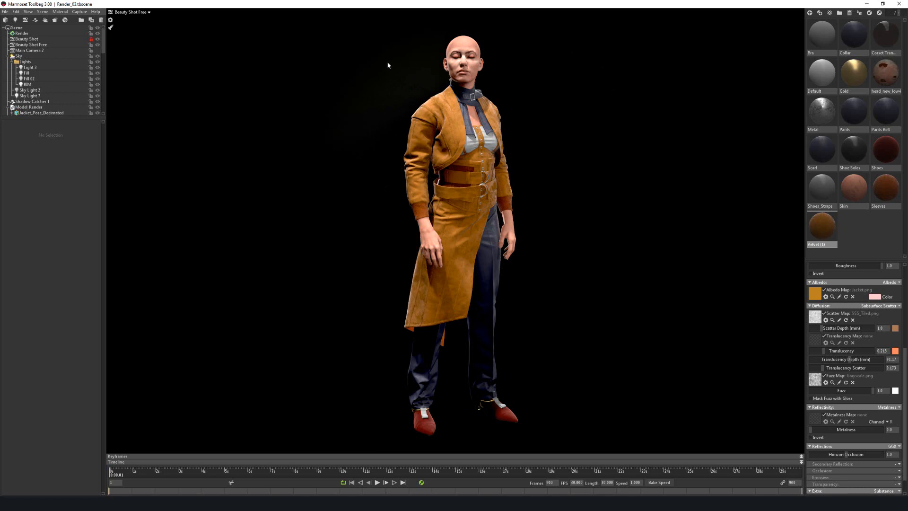
pyautogui.moveTo(538, 174)
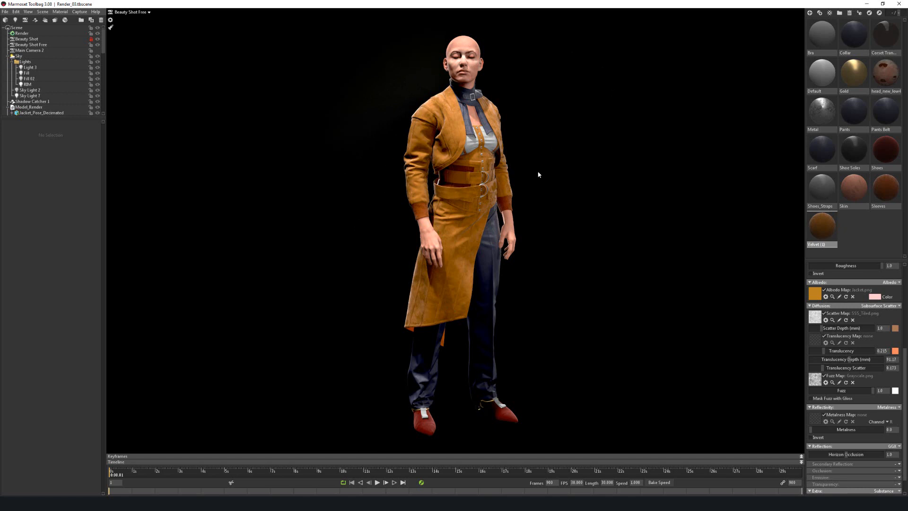
pyautogui.moveTo(433, 201)
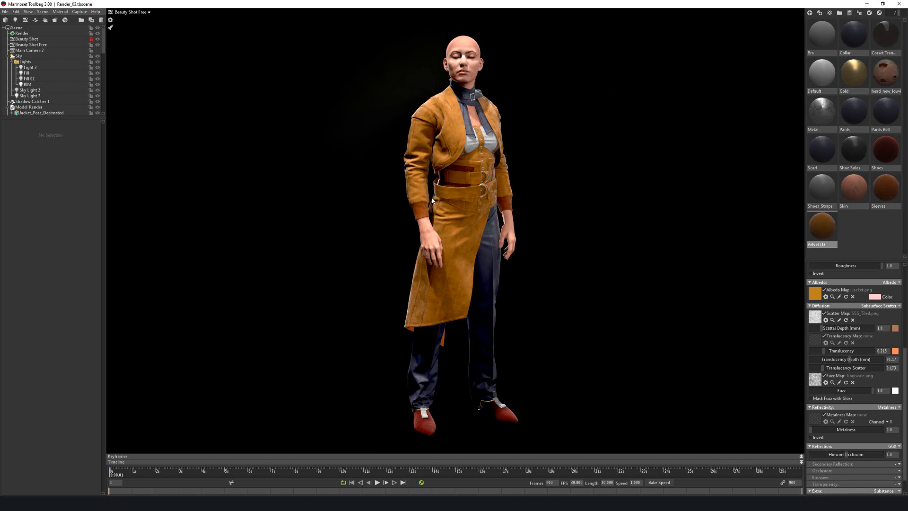
pyautogui.moveTo(686, 187)
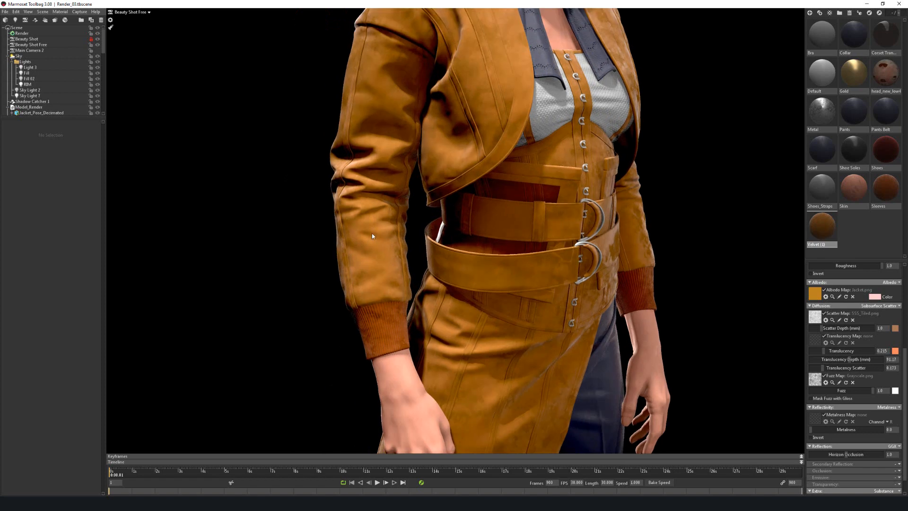
pyautogui.moveTo(357, 261)
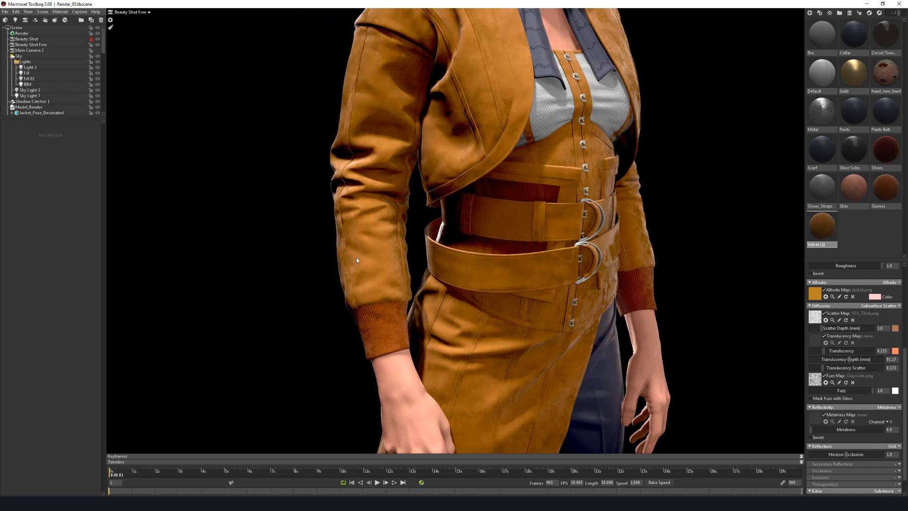
pyautogui.moveTo(382, 240)
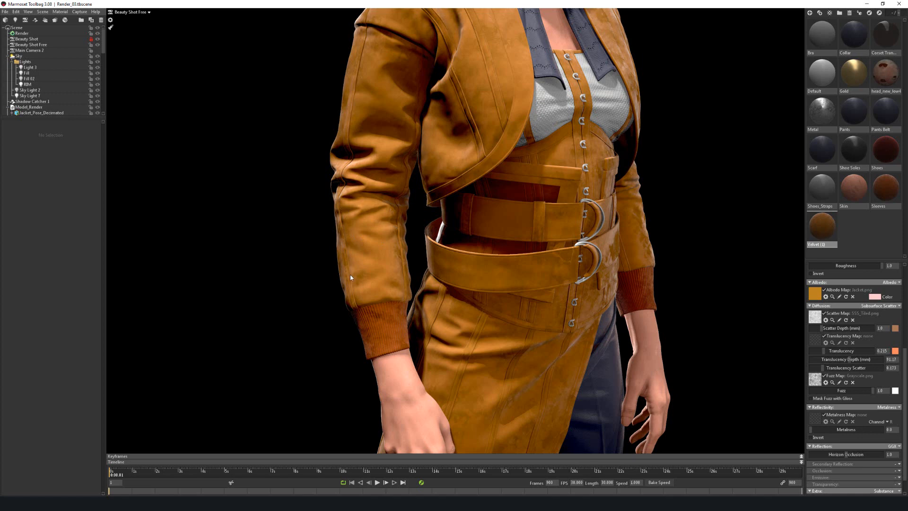
pyautogui.moveTo(393, 195)
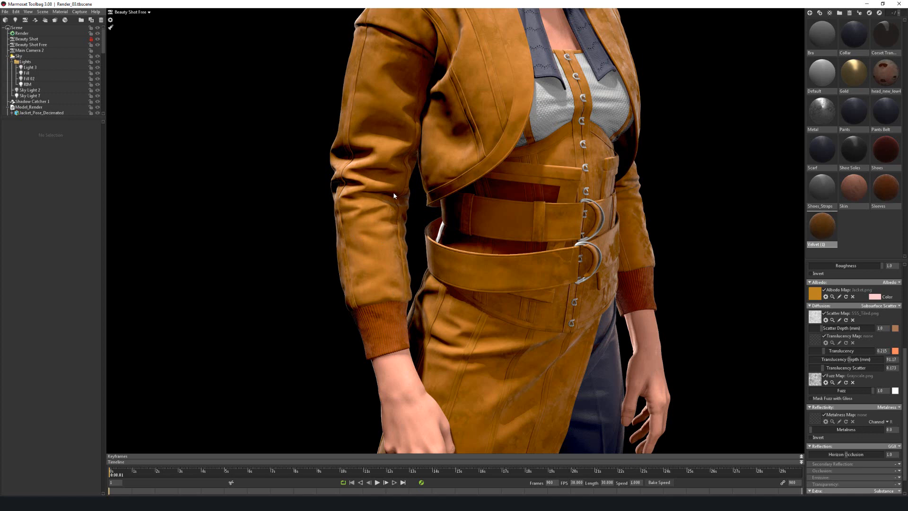
pyautogui.moveTo(319, 295)
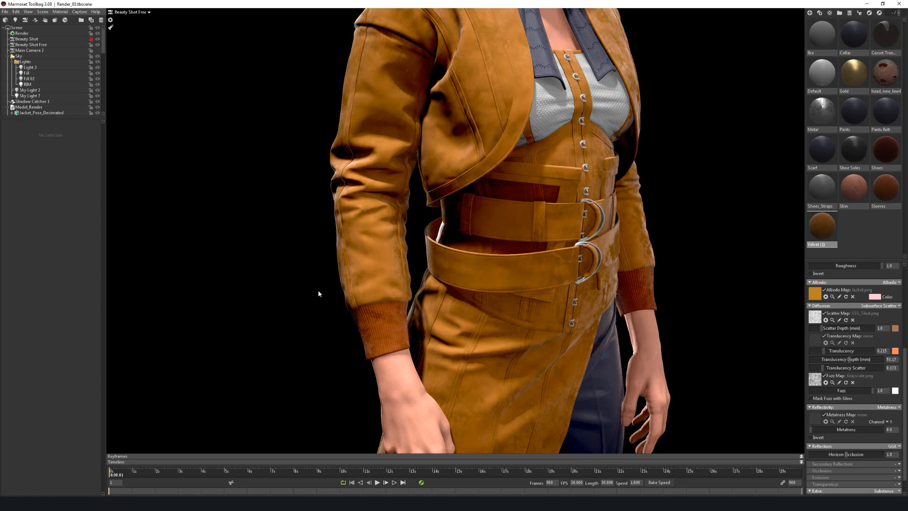
pyautogui.moveTo(353, 244)
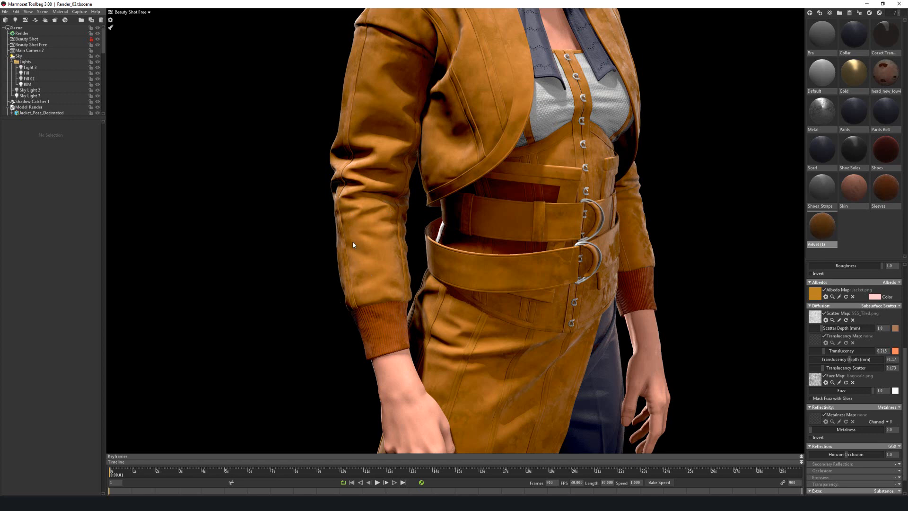
pyautogui.moveTo(370, 282)
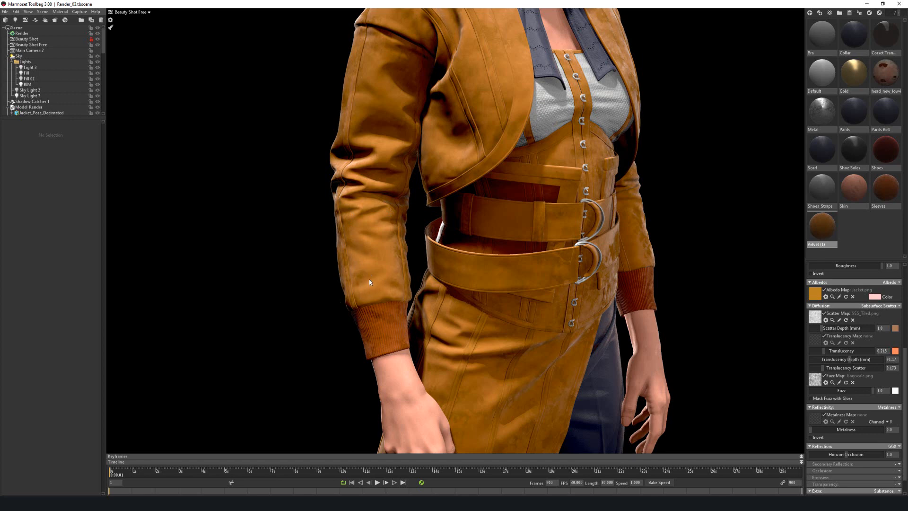
pyautogui.moveTo(374, 257)
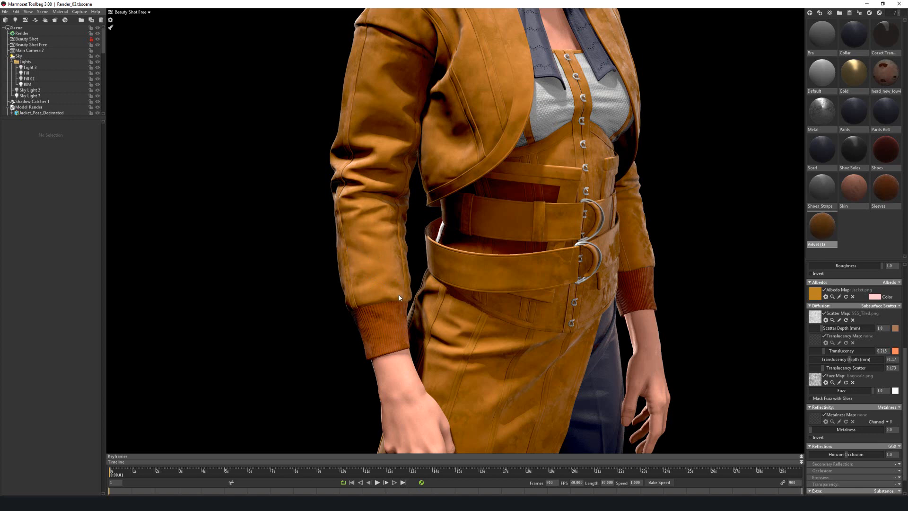
pyautogui.moveTo(397, 234)
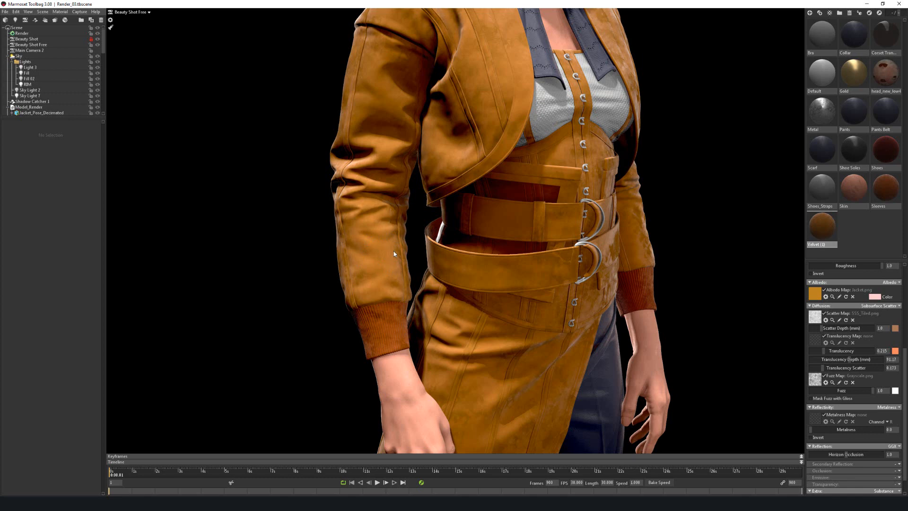
pyautogui.moveTo(414, 270)
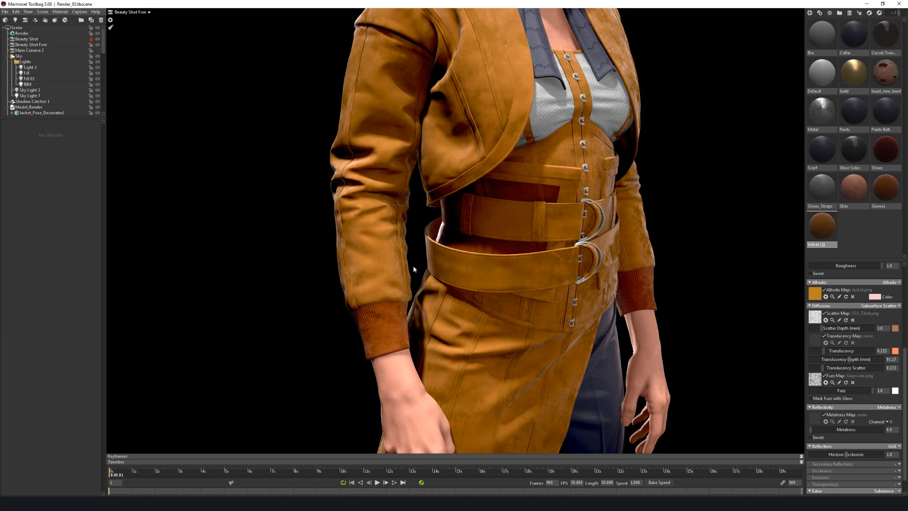
pyautogui.moveTo(364, 300)
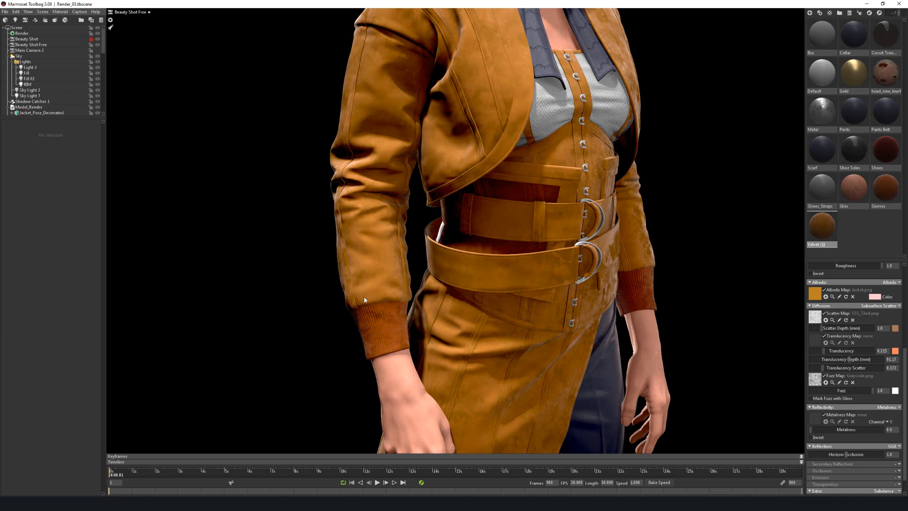
pyautogui.moveTo(382, 293)
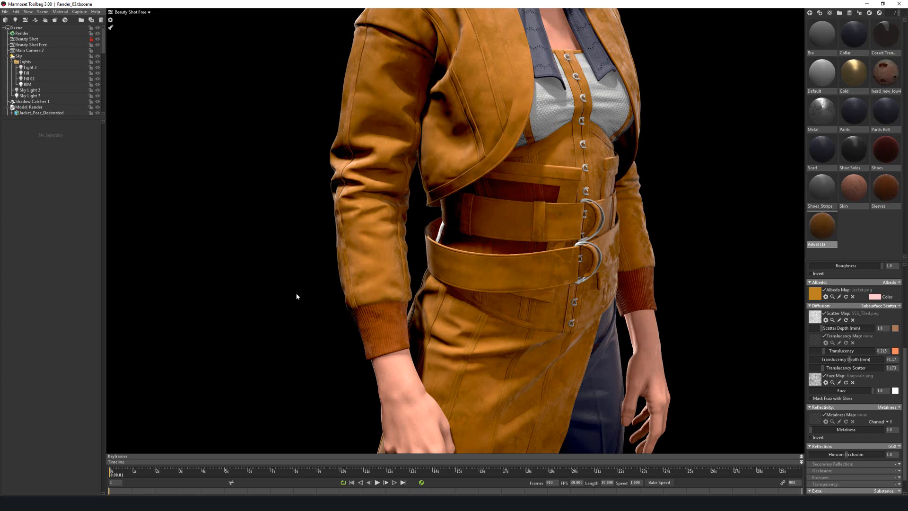
pyautogui.moveTo(466, 286)
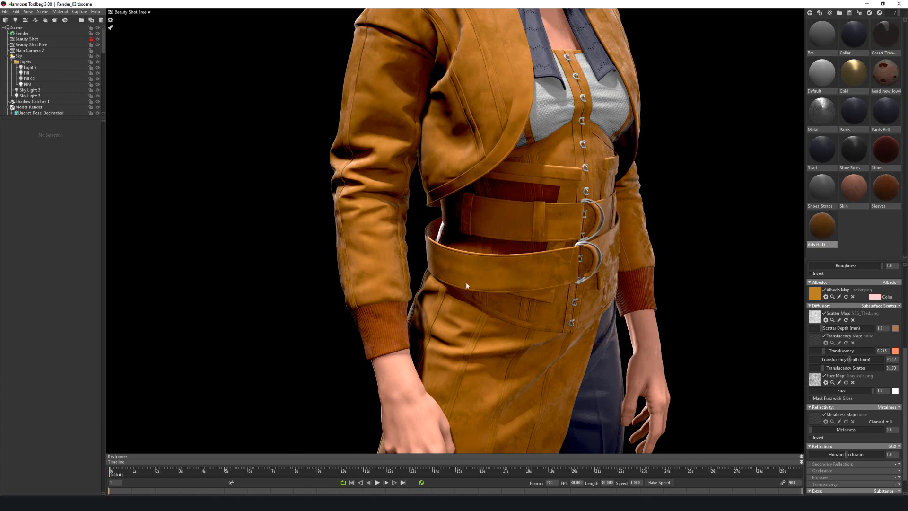
pyautogui.moveTo(288, 252)
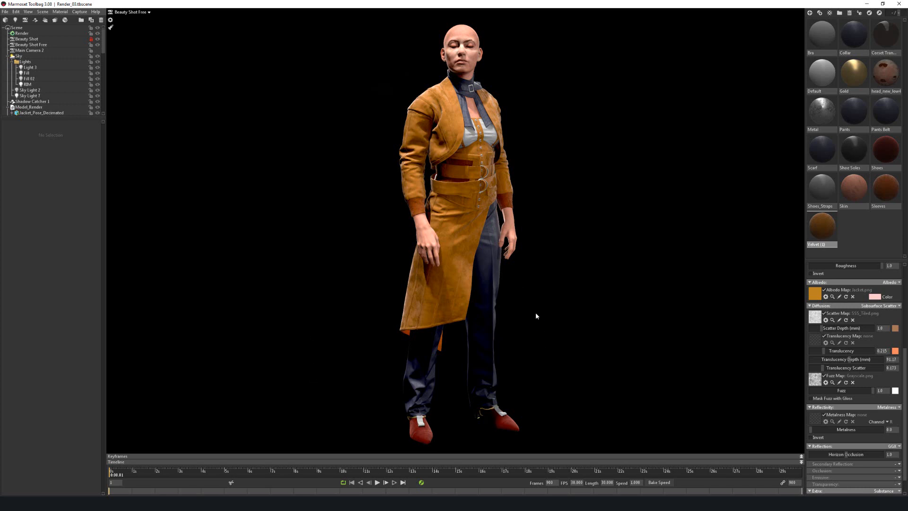
pyautogui.moveTo(345, 368)
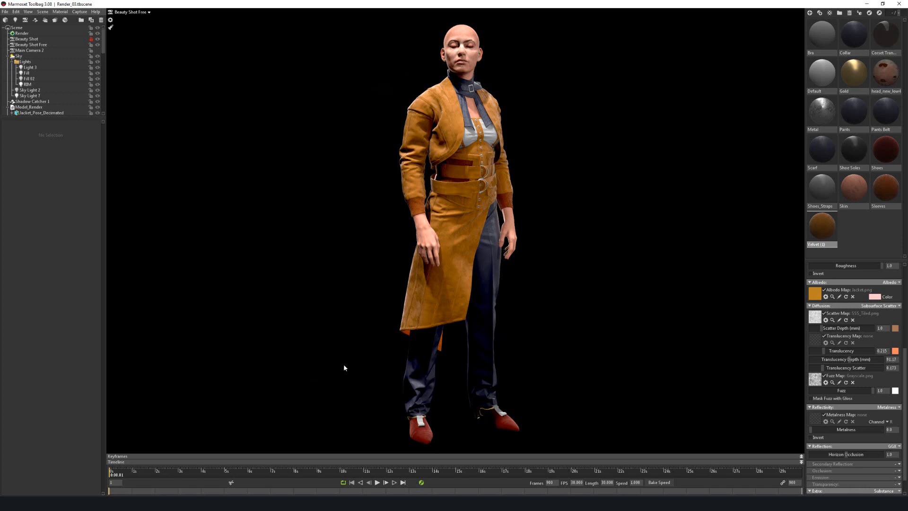
pyautogui.moveTo(674, 295)
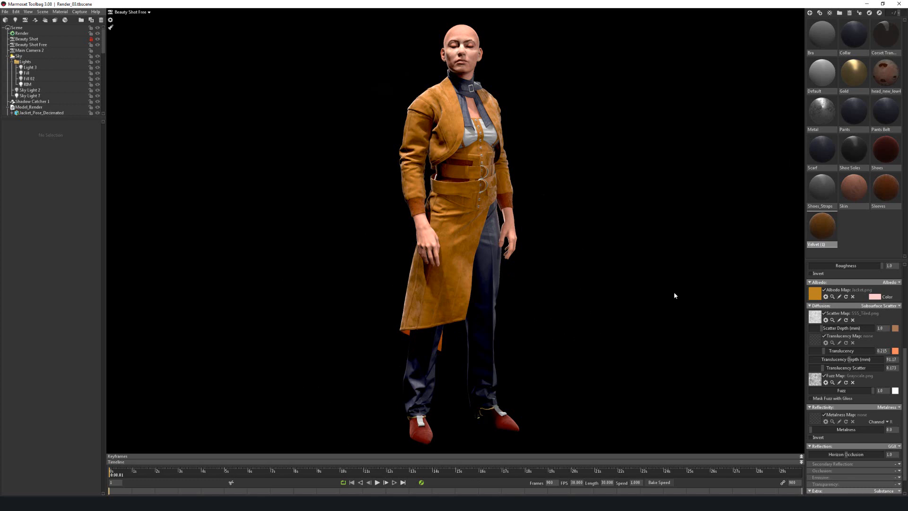
pyautogui.moveTo(494, 435)
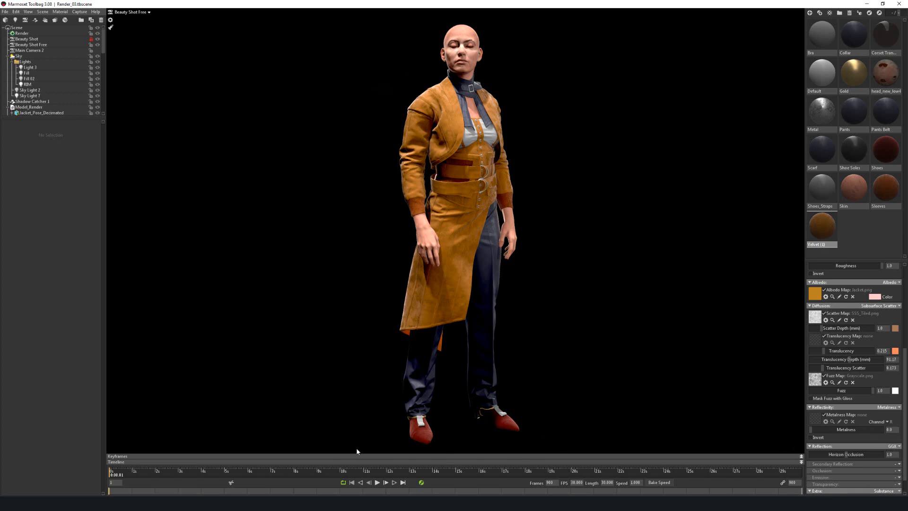
pyautogui.moveTo(325, 117)
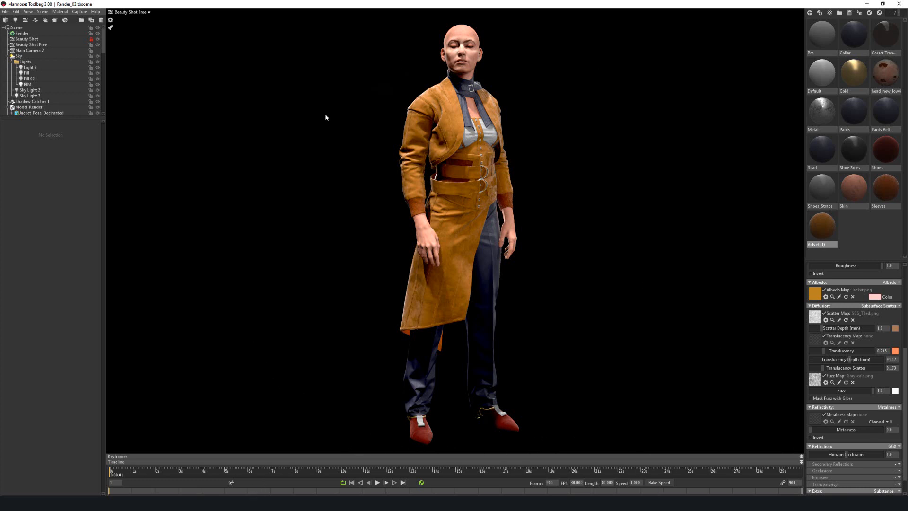
pyautogui.moveTo(629, 174)
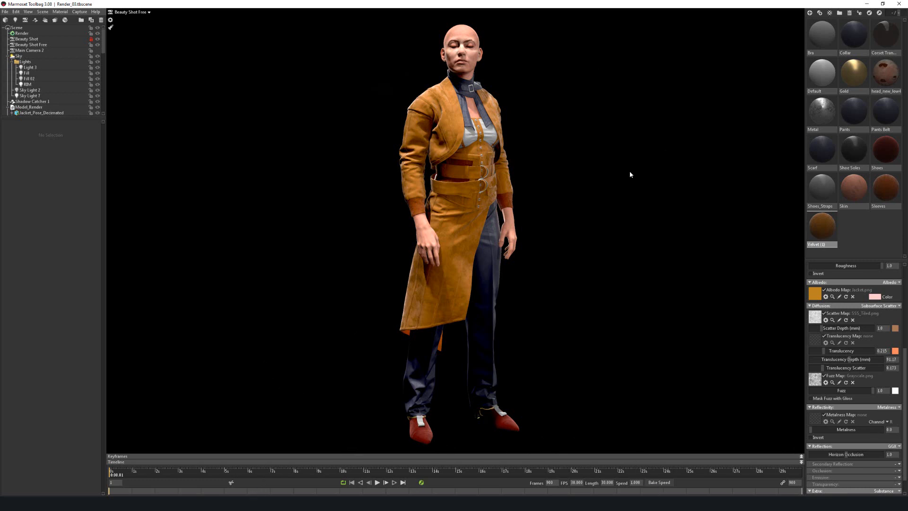
pyautogui.moveTo(323, 325)
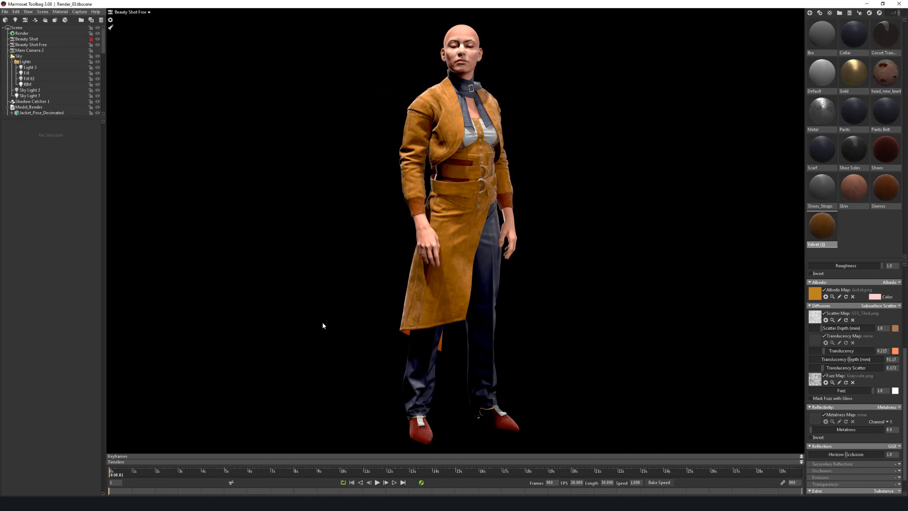
pyautogui.moveTo(488, 14)
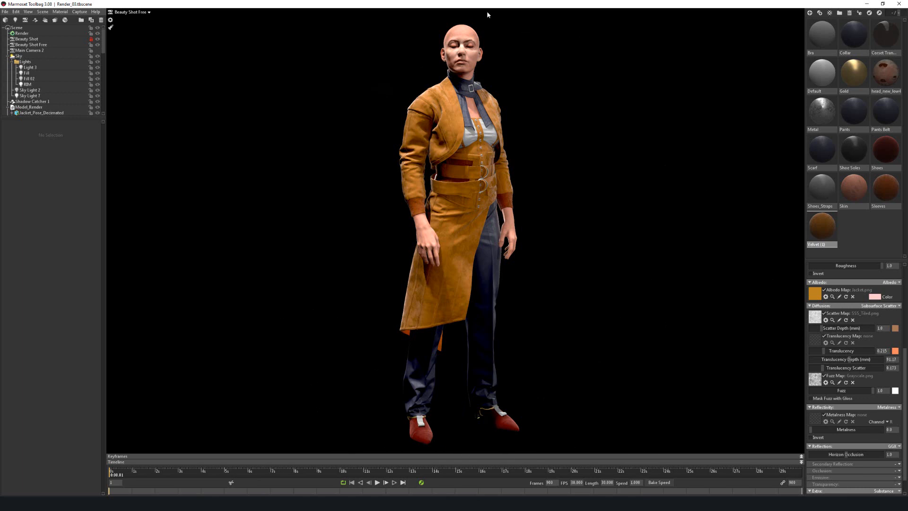
pyautogui.moveTo(472, 452)
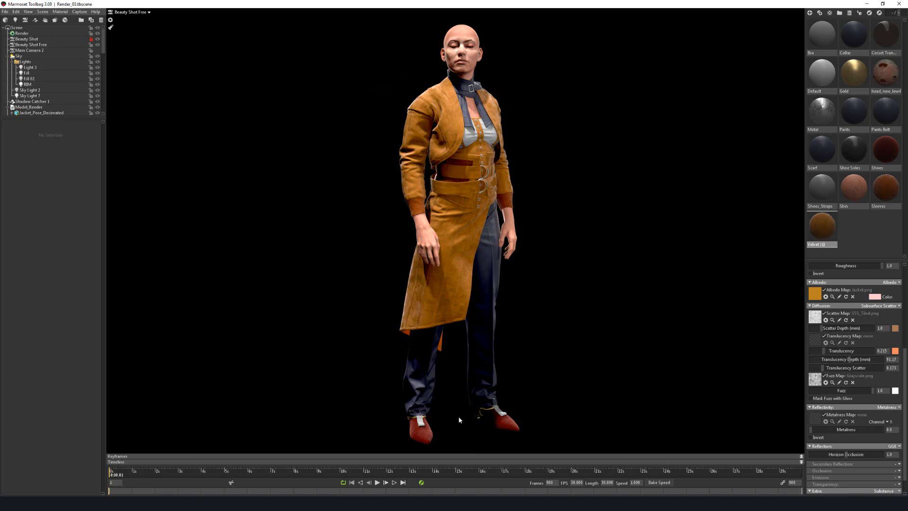
pyautogui.moveTo(350, 458)
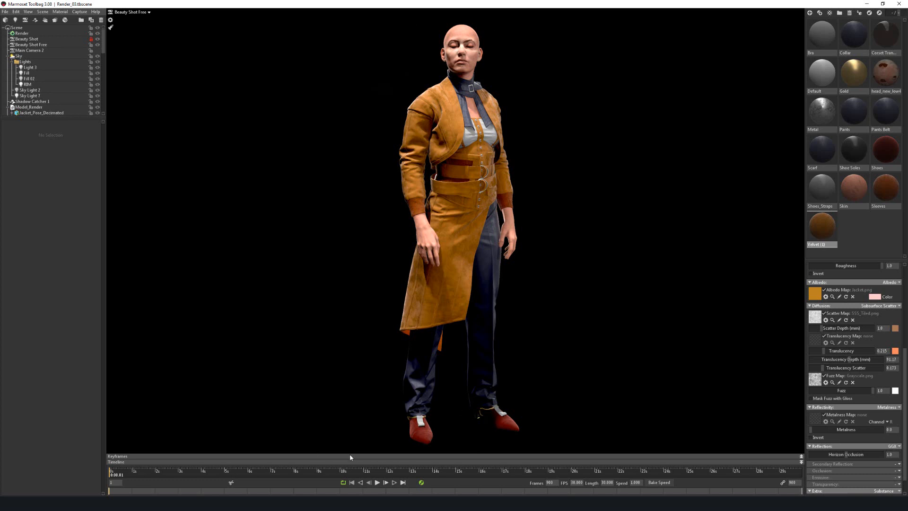
pyautogui.moveTo(442, 138)
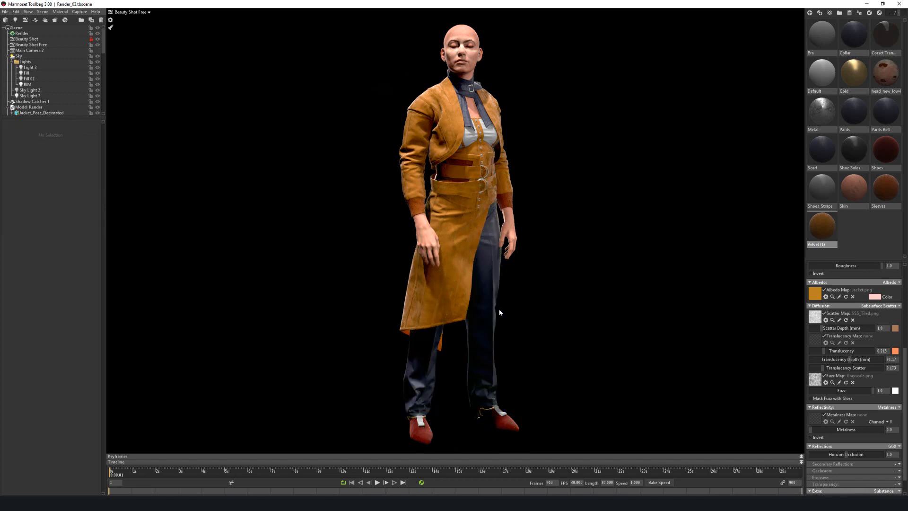
pyautogui.moveTo(462, 276)
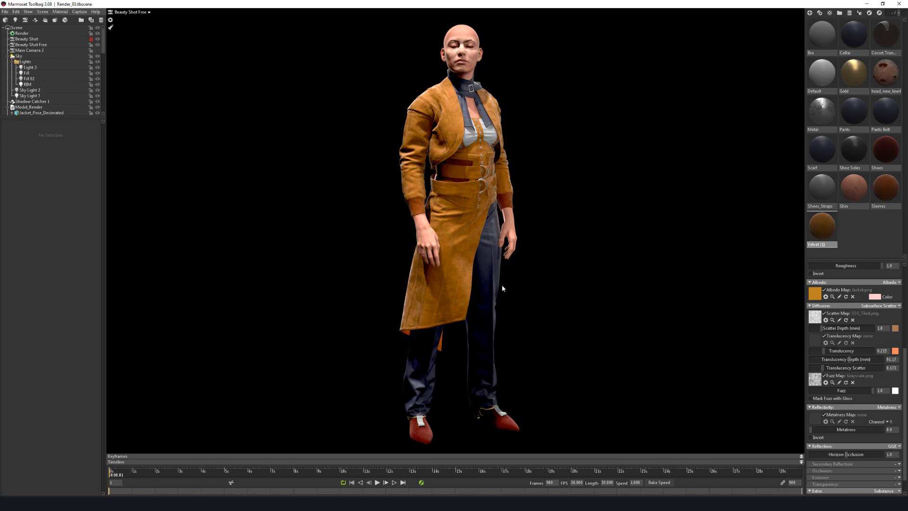
pyautogui.moveTo(488, 295)
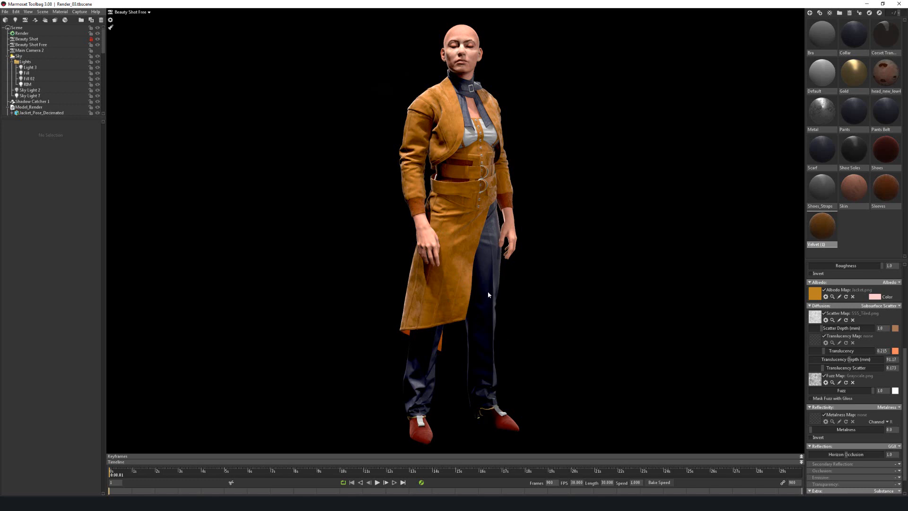
pyautogui.moveTo(486, 329)
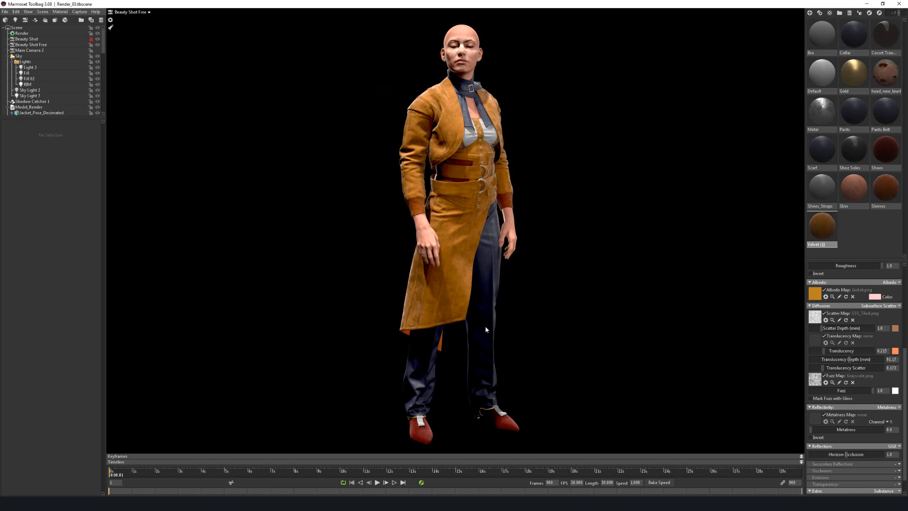
pyautogui.moveTo(551, 207)
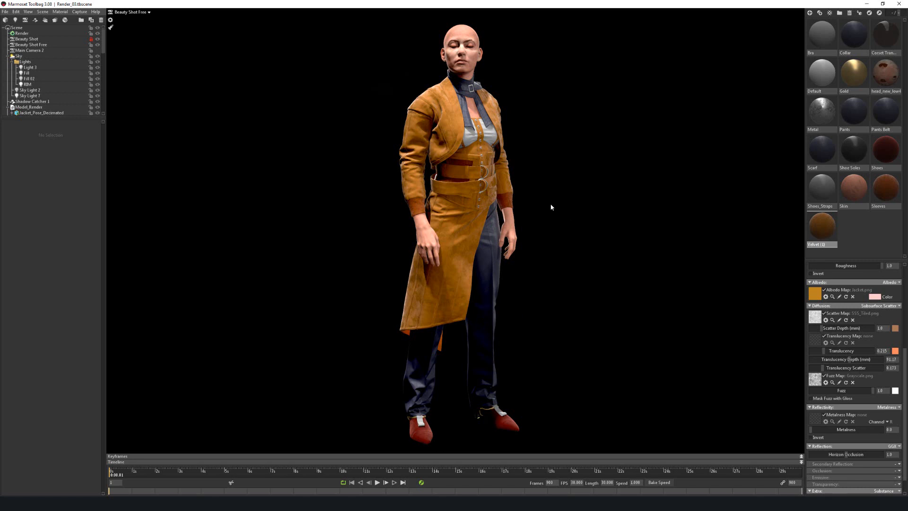
pyautogui.moveTo(431, 363)
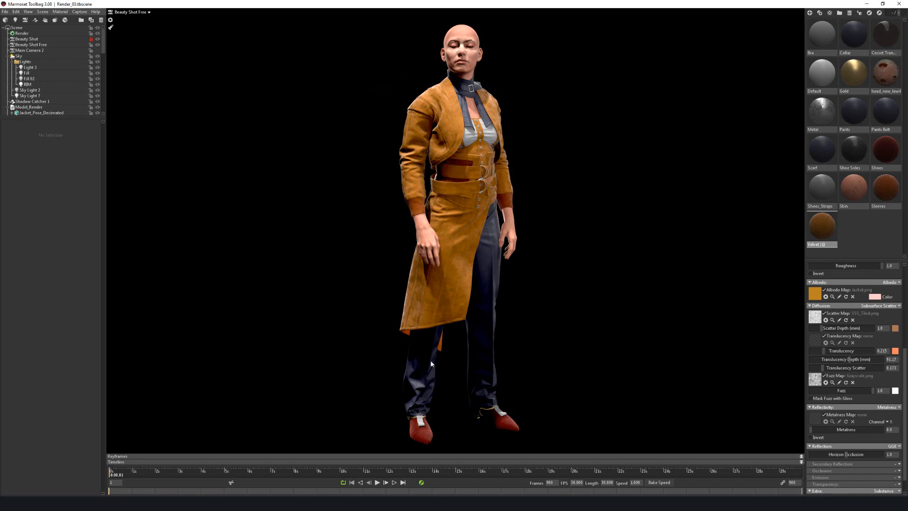
pyautogui.moveTo(458, 175)
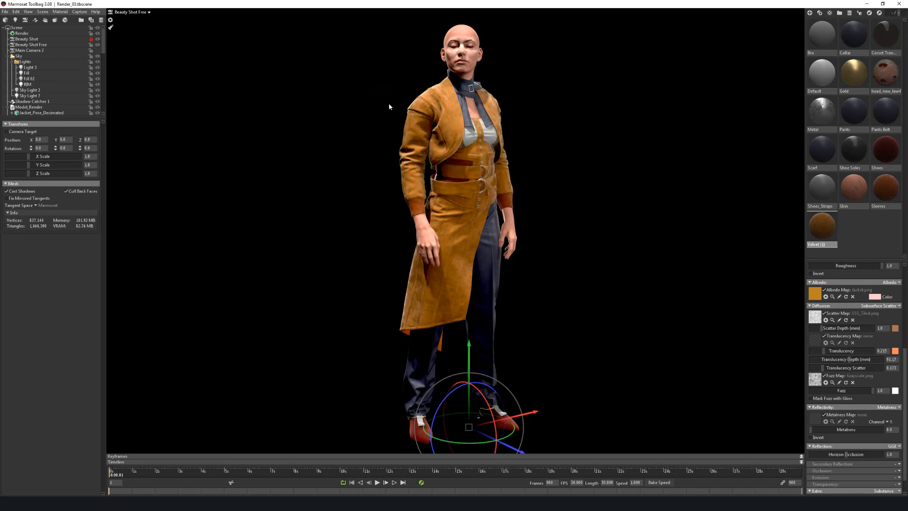
pyautogui.moveTo(417, 149)
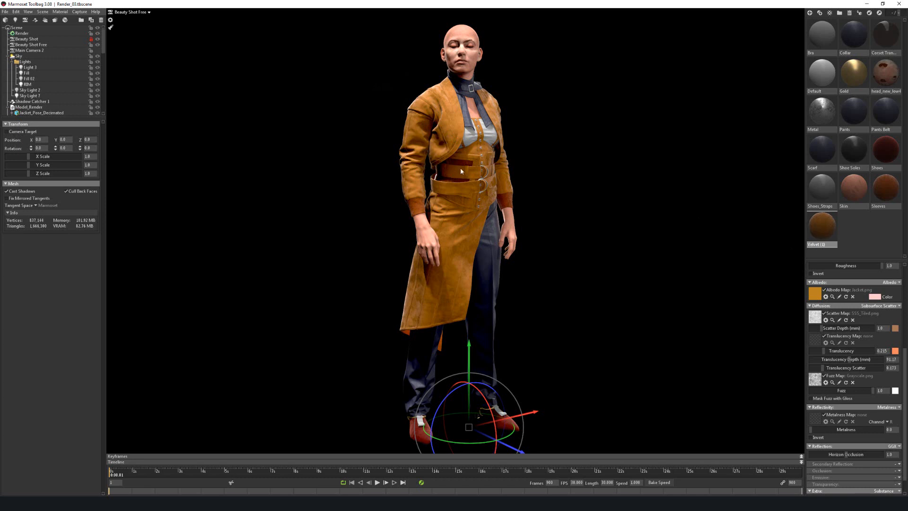
pyautogui.moveTo(418, 120)
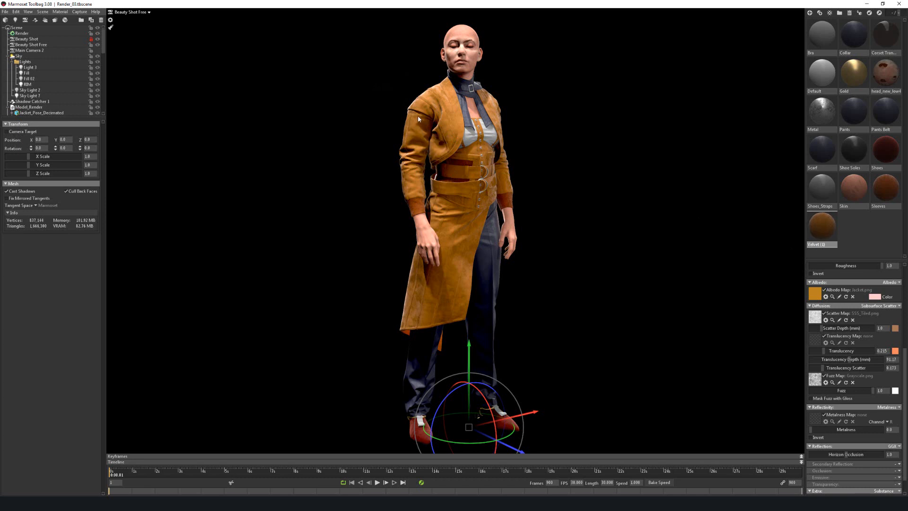
pyautogui.moveTo(413, 133)
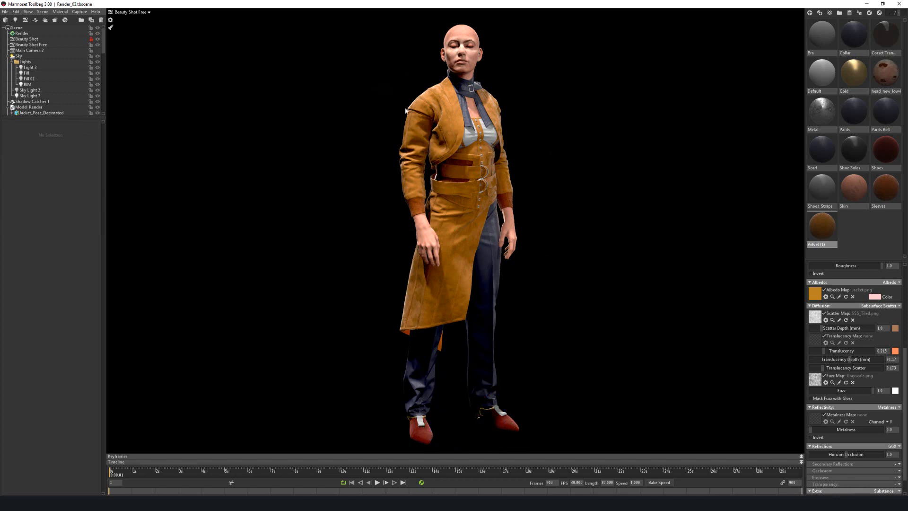
pyautogui.moveTo(310, 150)
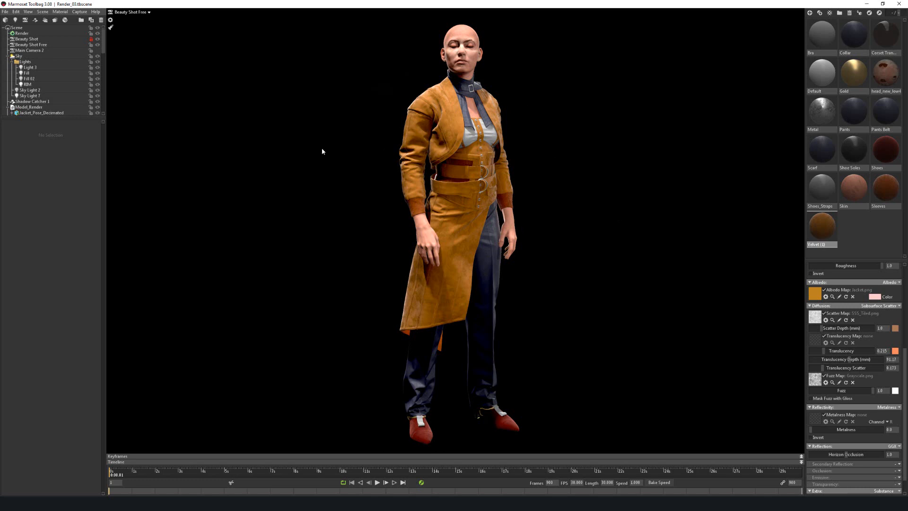
pyautogui.moveTo(365, 409)
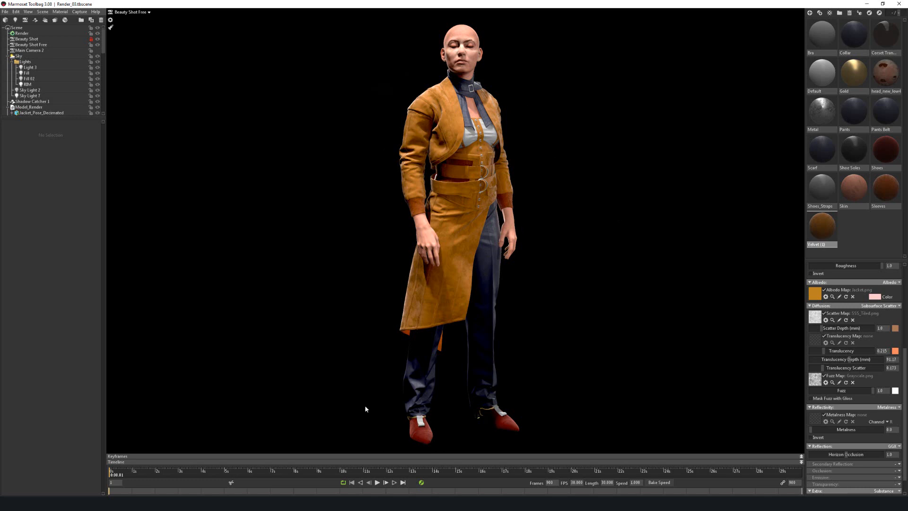
pyautogui.moveTo(478, 152)
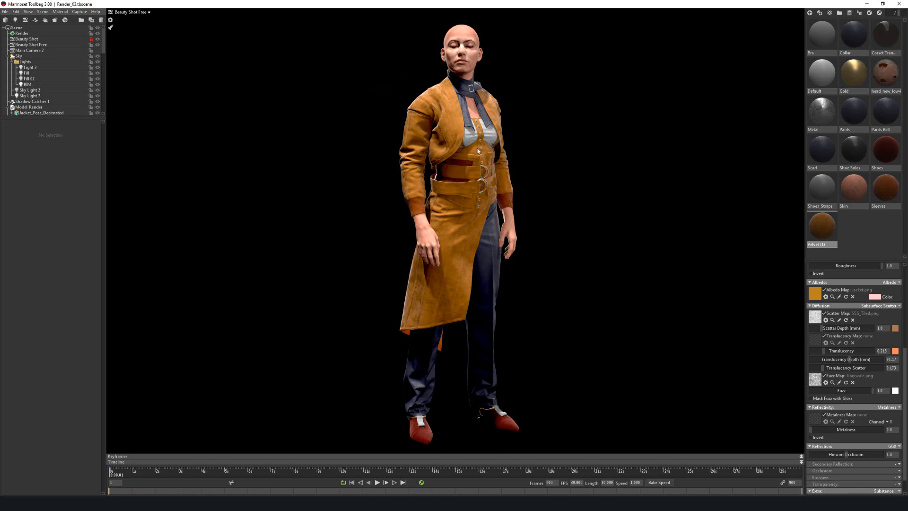
pyautogui.moveTo(572, 257)
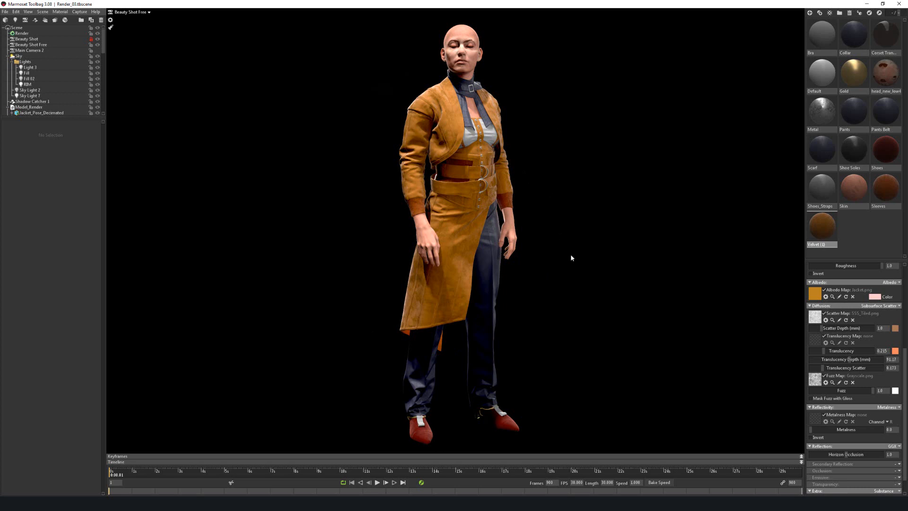
pyautogui.moveTo(577, 203)
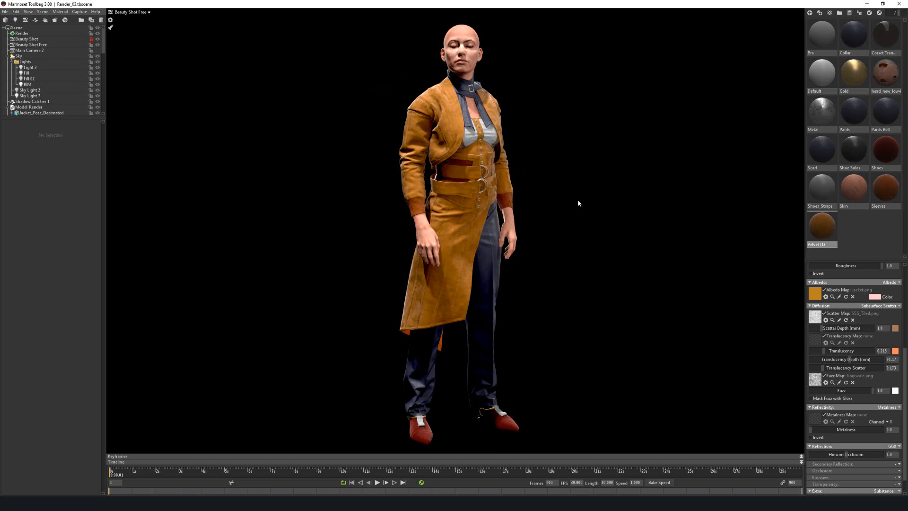
pyautogui.moveTo(391, 166)
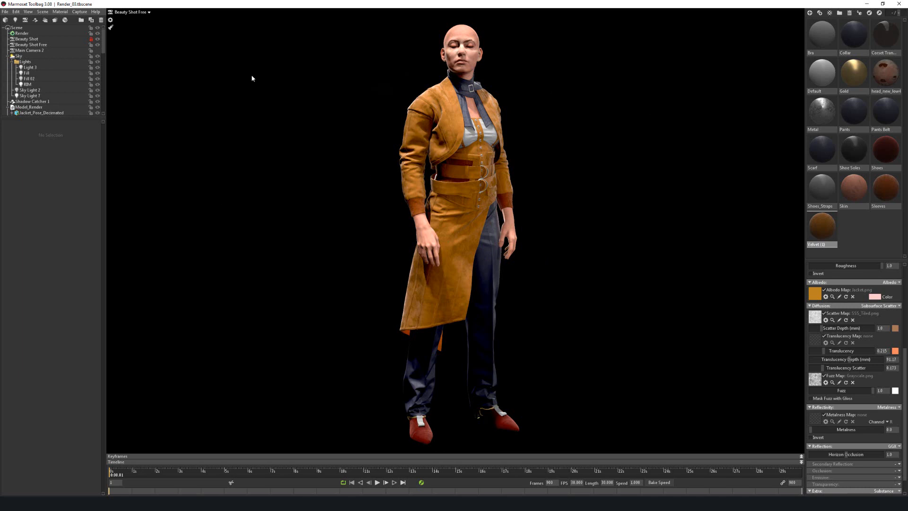
pyautogui.moveTo(301, 311)
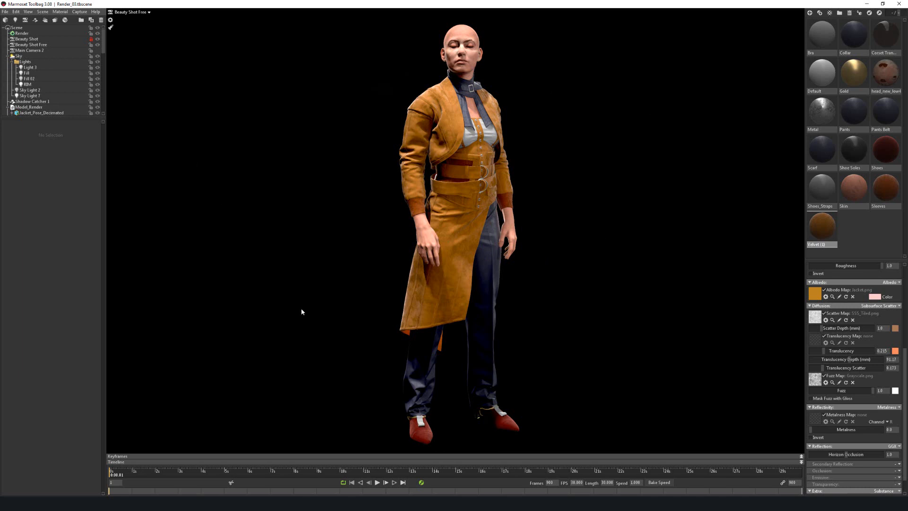
pyautogui.moveTo(630, 259)
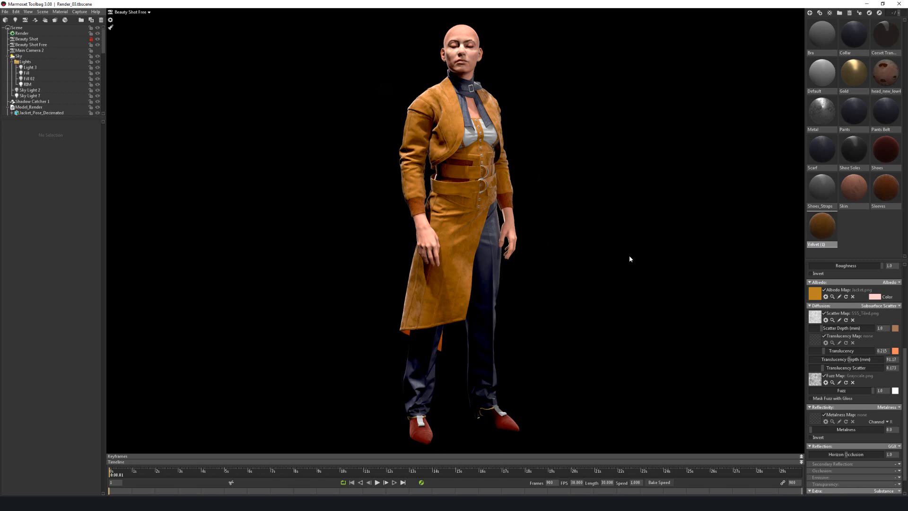
pyautogui.moveTo(495, 22)
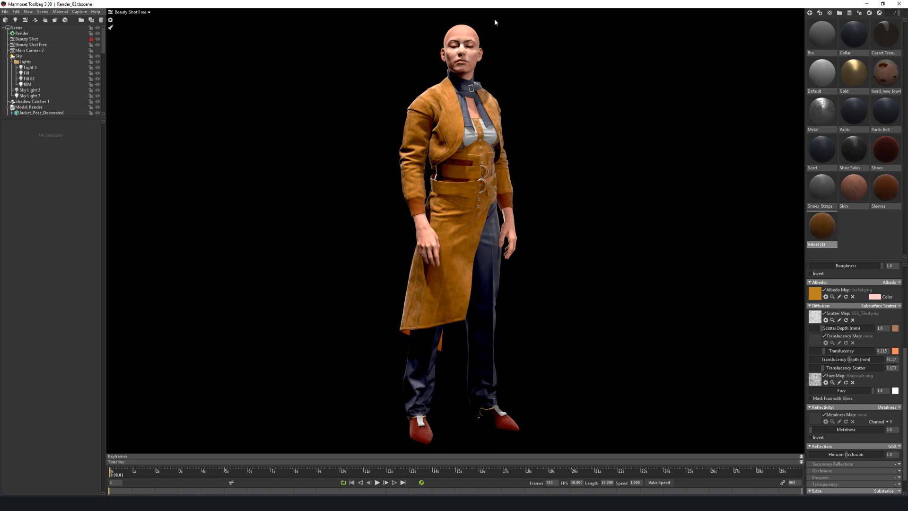
pyautogui.moveTo(558, 448)
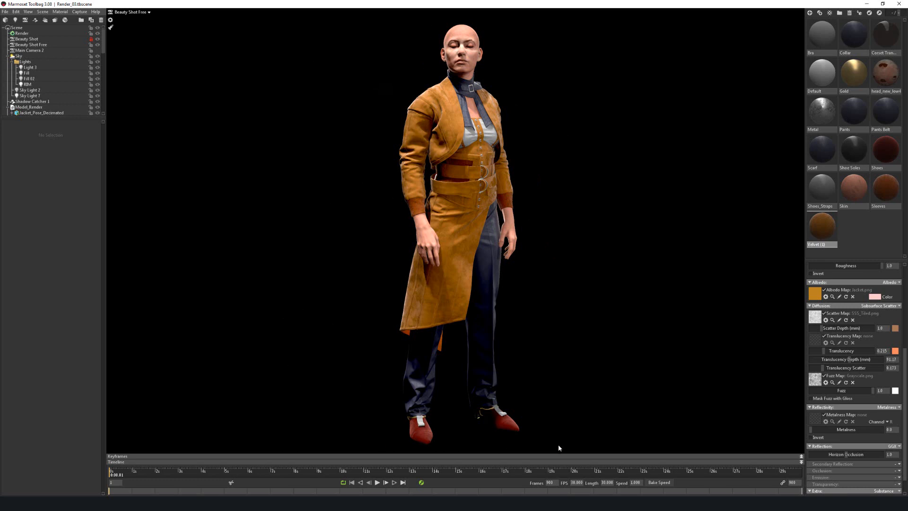
pyautogui.moveTo(480, 381)
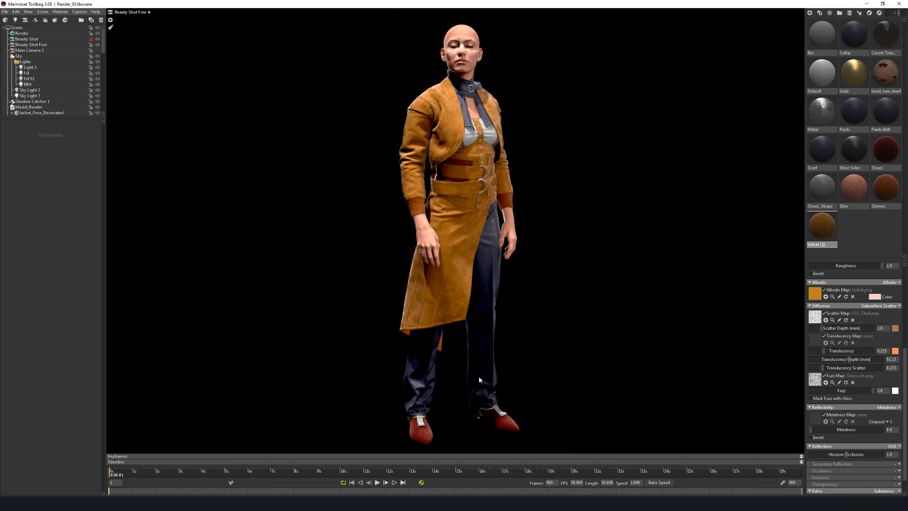
pyautogui.moveTo(608, 170)
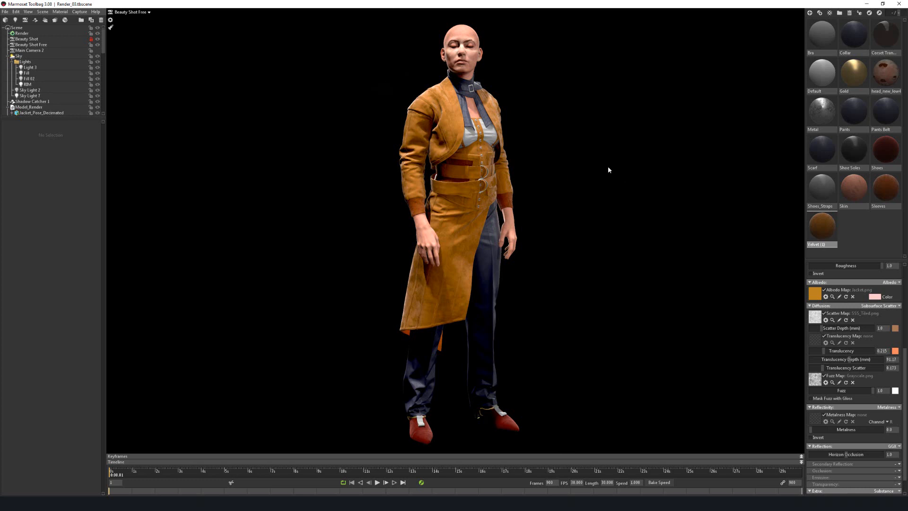
pyautogui.moveTo(492, 216)
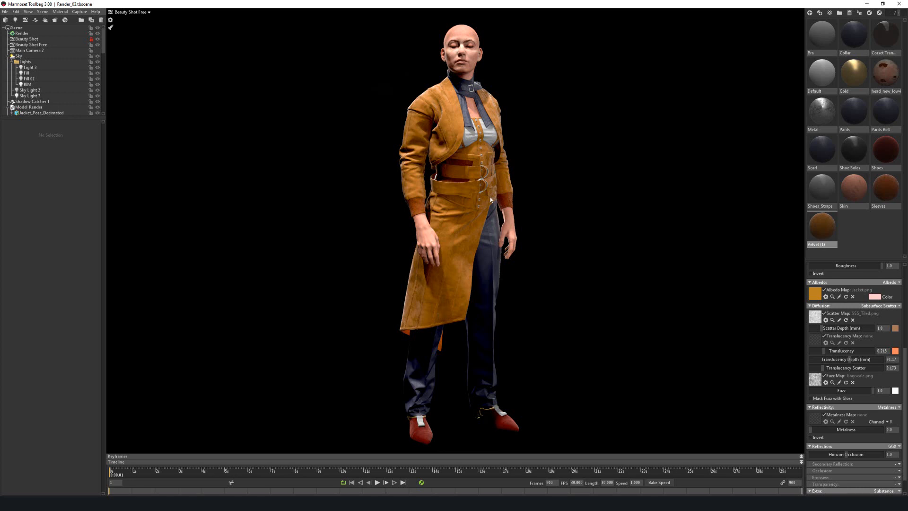
pyautogui.moveTo(461, 291)
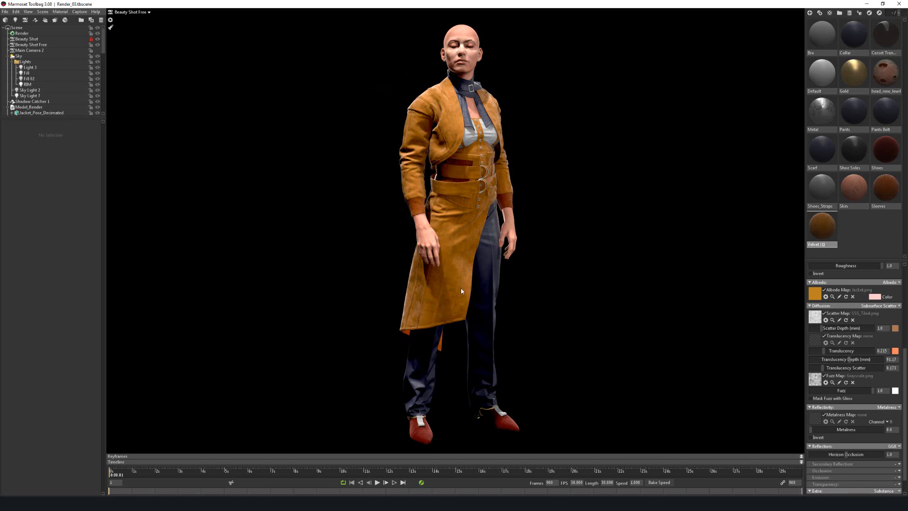
pyautogui.moveTo(580, 203)
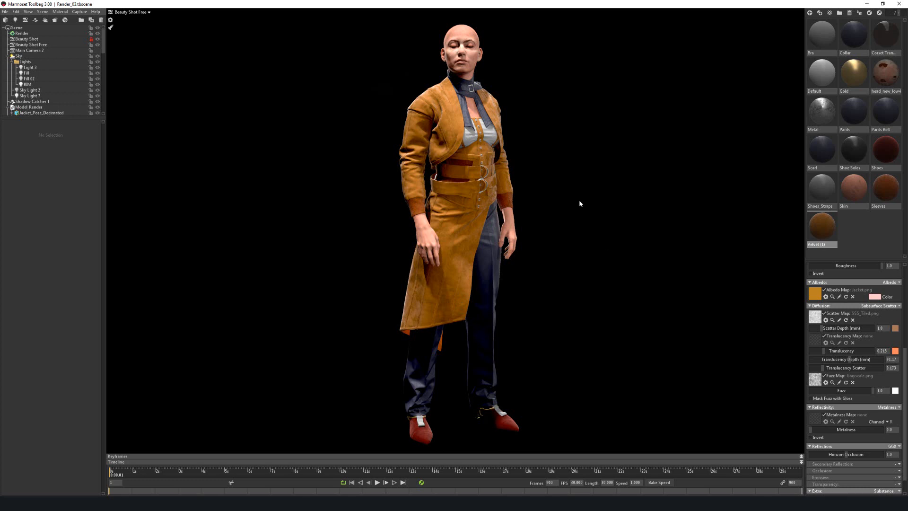
pyautogui.moveTo(511, 148)
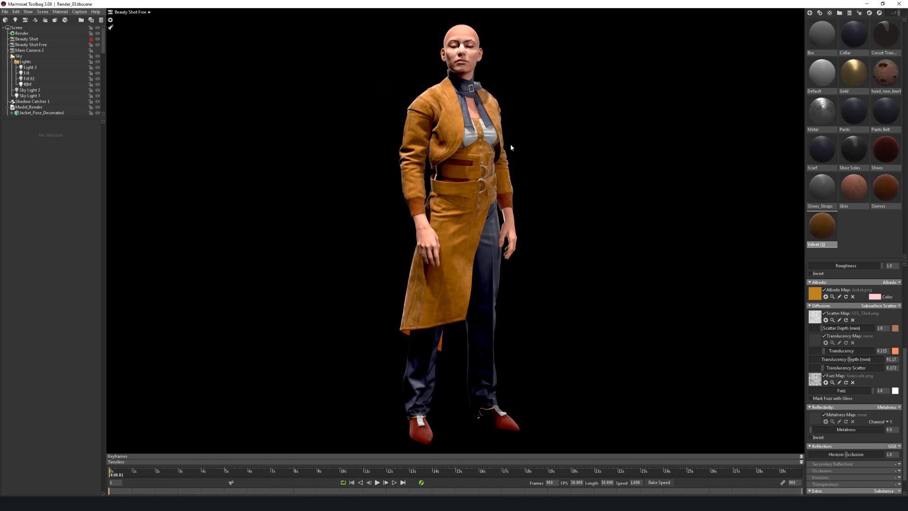
pyautogui.moveTo(564, 87)
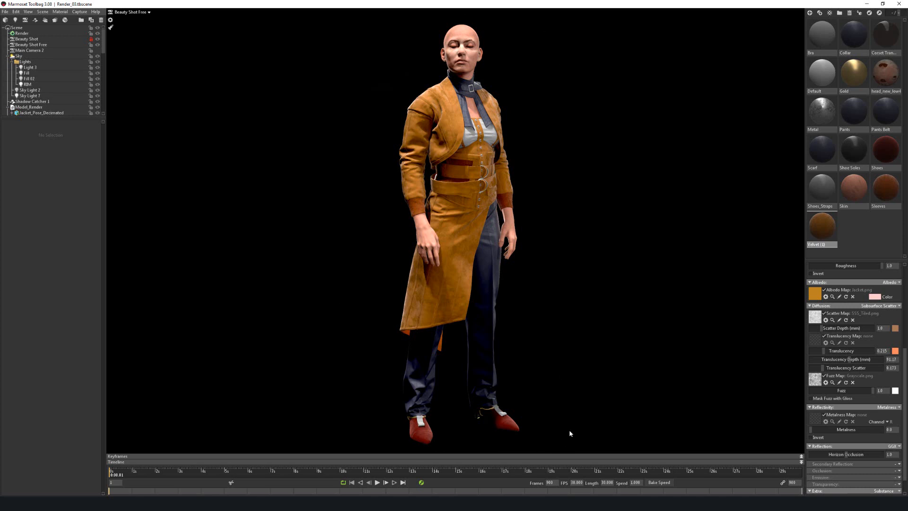
pyautogui.moveTo(318, 441)
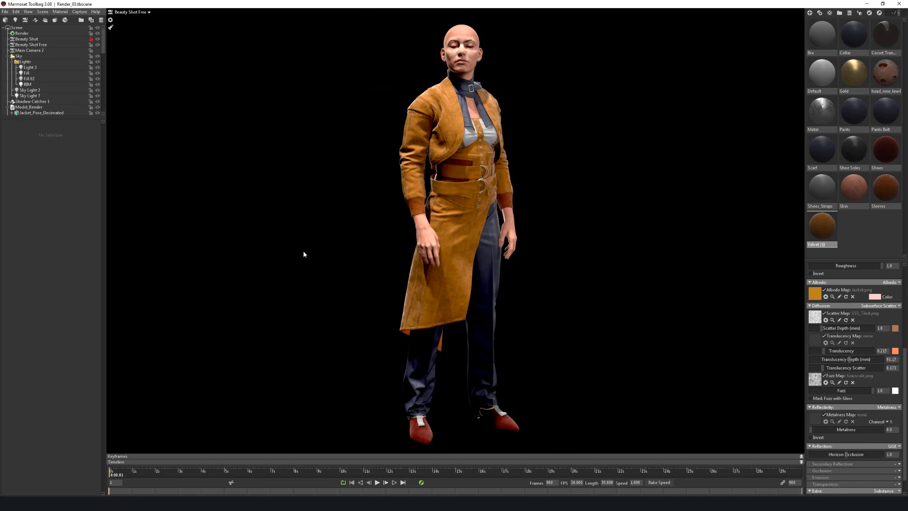
pyautogui.moveTo(577, 259)
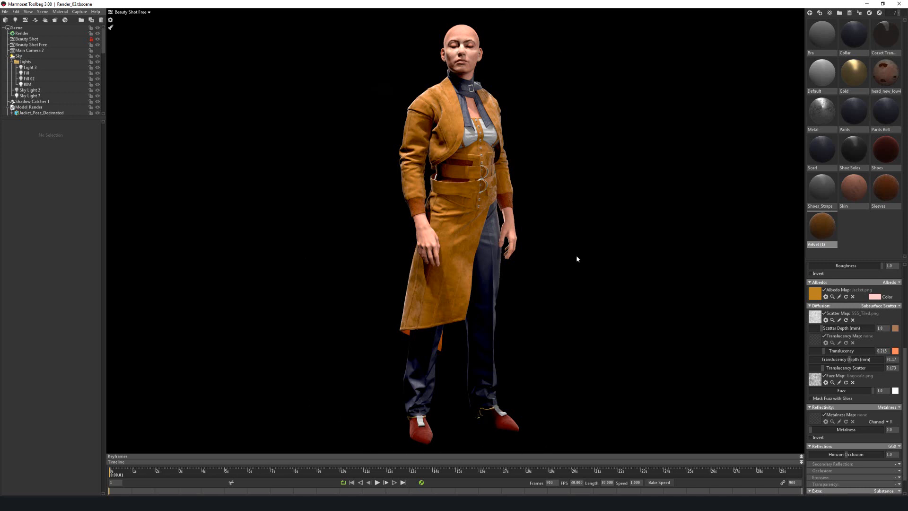
pyautogui.moveTo(334, 440)
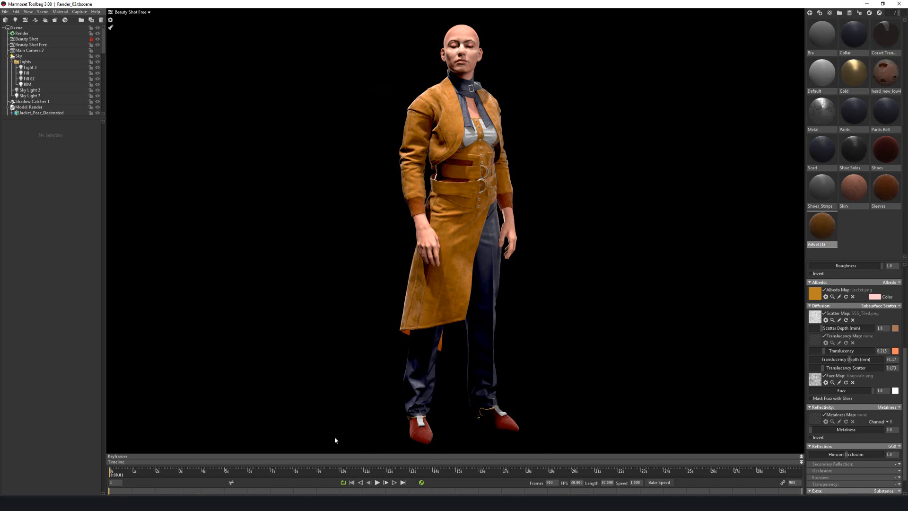
pyautogui.moveTo(505, 19)
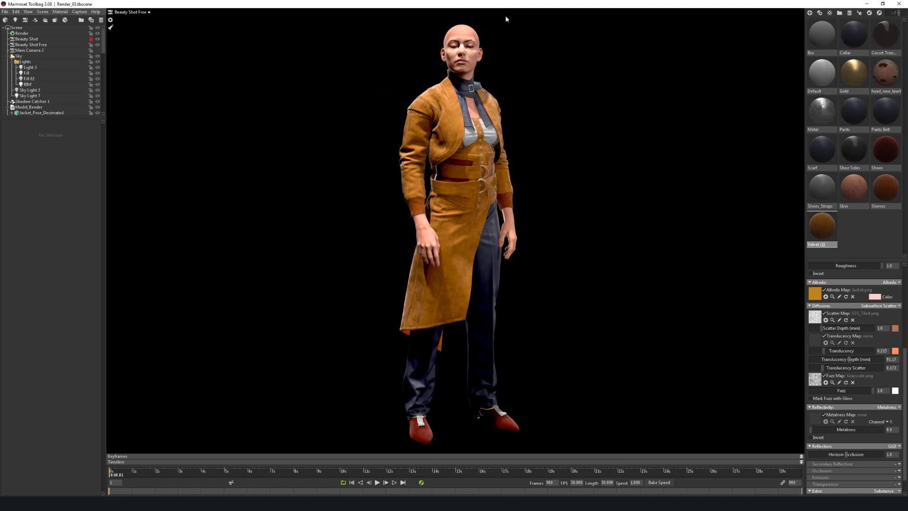
pyautogui.moveTo(462, 443)
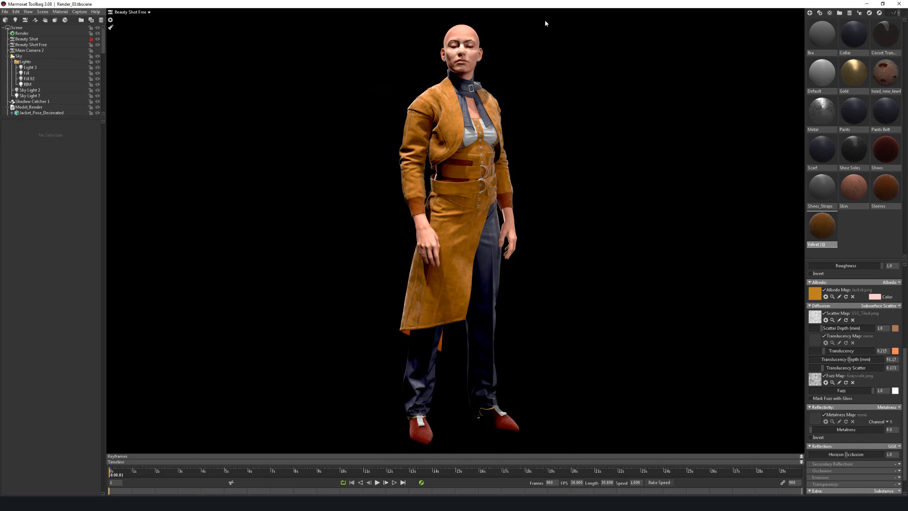
pyautogui.moveTo(333, 450)
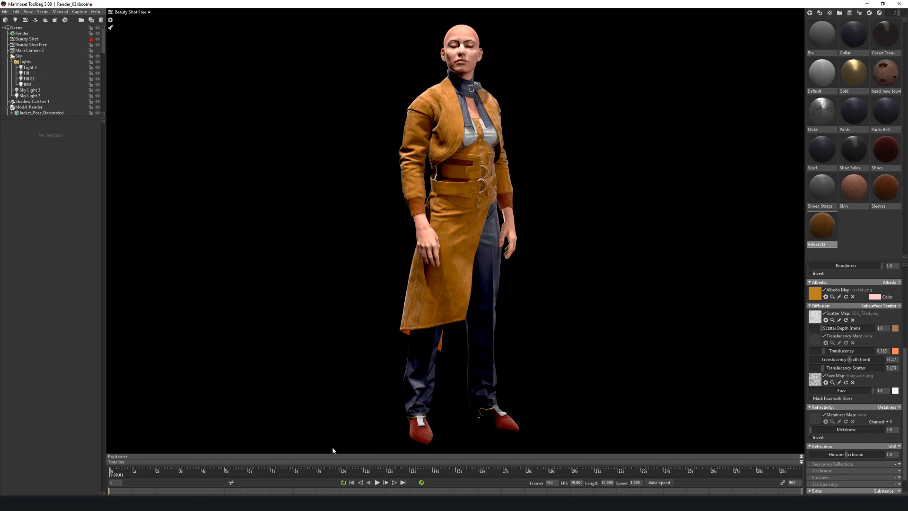
pyautogui.moveTo(491, 30)
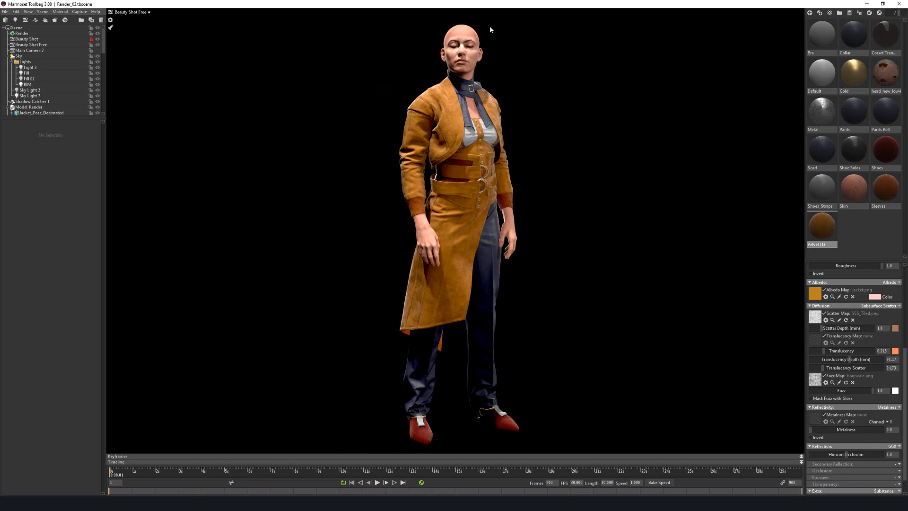
pyautogui.moveTo(347, 406)
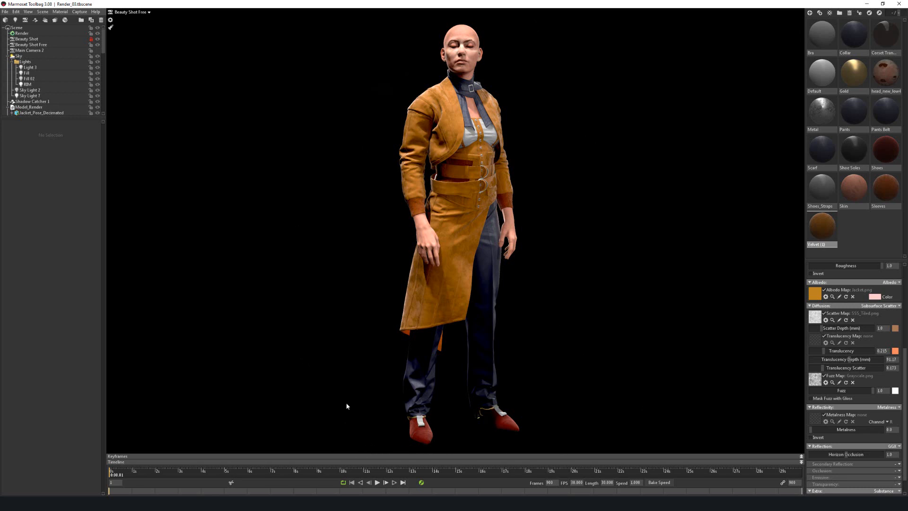
pyautogui.moveTo(453, 27)
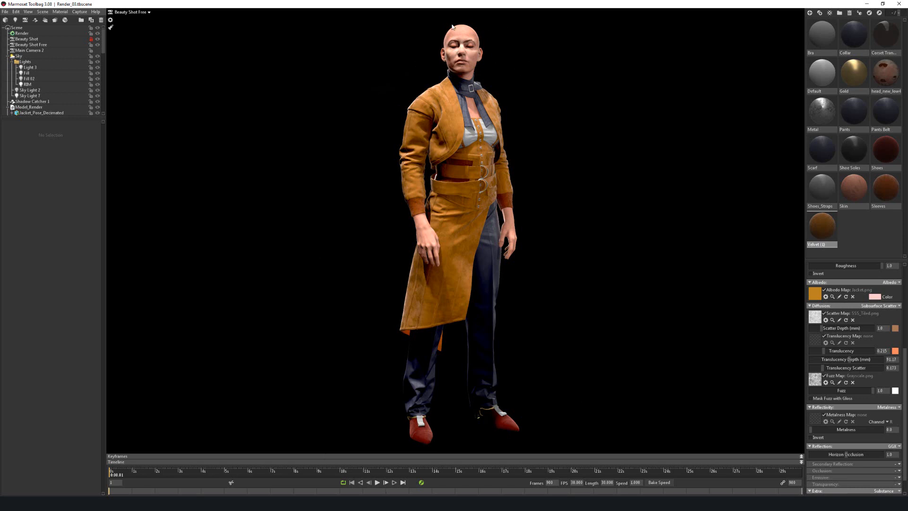
pyautogui.moveTo(372, 443)
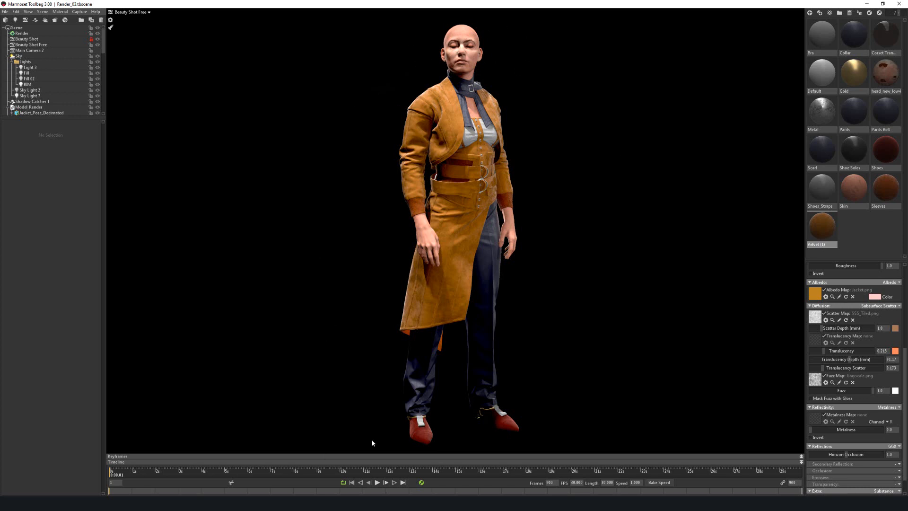
pyautogui.moveTo(552, 221)
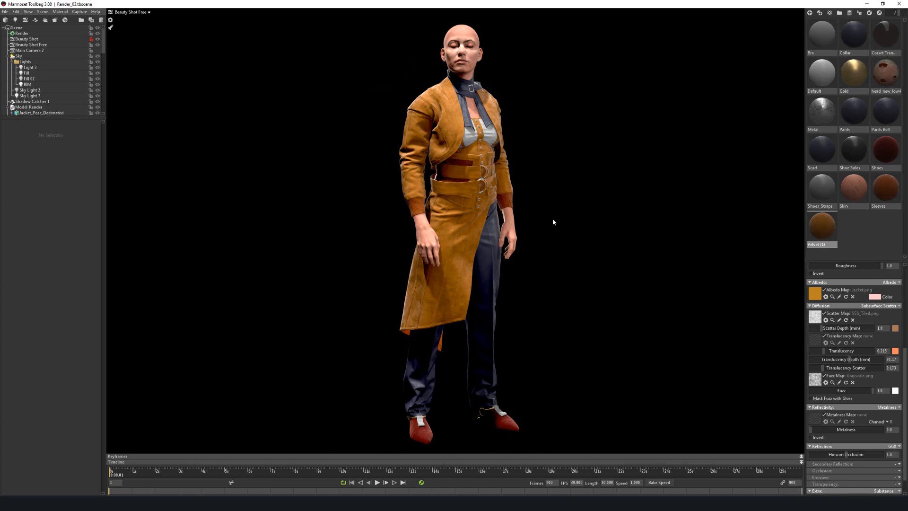
pyautogui.moveTo(665, 185)
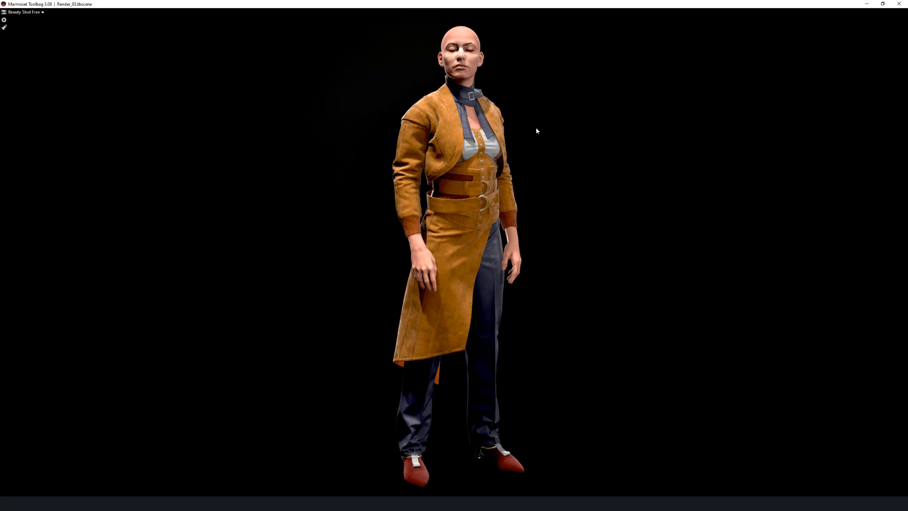
pyautogui.moveTo(310, 441)
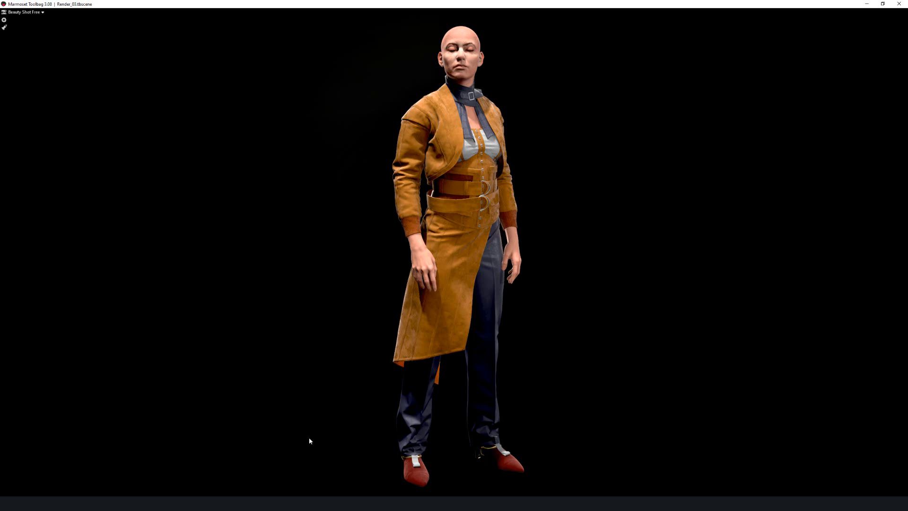
pyautogui.moveTo(389, 77)
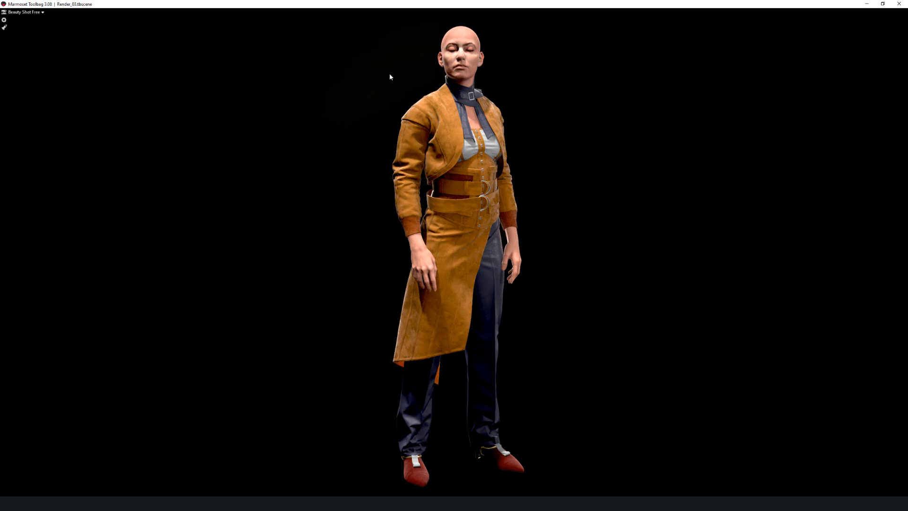
pyautogui.moveTo(371, 228)
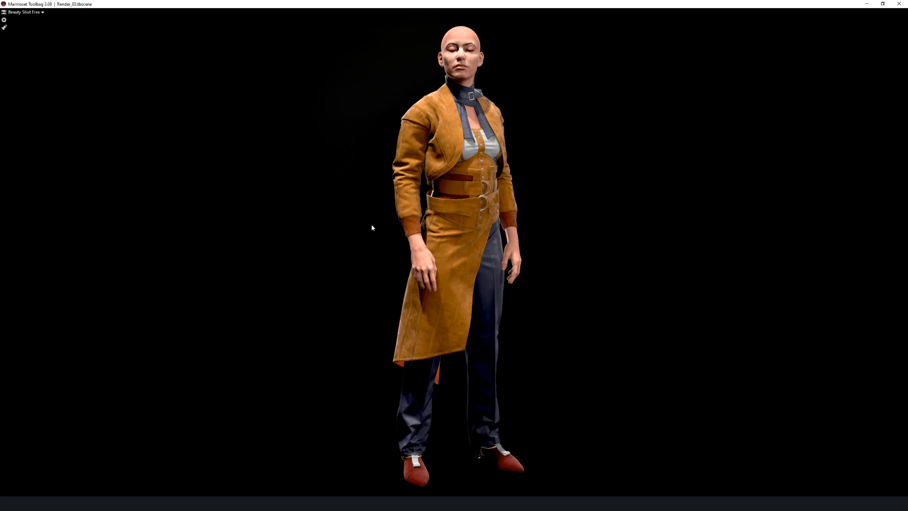
pyautogui.moveTo(457, 100)
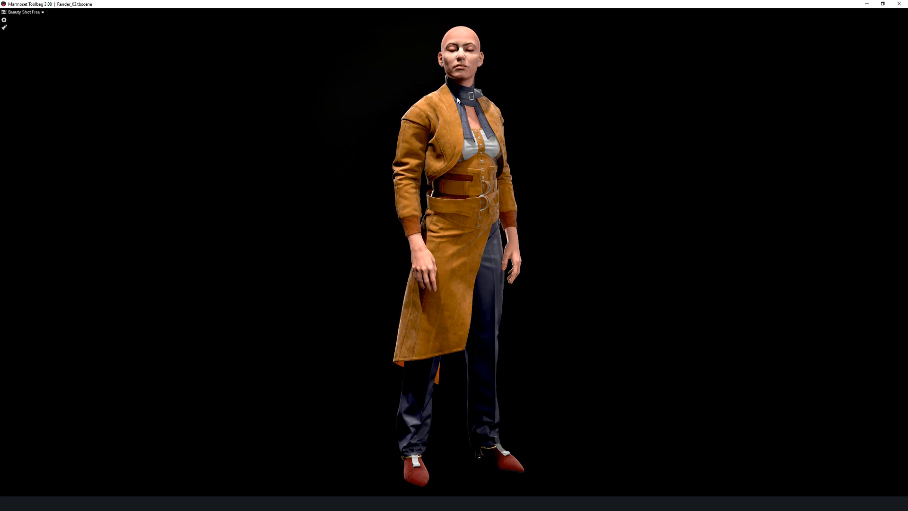
pyautogui.moveTo(421, 99)
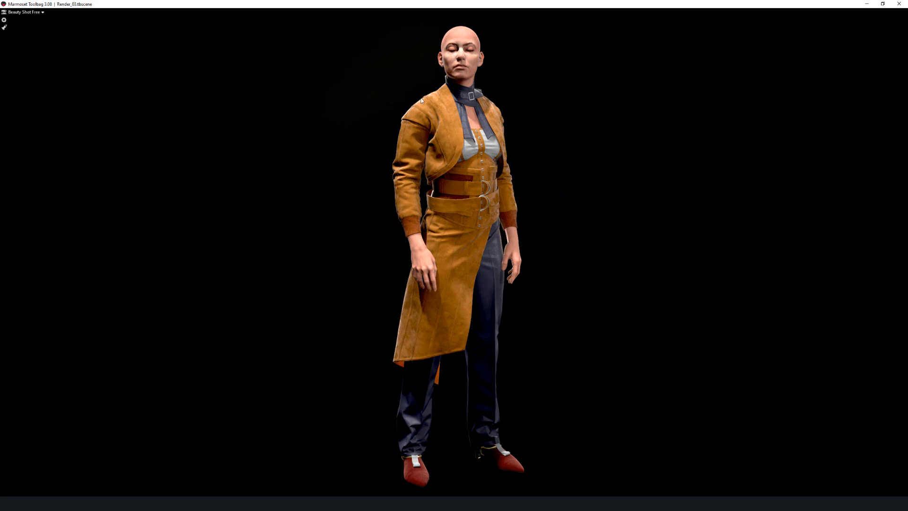
pyautogui.moveTo(499, 108)
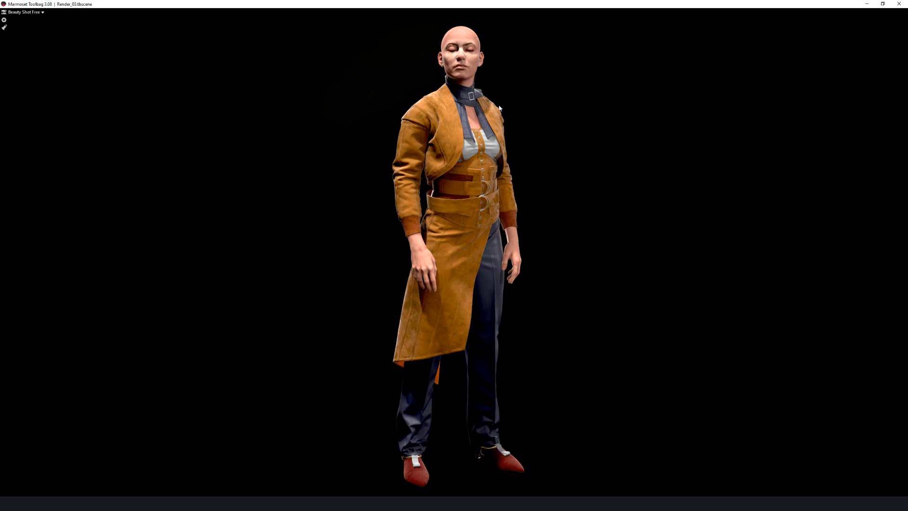
pyautogui.moveTo(537, 229)
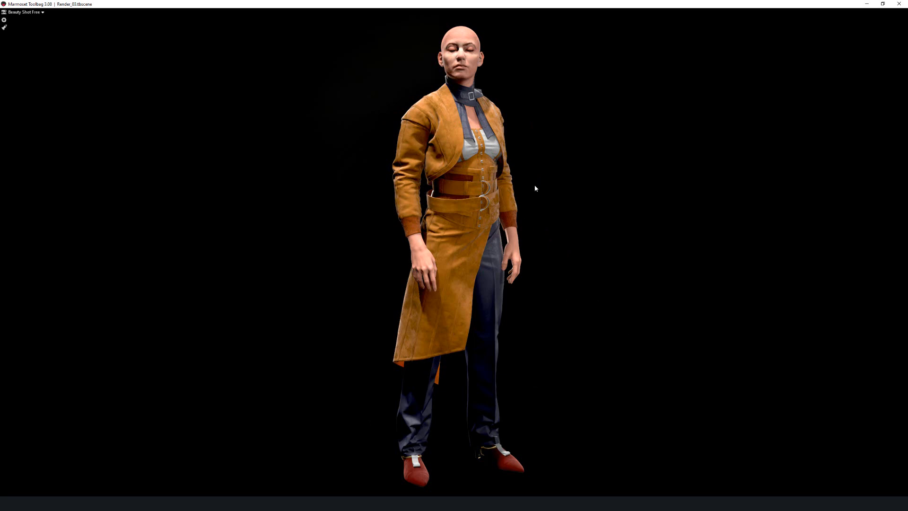
pyautogui.moveTo(600, 210)
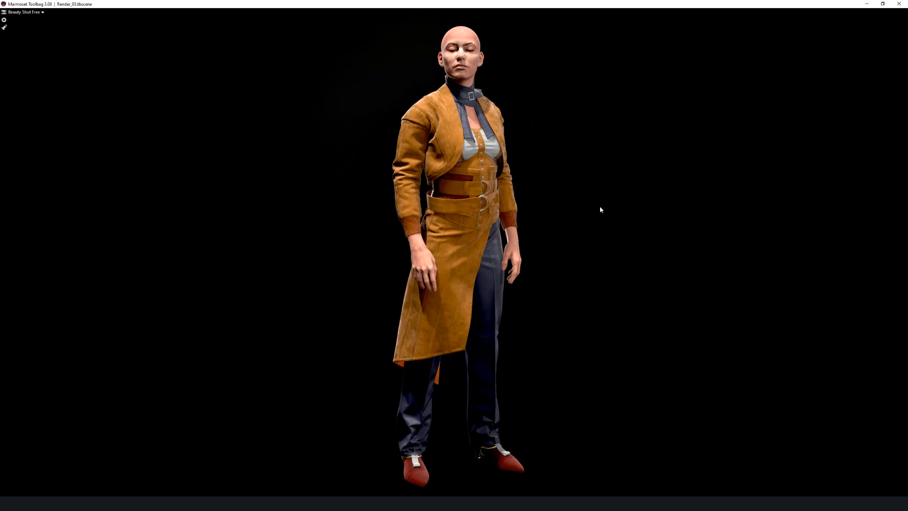
pyautogui.moveTo(589, 202)
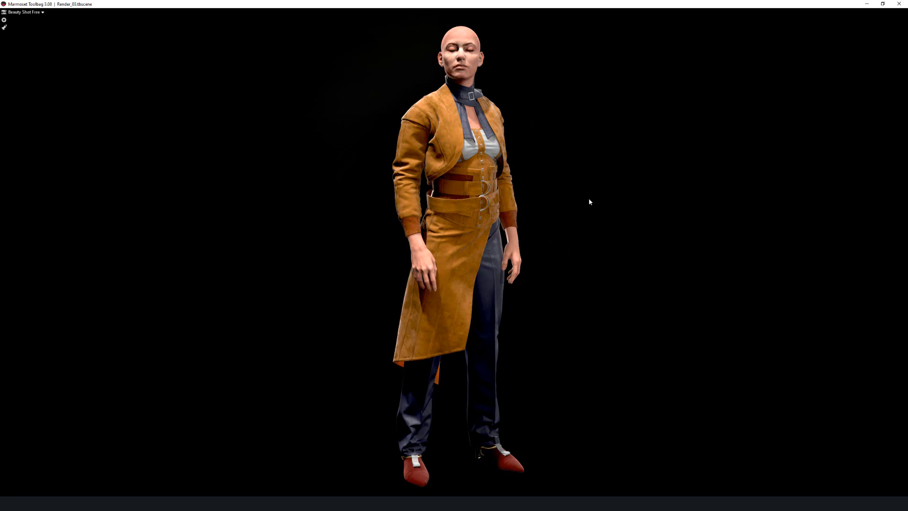
pyautogui.moveTo(326, 263)
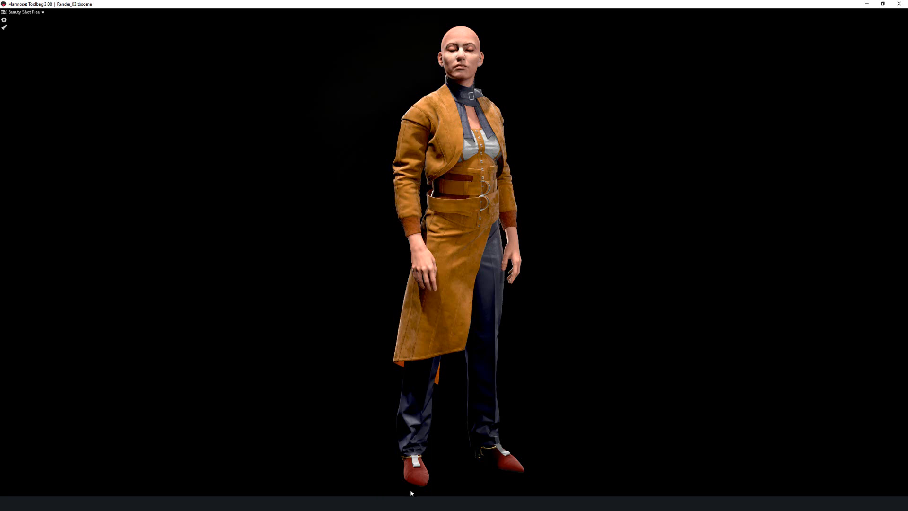
pyautogui.moveTo(783, 222)
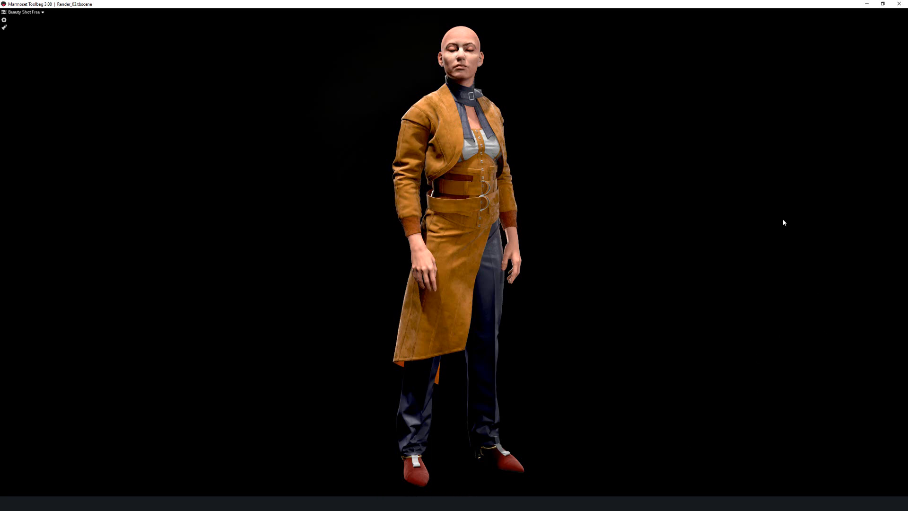
pyautogui.moveTo(780, 164)
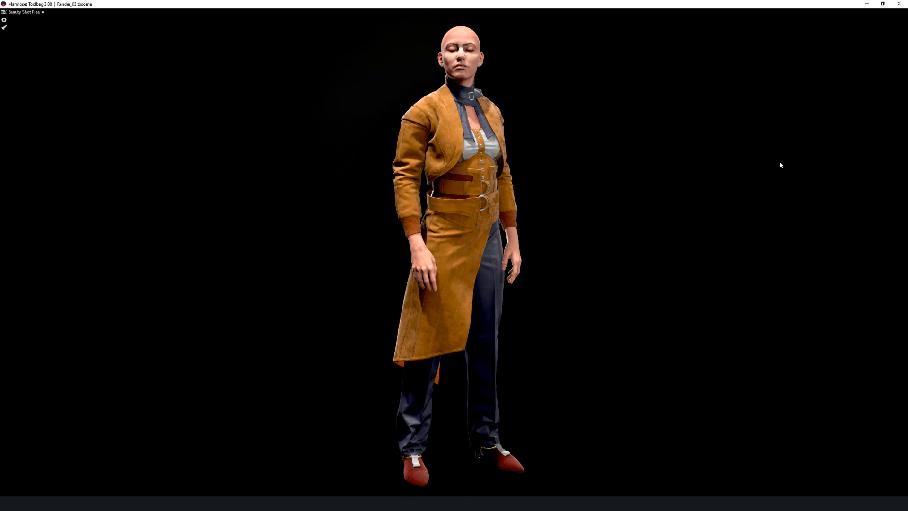
pyautogui.moveTo(733, 131)
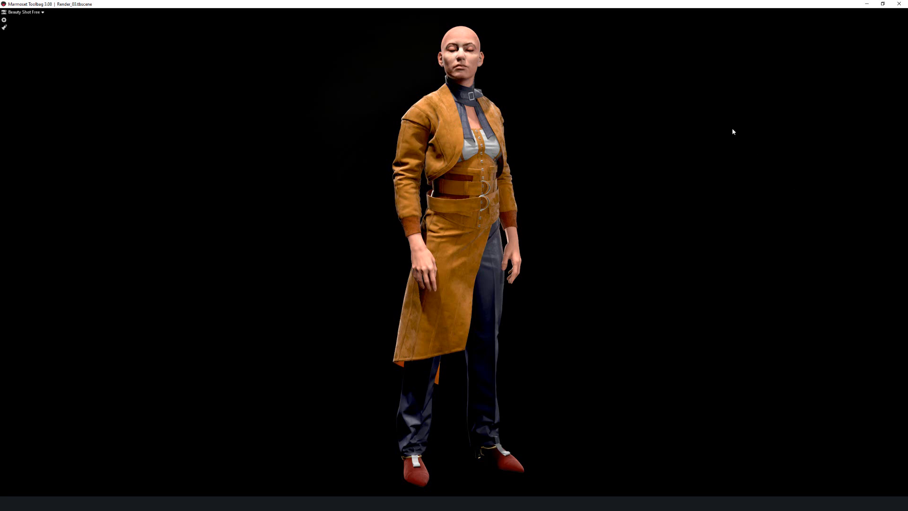
pyautogui.moveTo(734, 116)
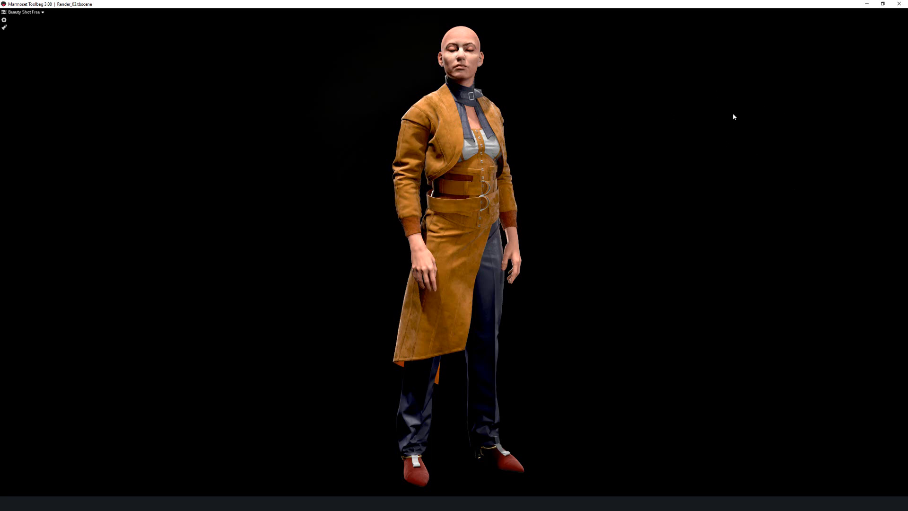
pyautogui.moveTo(721, 105)
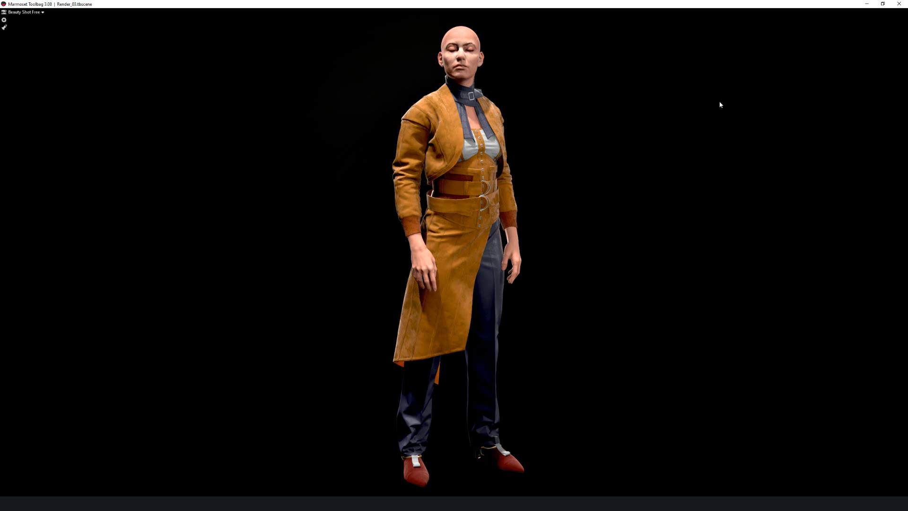
pyautogui.moveTo(656, 105)
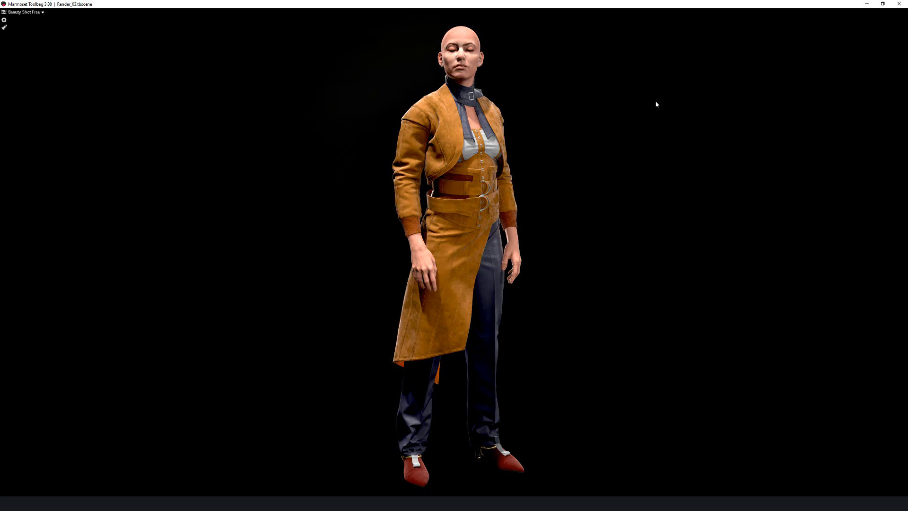
pyautogui.moveTo(646, 184)
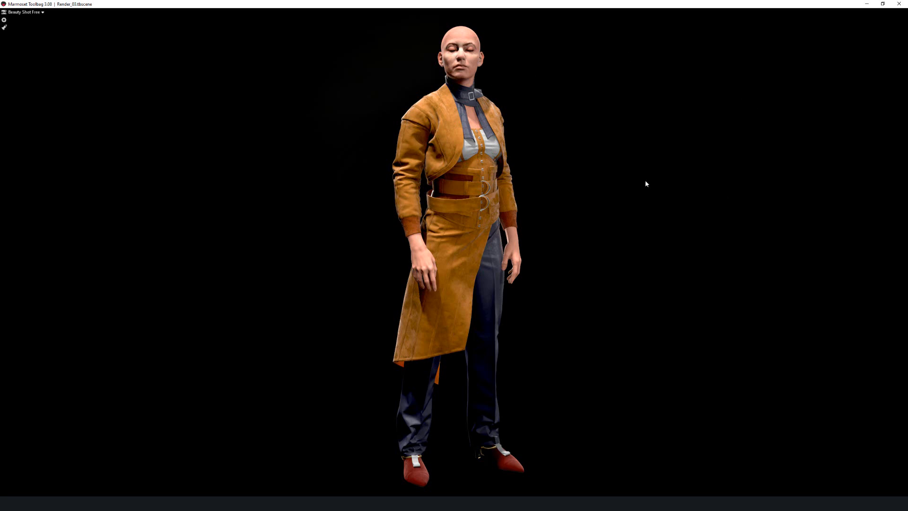
pyautogui.moveTo(708, 101)
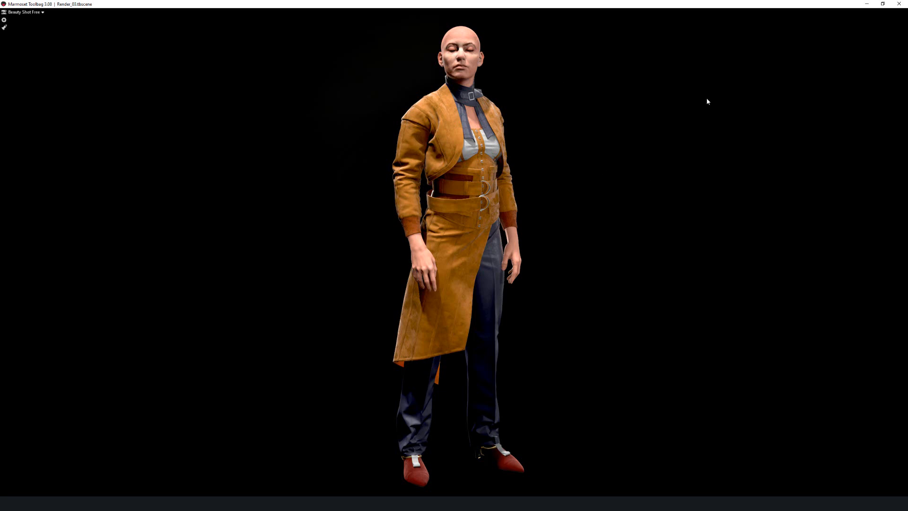
pyautogui.moveTo(724, 117)
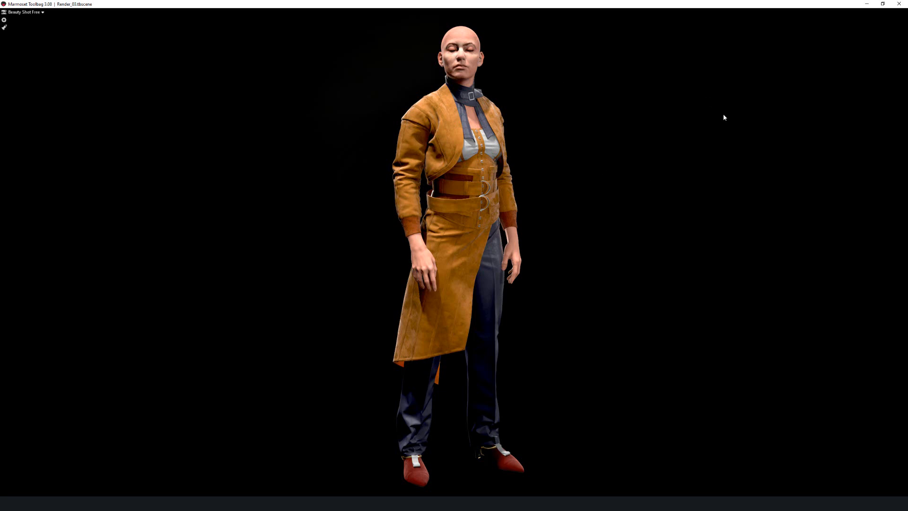
pyautogui.moveTo(698, 161)
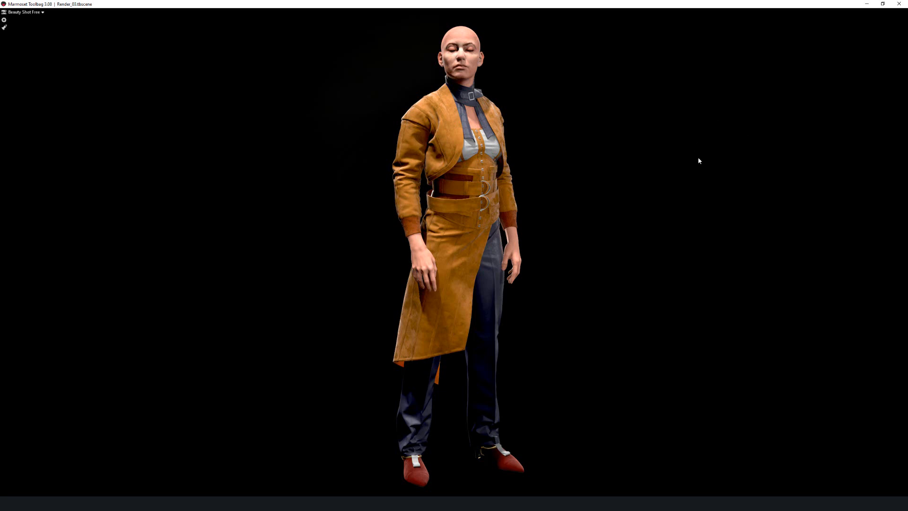
pyautogui.moveTo(770, 143)
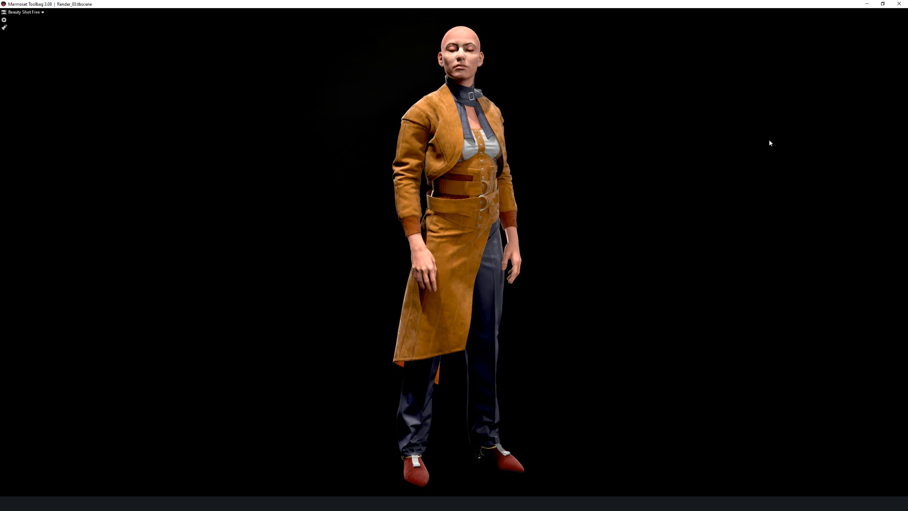
pyautogui.moveTo(779, 143)
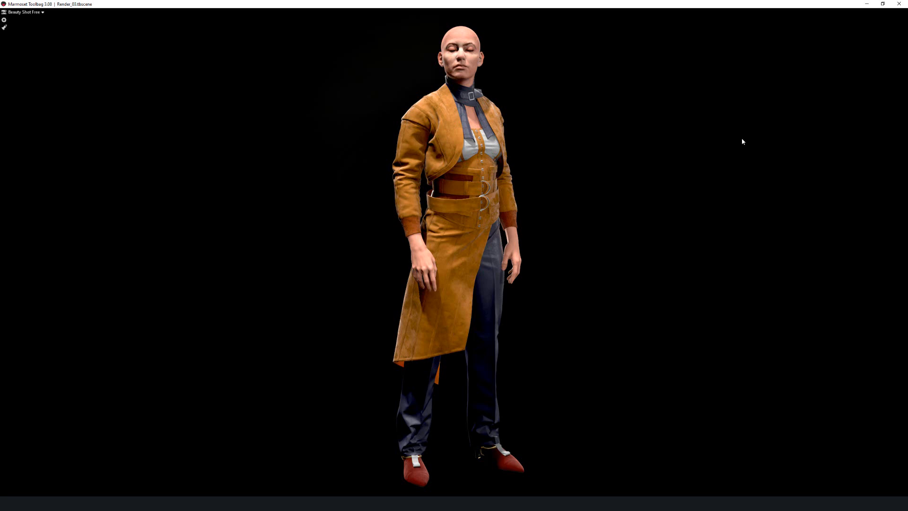
pyautogui.moveTo(750, 168)
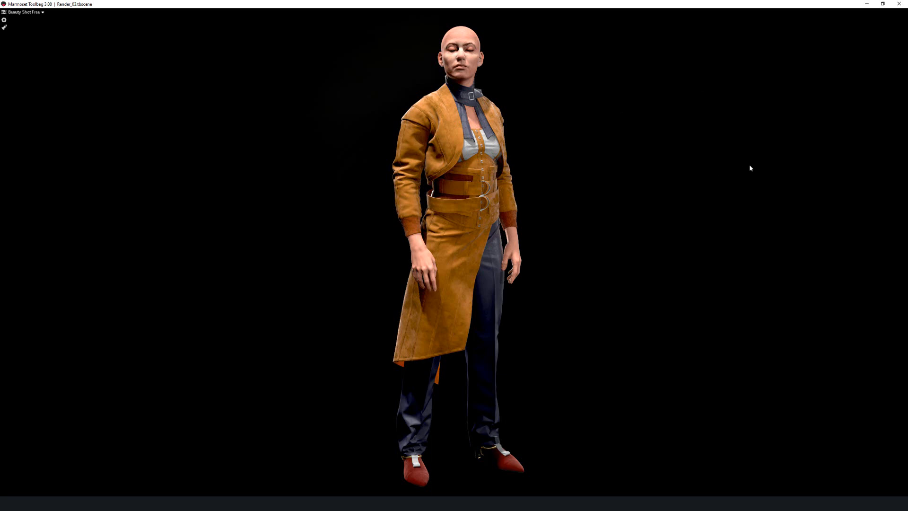
pyautogui.moveTo(768, 162)
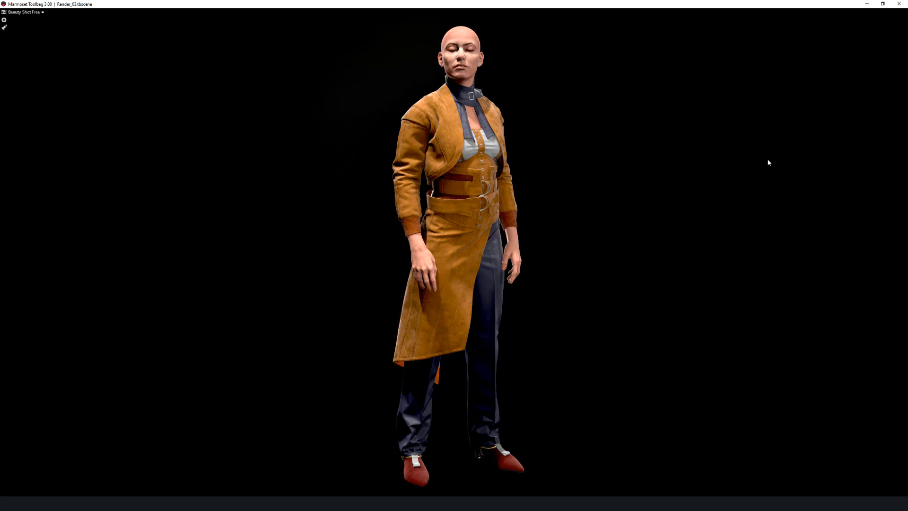
pyautogui.moveTo(562, 126)
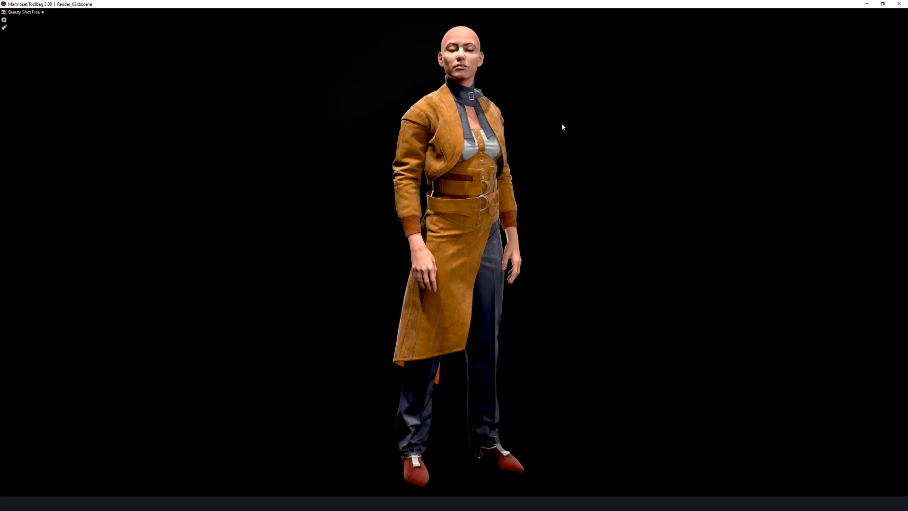
pyautogui.moveTo(396, 489)
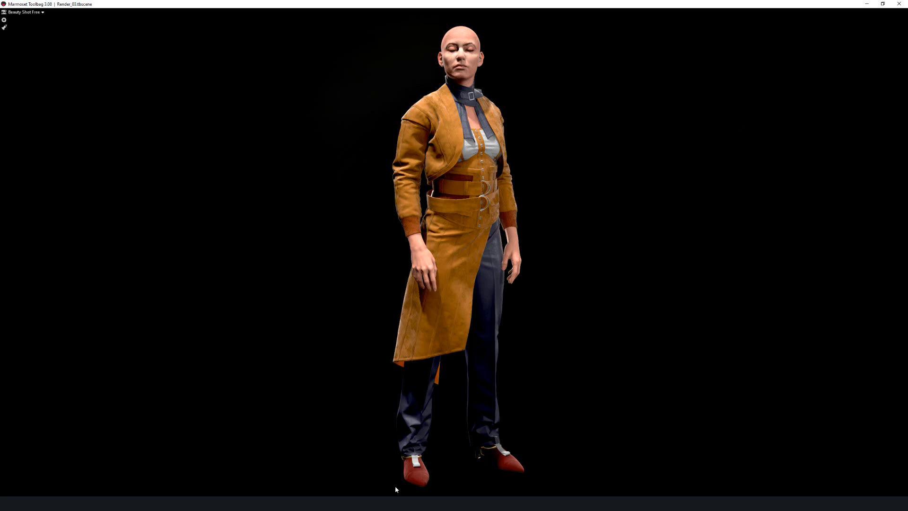
pyautogui.moveTo(354, 188)
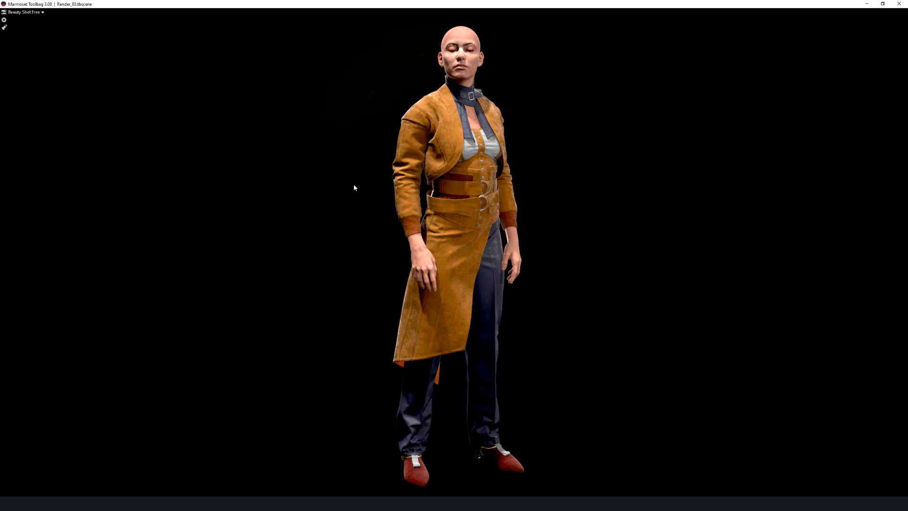
pyautogui.moveTo(315, 221)
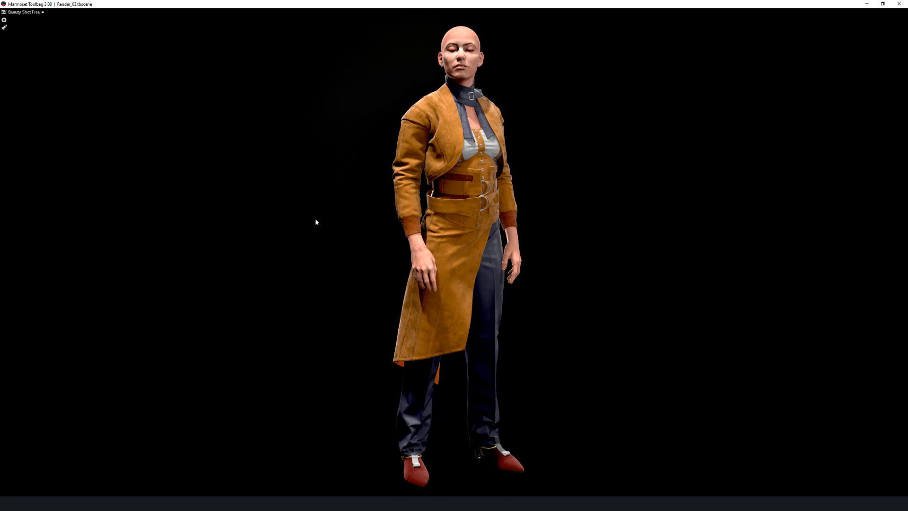
pyautogui.moveTo(622, 216)
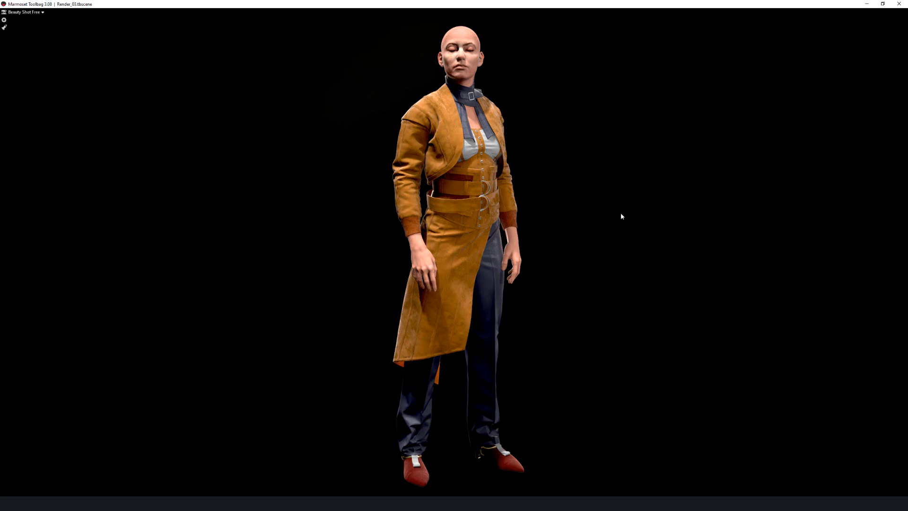
pyautogui.moveTo(656, 101)
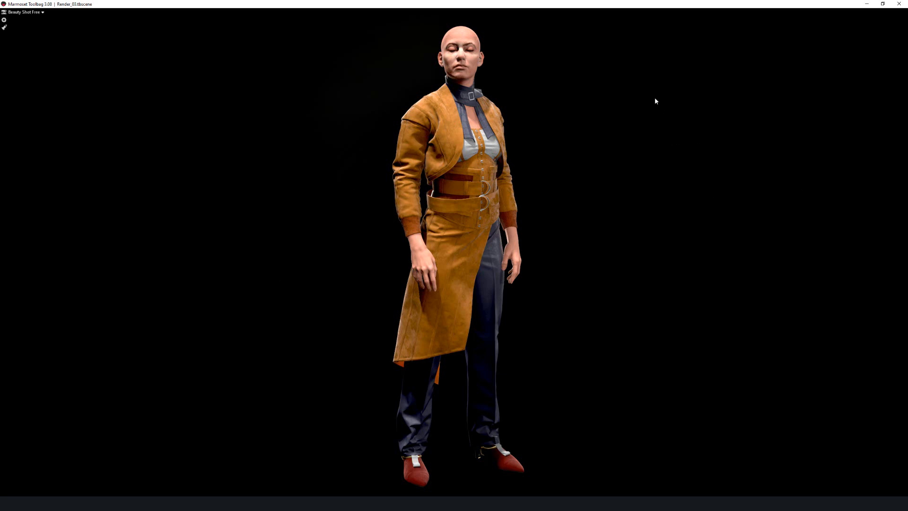
pyautogui.moveTo(306, 402)
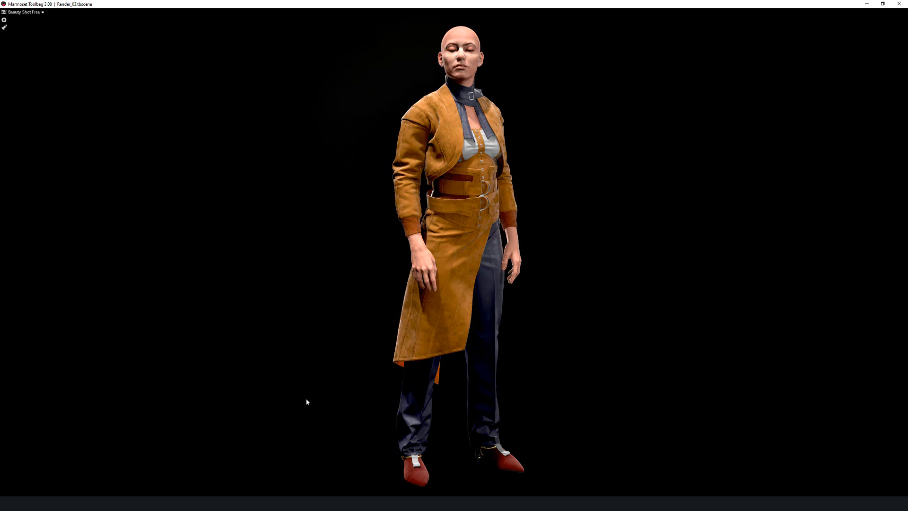
pyautogui.moveTo(303, 302)
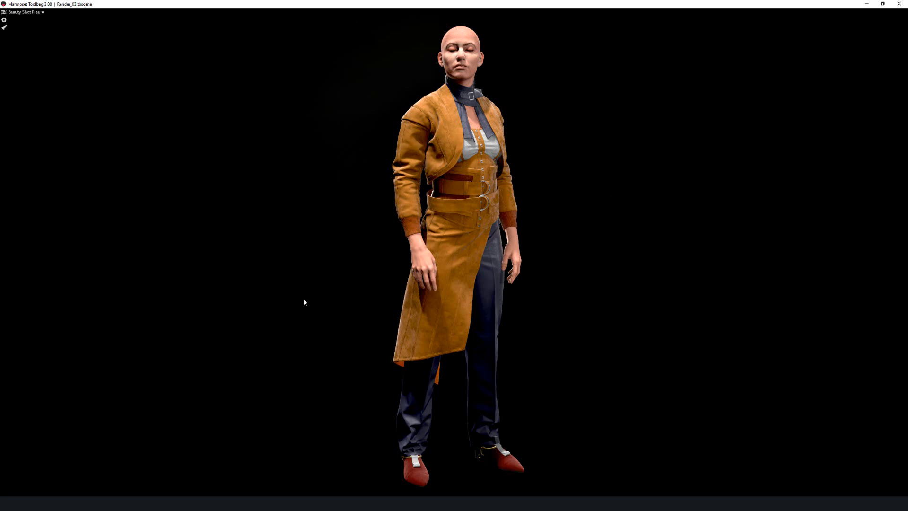
pyautogui.moveTo(308, 384)
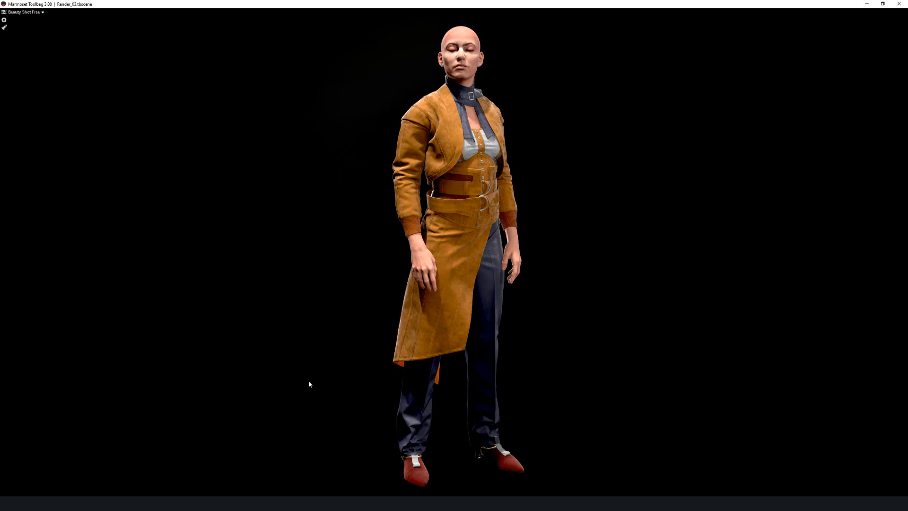
pyautogui.moveTo(318, 456)
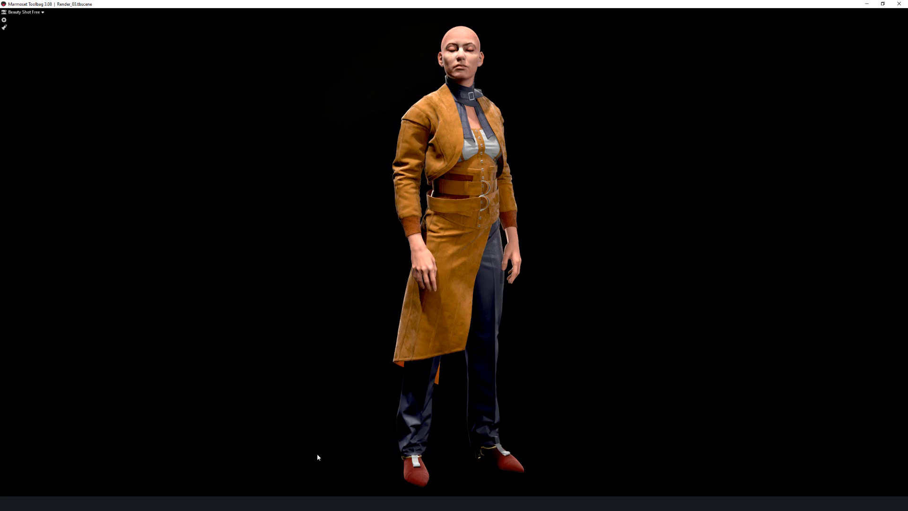
pyautogui.moveTo(516, 121)
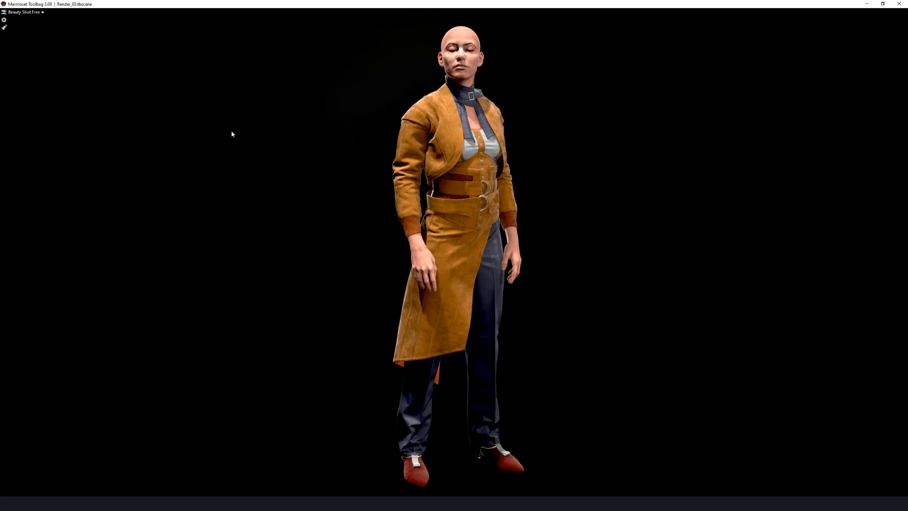
pyautogui.moveTo(199, 140)
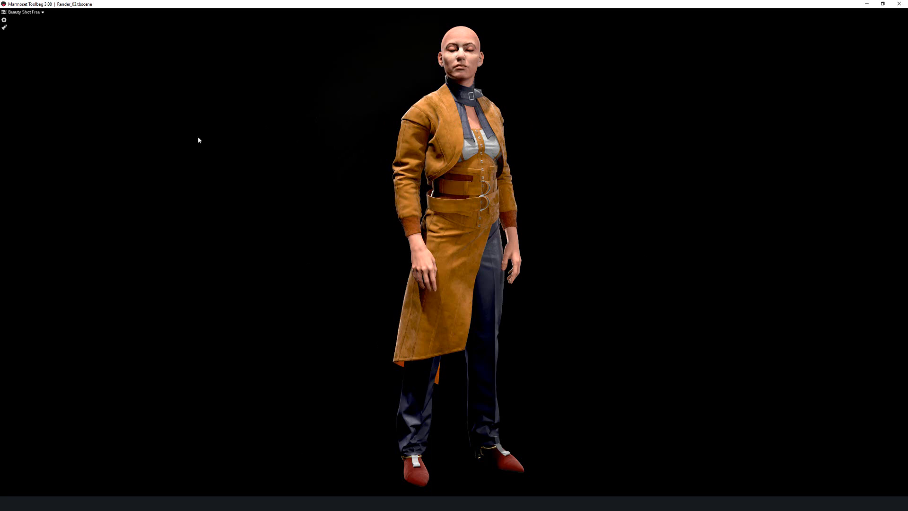
pyautogui.moveTo(167, 177)
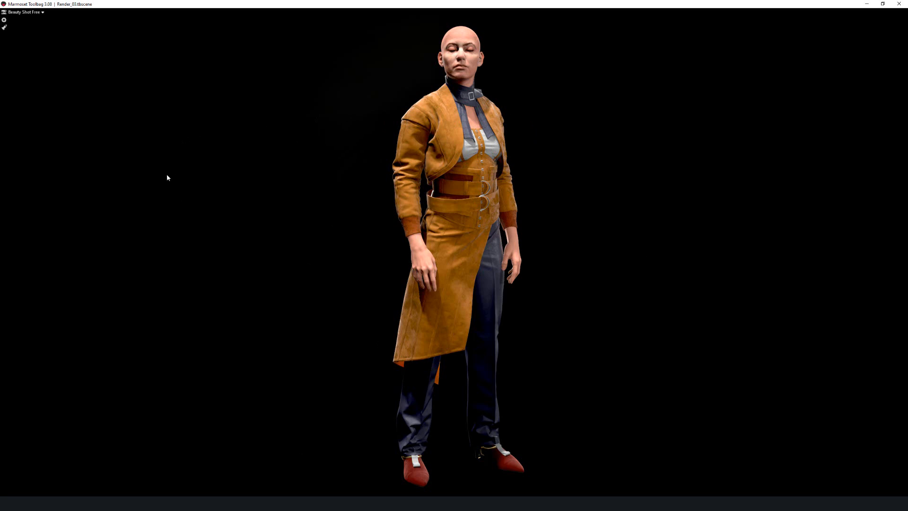
pyautogui.moveTo(237, 189)
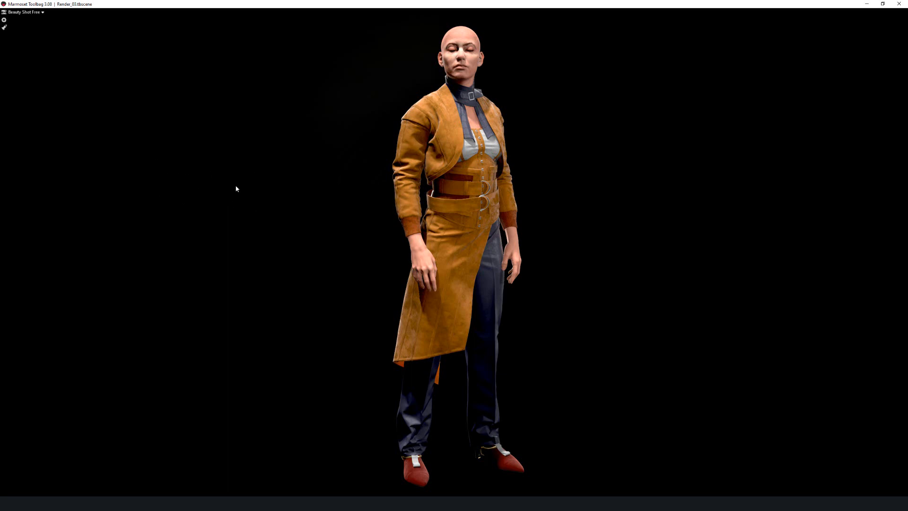
pyautogui.moveTo(238, 188)
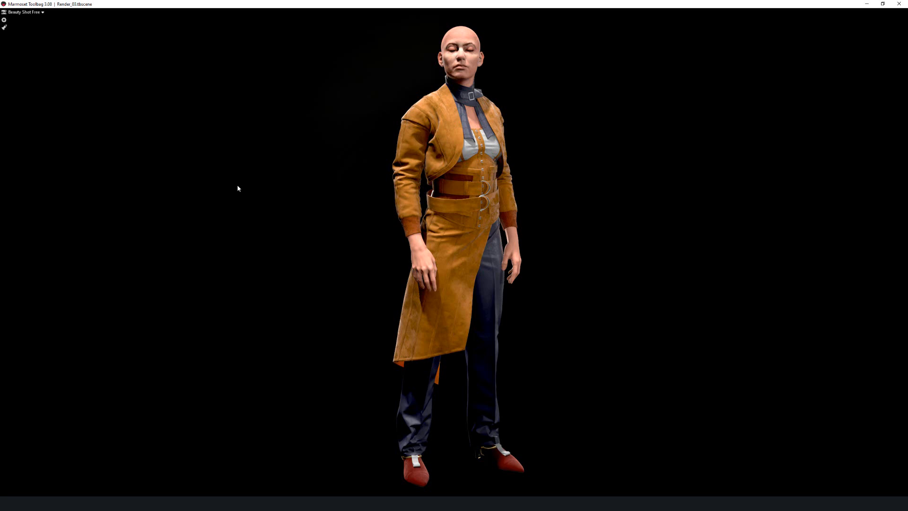
pyautogui.moveTo(233, 181)
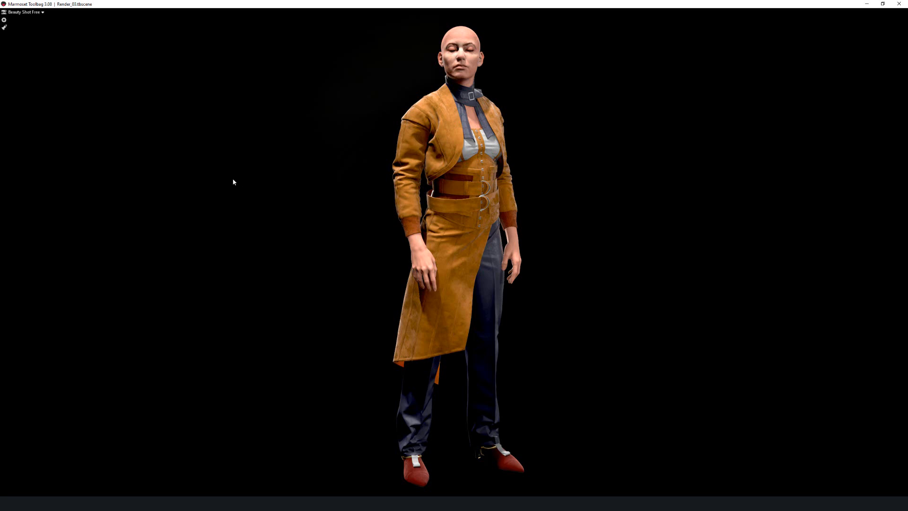
pyautogui.moveTo(373, 475)
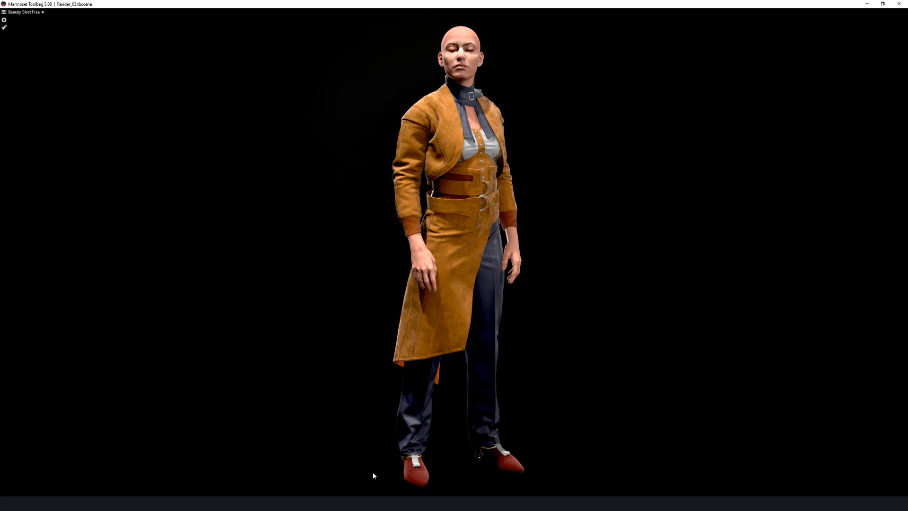
pyautogui.moveTo(551, 40)
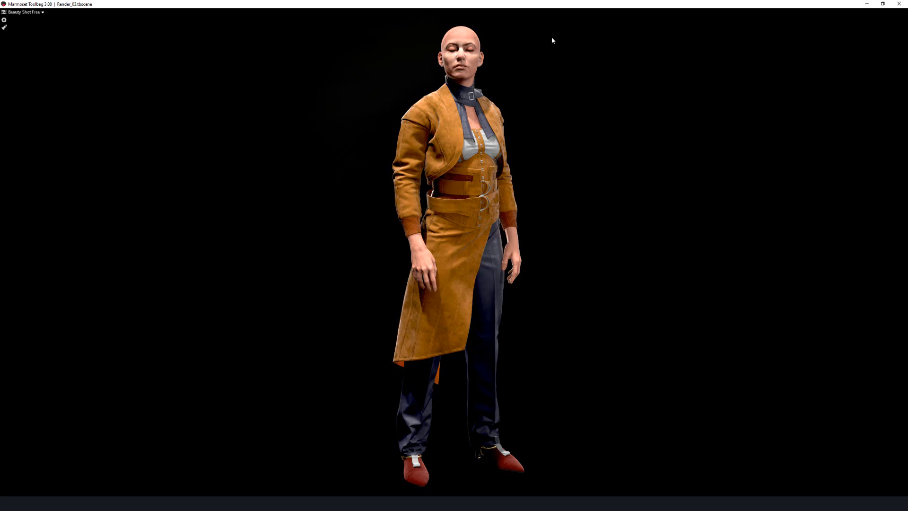
pyautogui.moveTo(660, 81)
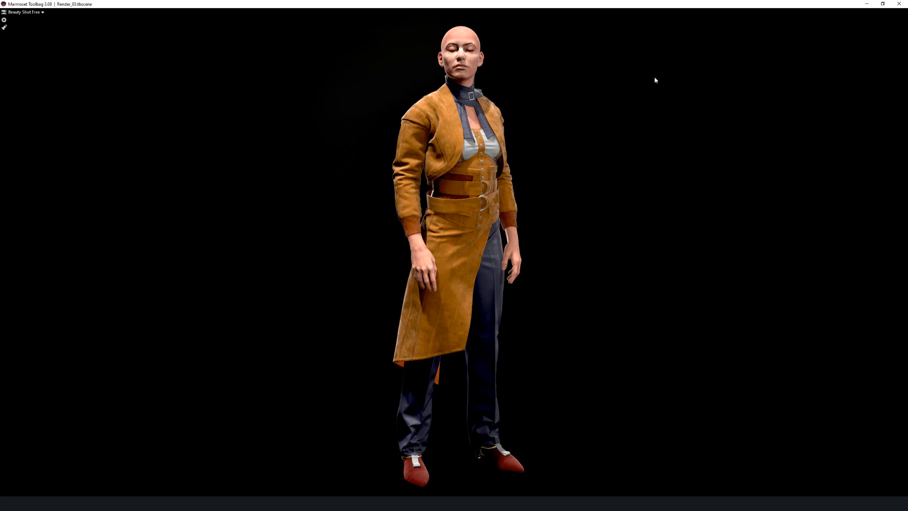
pyautogui.moveTo(639, 122)
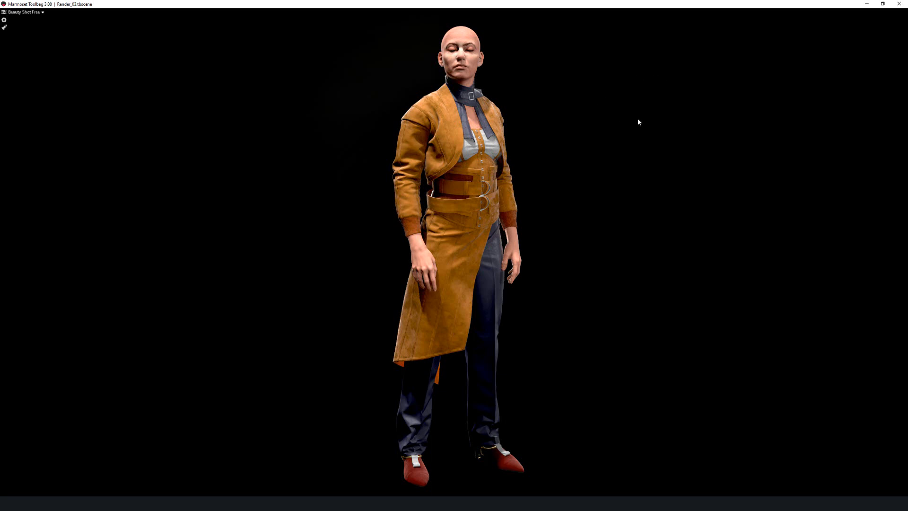
pyautogui.moveTo(640, 135)
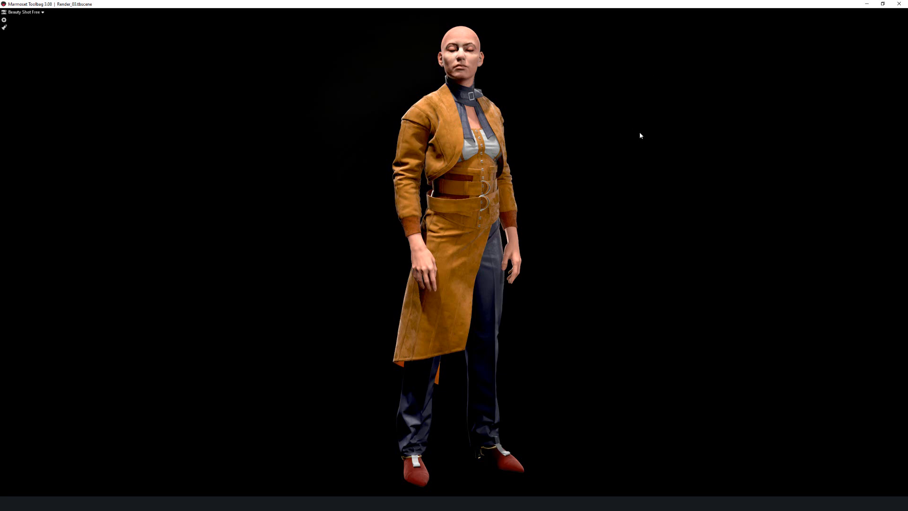
pyautogui.moveTo(560, 60)
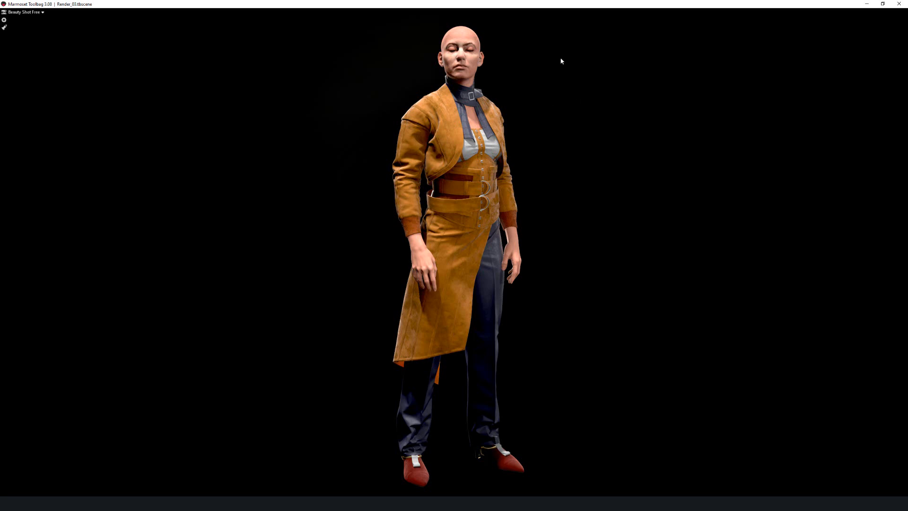
pyautogui.moveTo(616, 123)
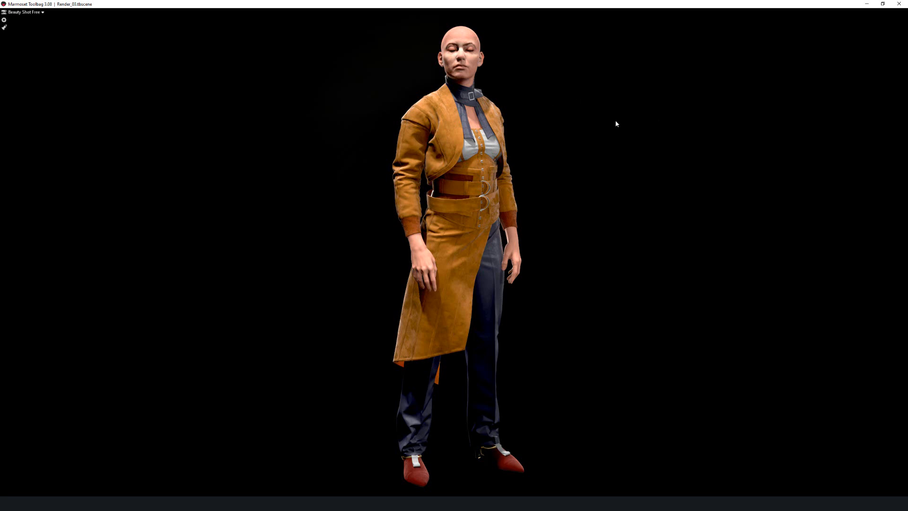
pyautogui.moveTo(587, 73)
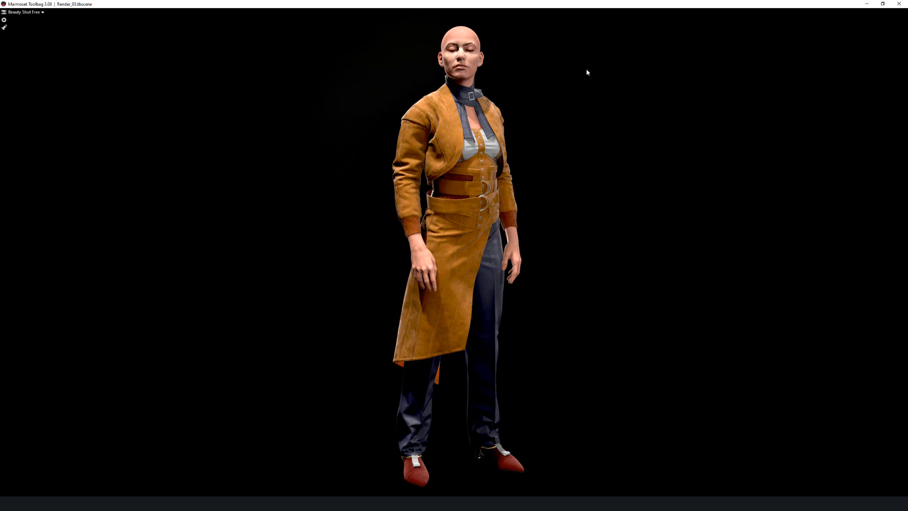
pyautogui.moveTo(559, 27)
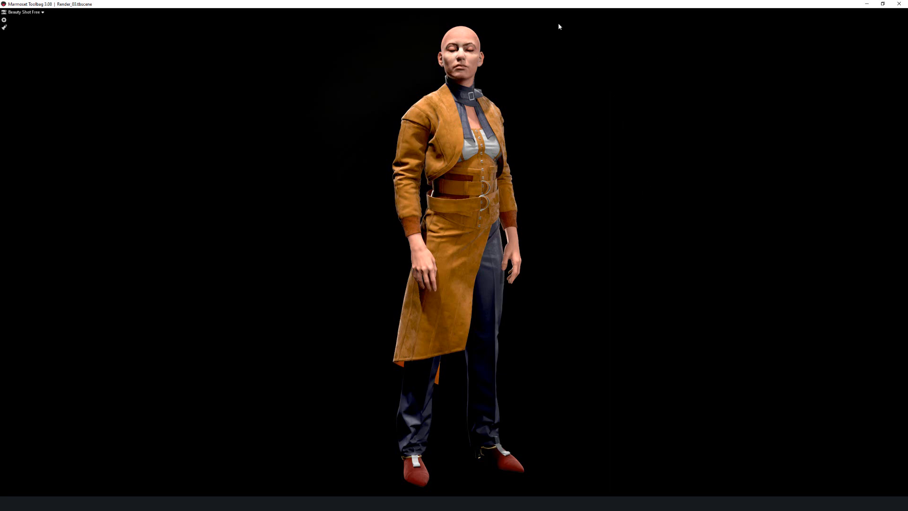
pyautogui.moveTo(620, 341)
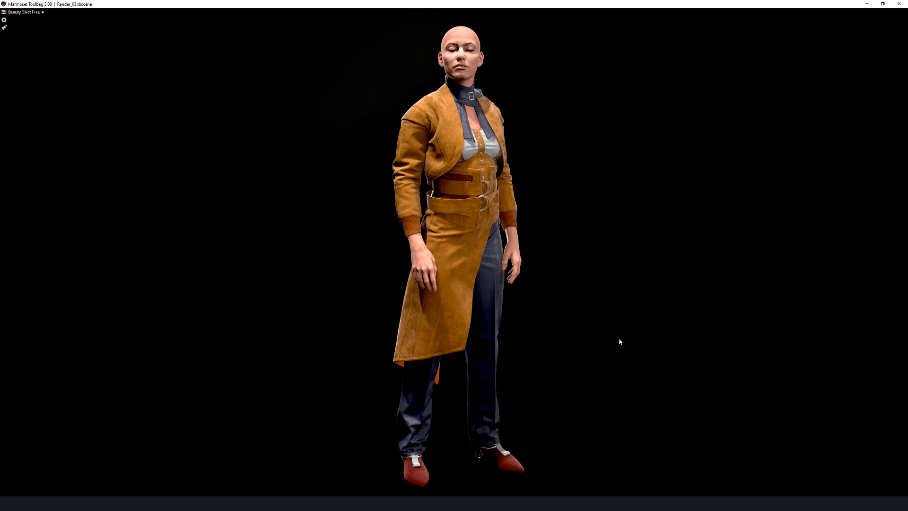
pyautogui.moveTo(466, 37)
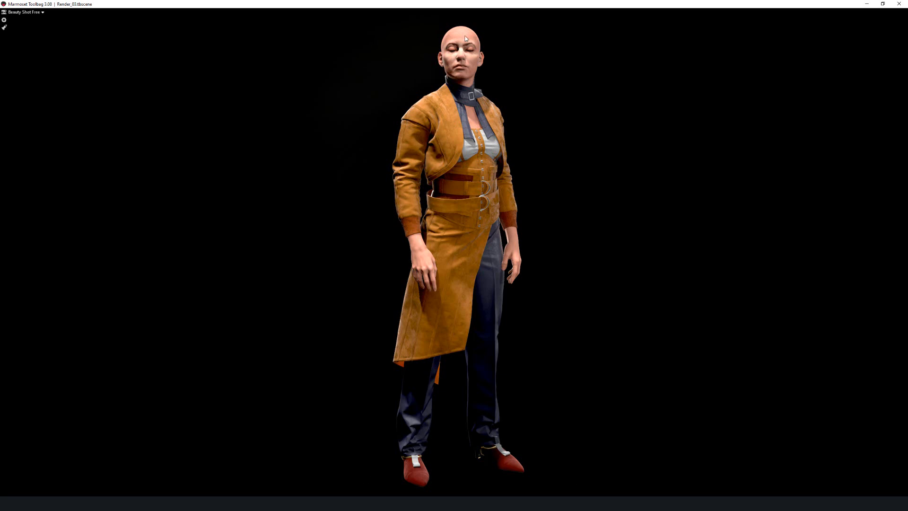
pyautogui.moveTo(482, 204)
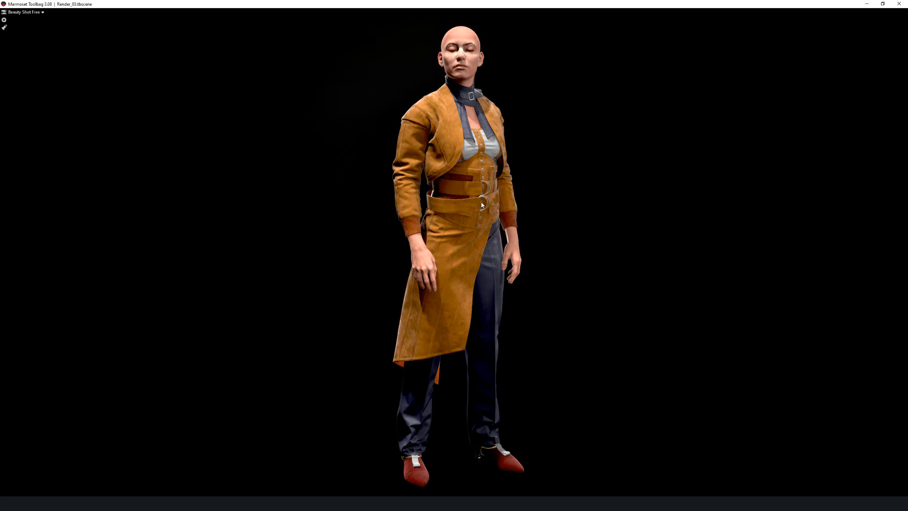
pyautogui.moveTo(323, 374)
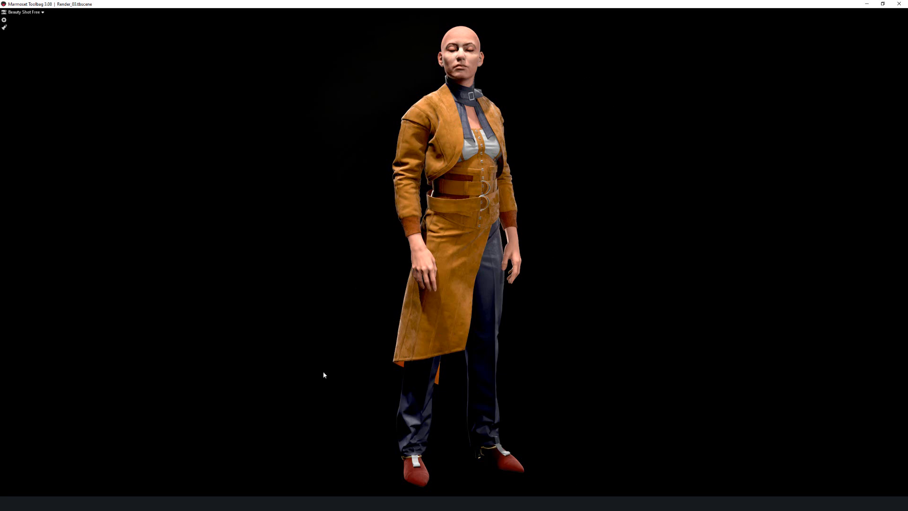
pyautogui.moveTo(604, 493)
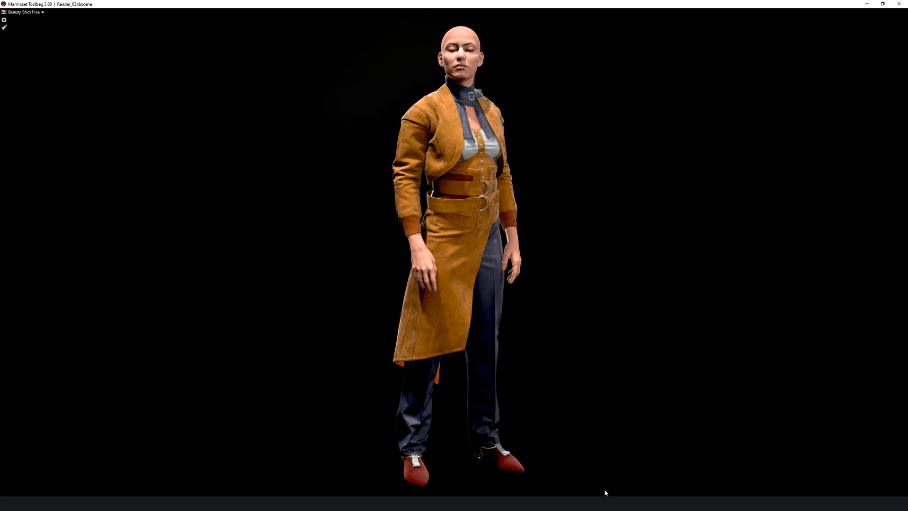
pyautogui.moveTo(328, 266)
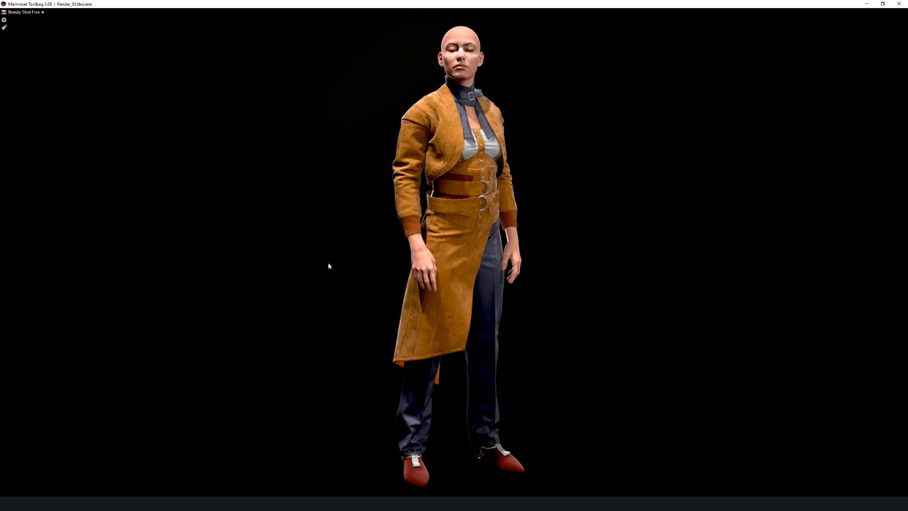
pyautogui.moveTo(515, 32)
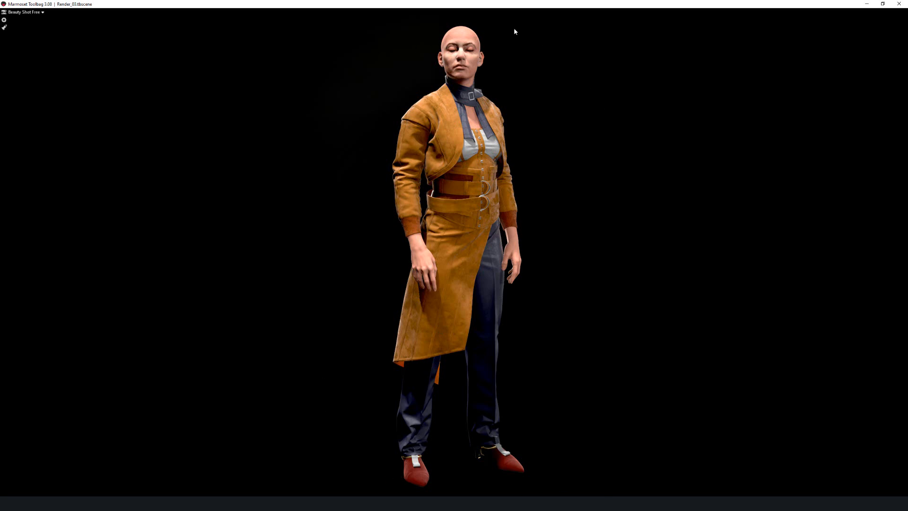
pyautogui.moveTo(456, 494)
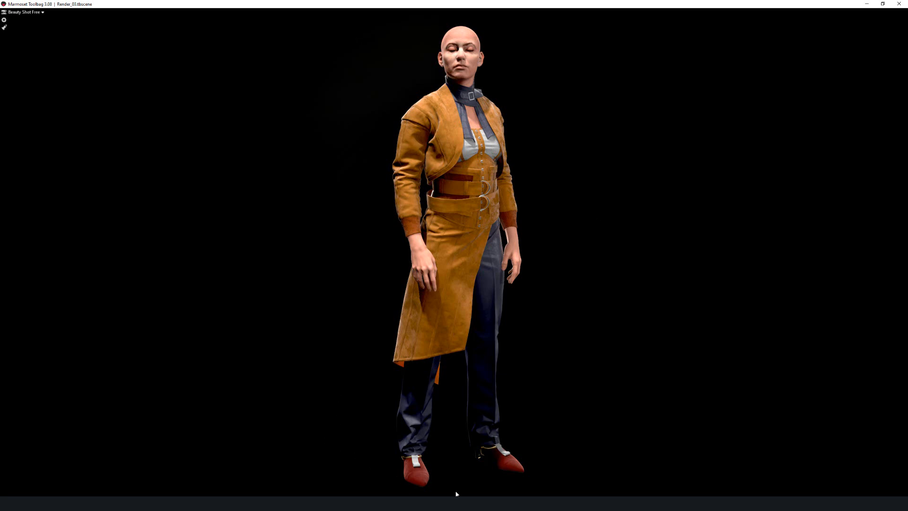
pyautogui.moveTo(553, 67)
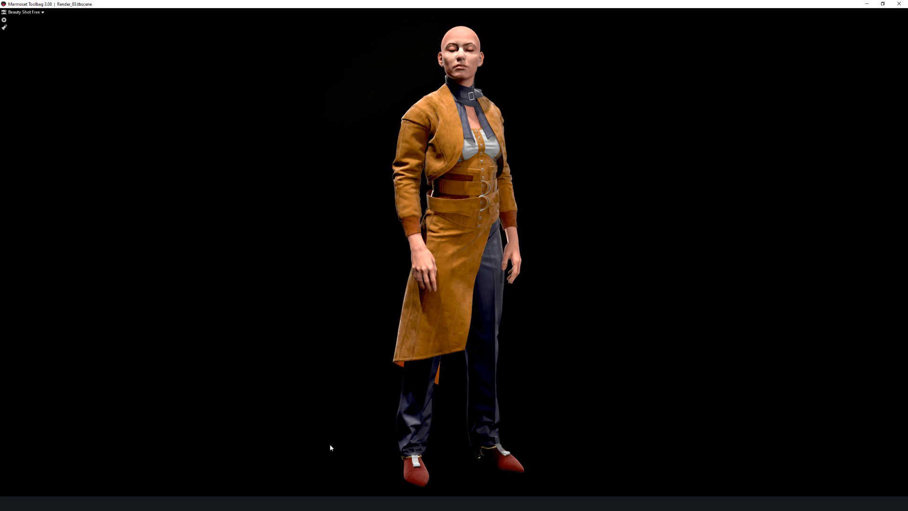
pyautogui.moveTo(347, 370)
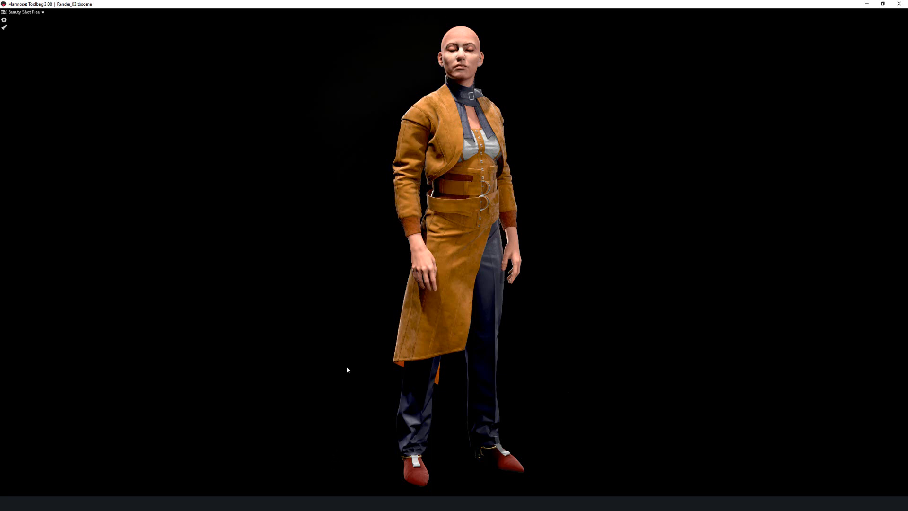
pyautogui.moveTo(351, 331)
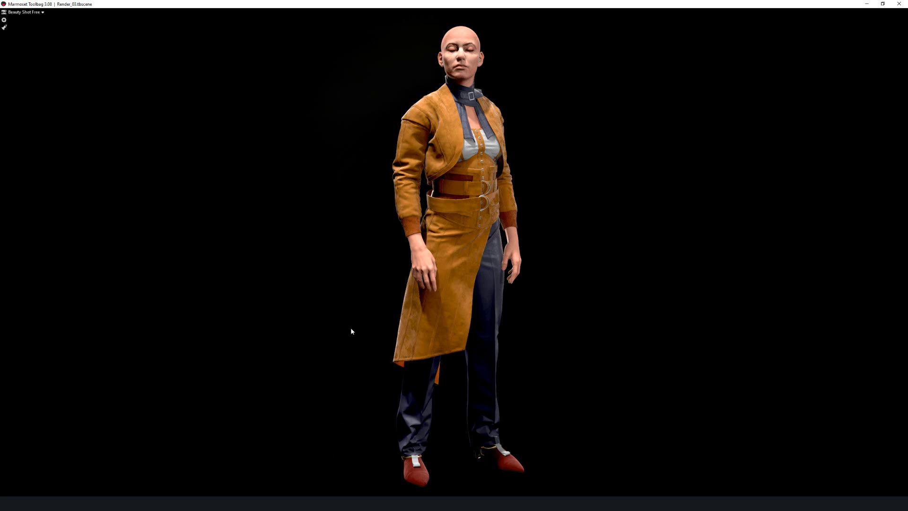
pyautogui.moveTo(309, 330)
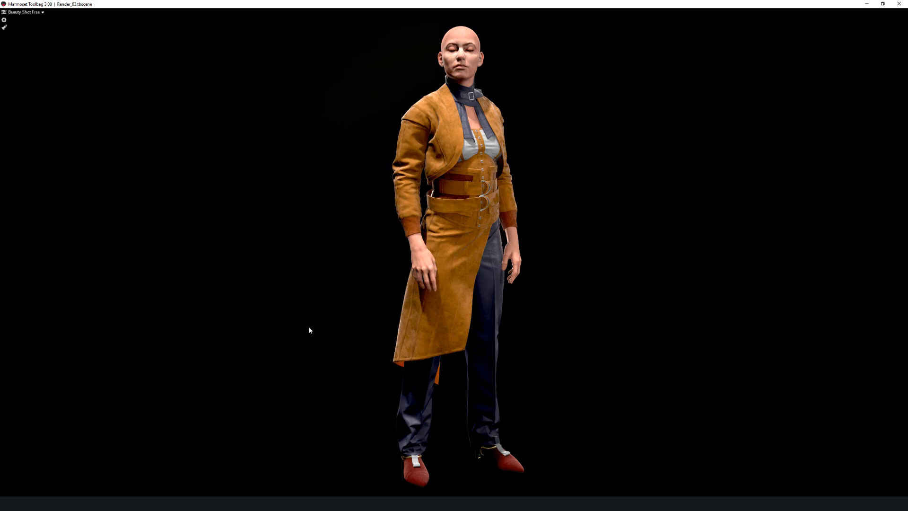
pyautogui.moveTo(300, 334)
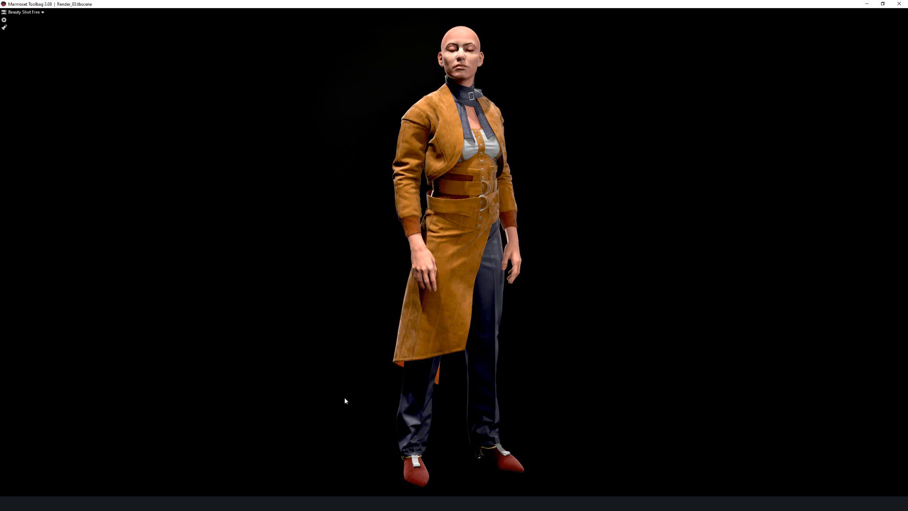
pyautogui.moveTo(576, 340)
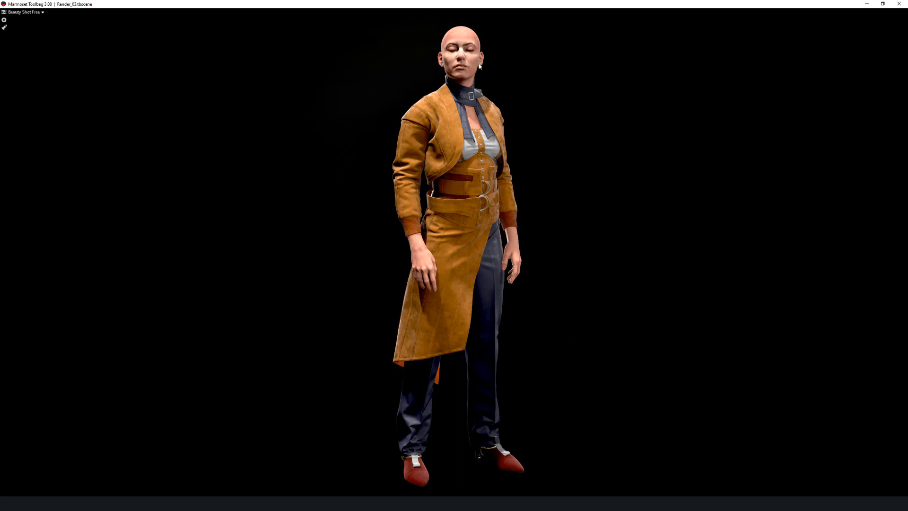
pyautogui.moveTo(562, 97)
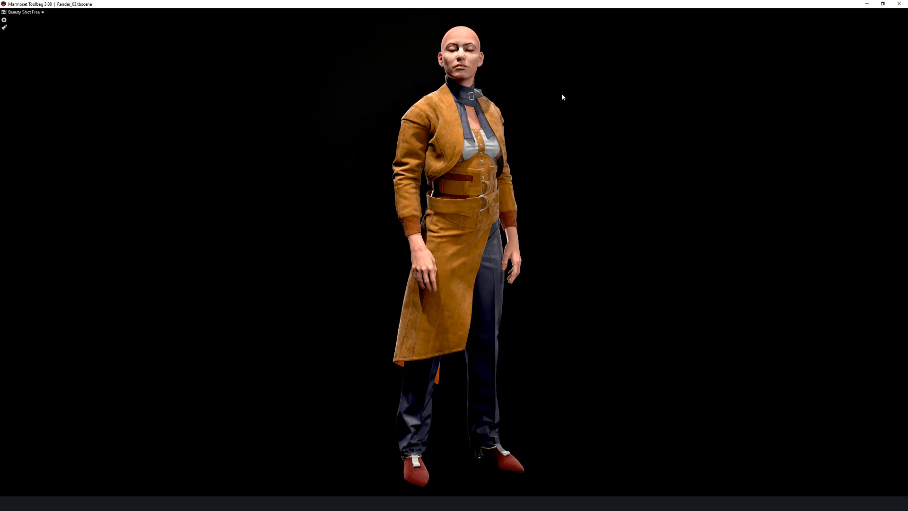
pyautogui.moveTo(594, 337)
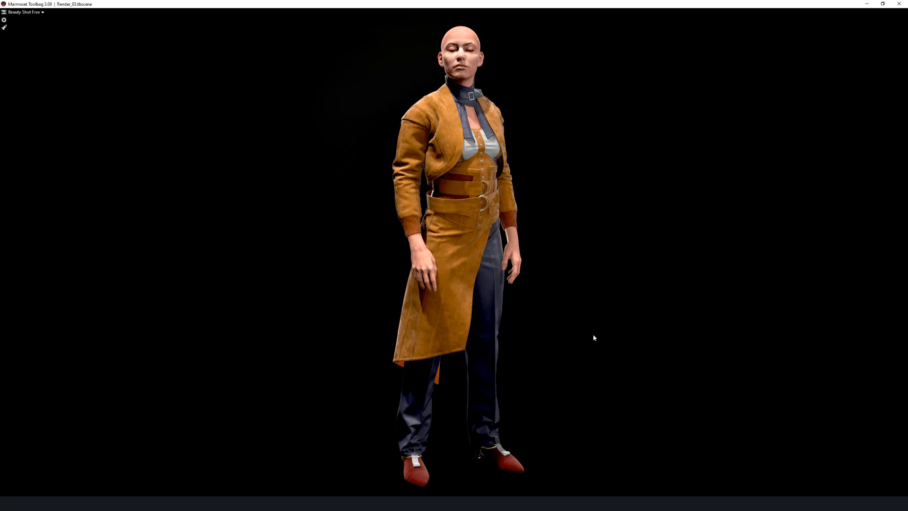
pyautogui.moveTo(507, 251)
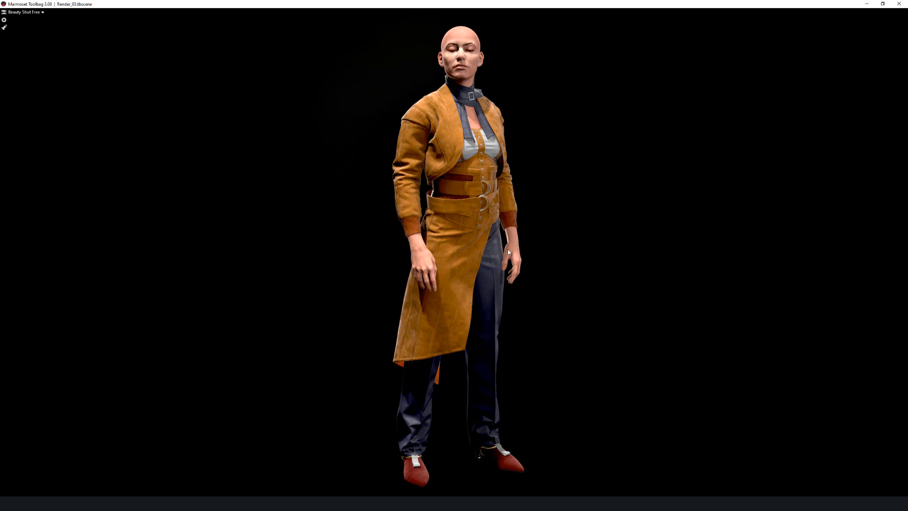
pyautogui.moveTo(625, 219)
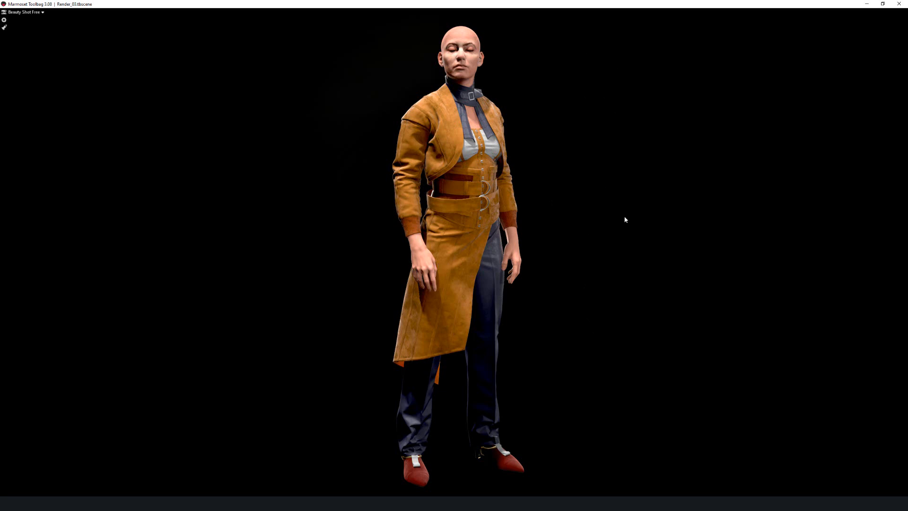
pyautogui.moveTo(491, 30)
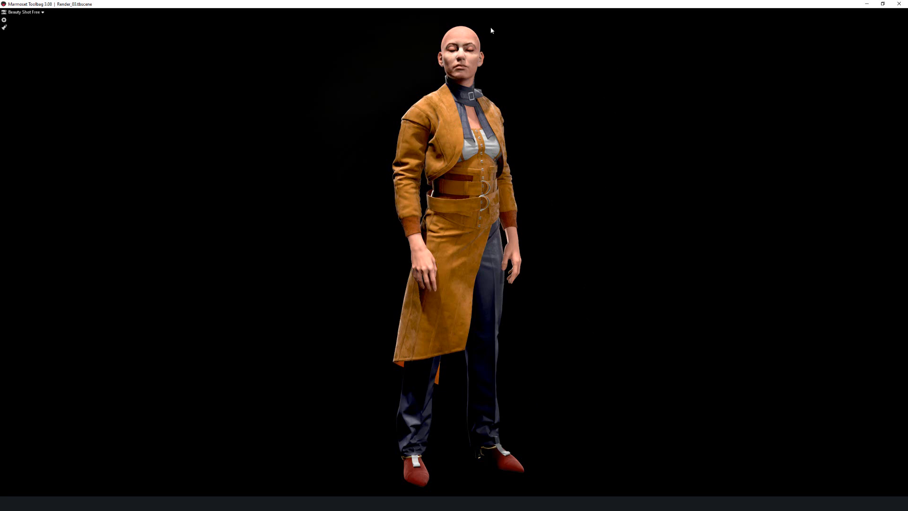
pyautogui.moveTo(504, 489)
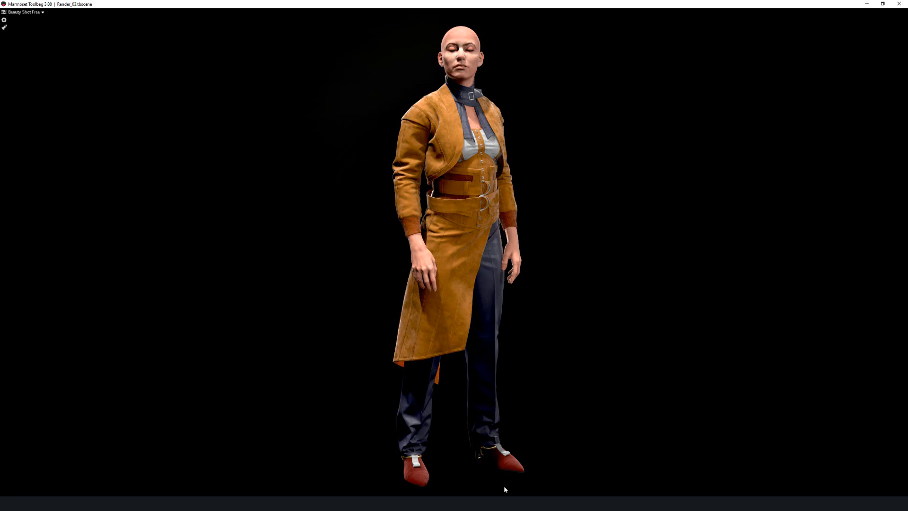
pyautogui.moveTo(577, 467)
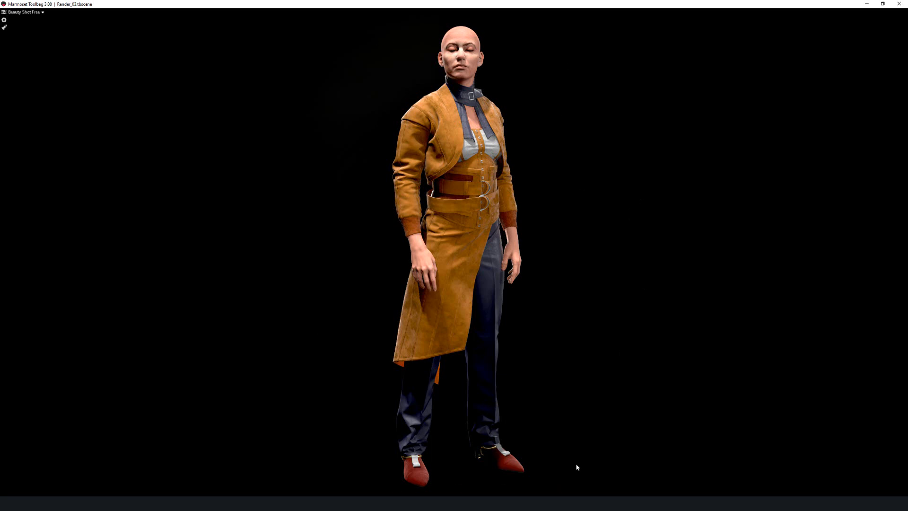
pyautogui.moveTo(589, 395)
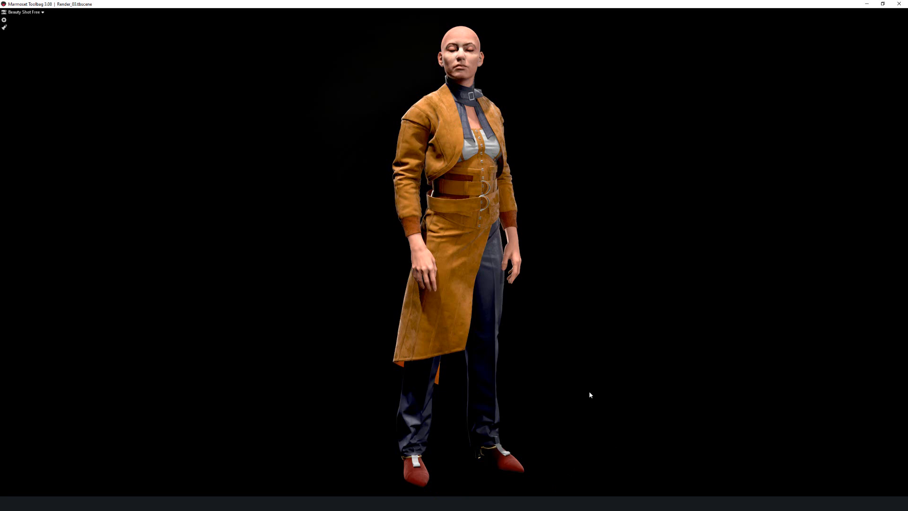
pyautogui.moveTo(609, 347)
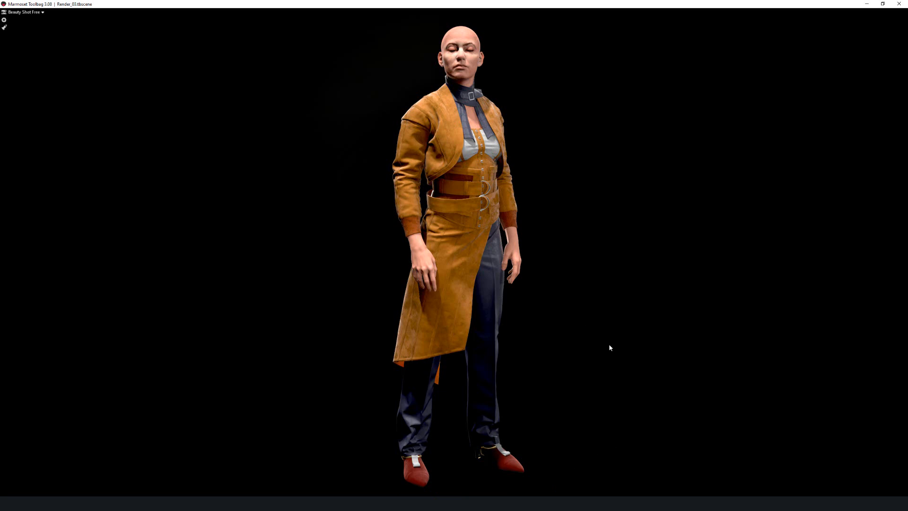
pyautogui.moveTo(597, 214)
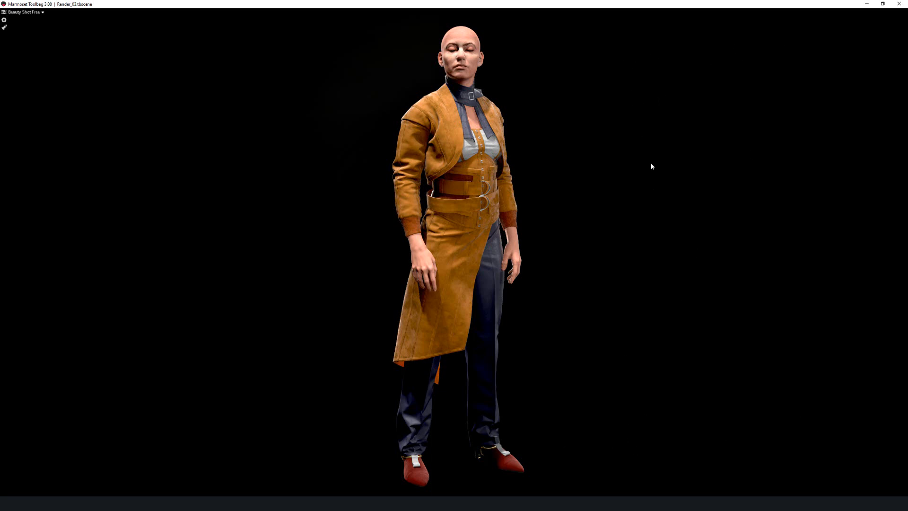
pyautogui.moveTo(689, 86)
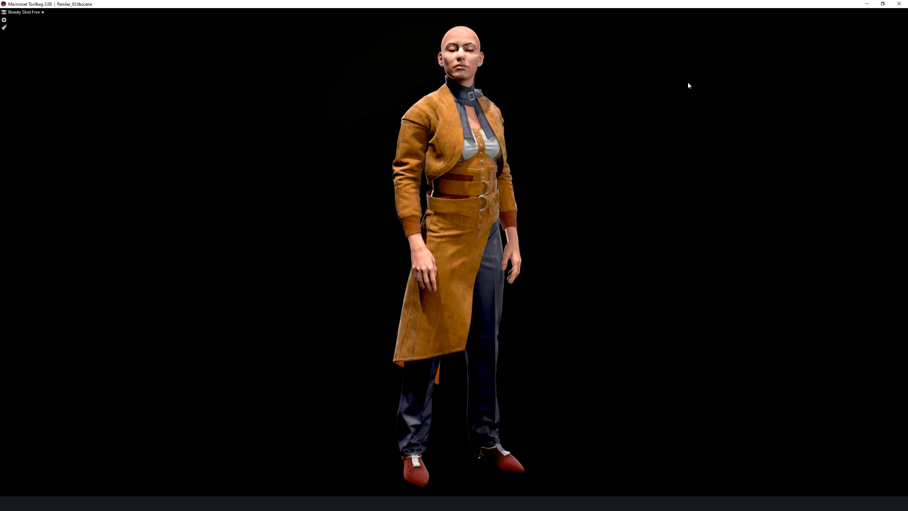
pyautogui.moveTo(674, 136)
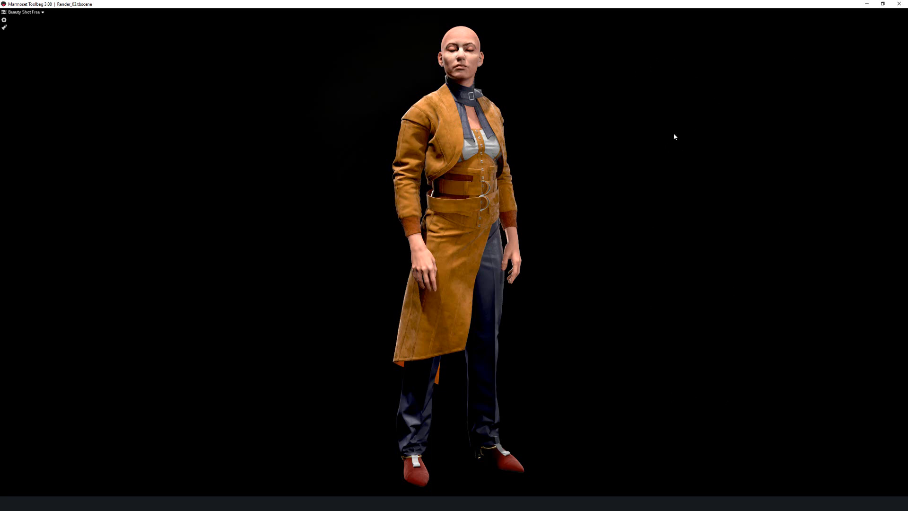
pyautogui.moveTo(648, 242)
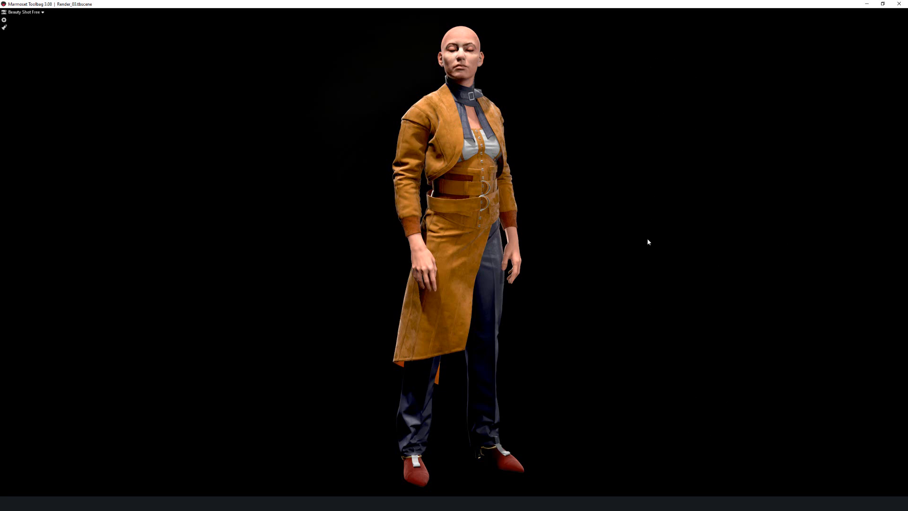
pyautogui.moveTo(604, 55)
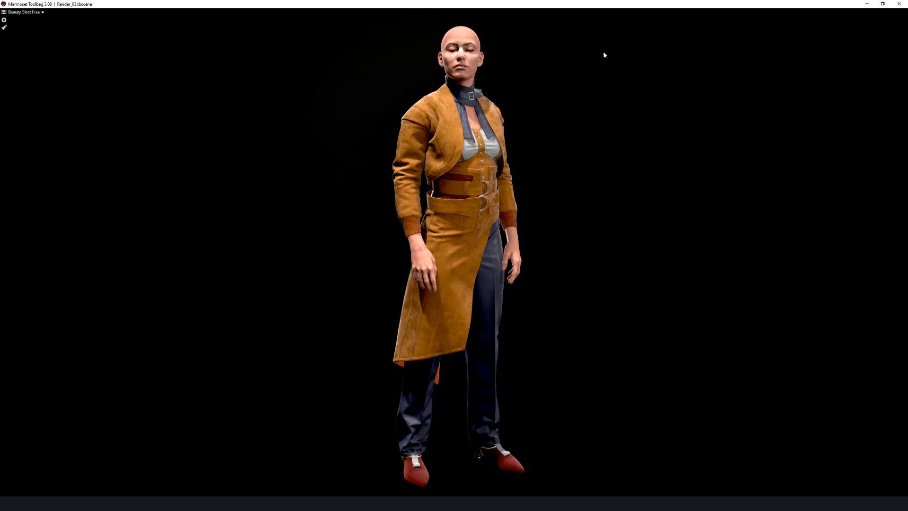
pyautogui.moveTo(602, 40)
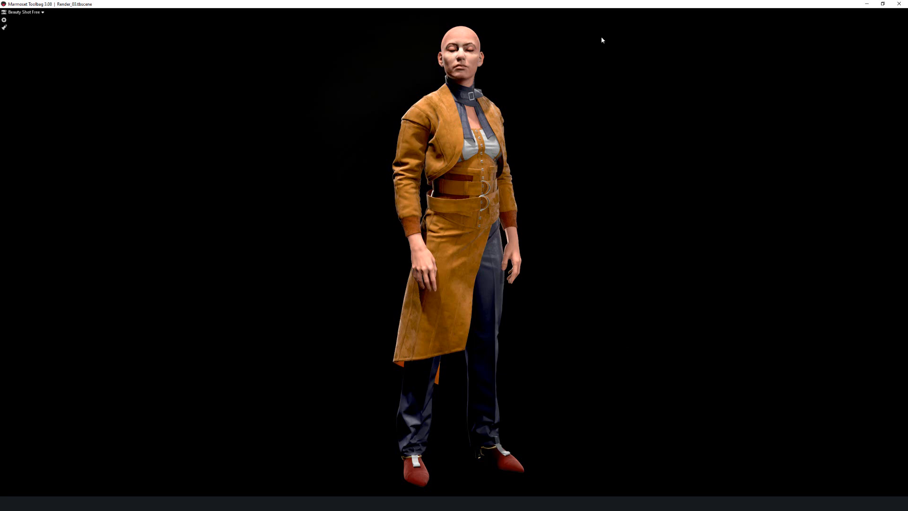
pyautogui.moveTo(606, 238)
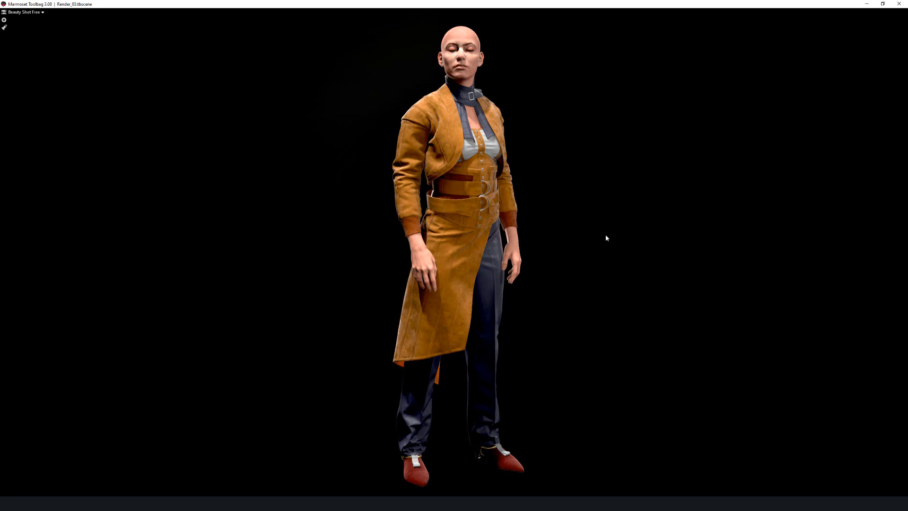
pyautogui.moveTo(580, 85)
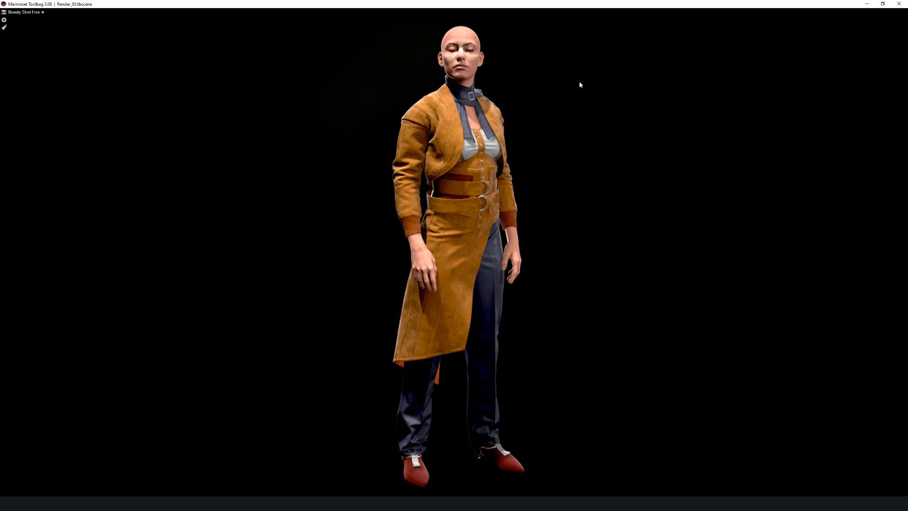
pyautogui.moveTo(437, 492)
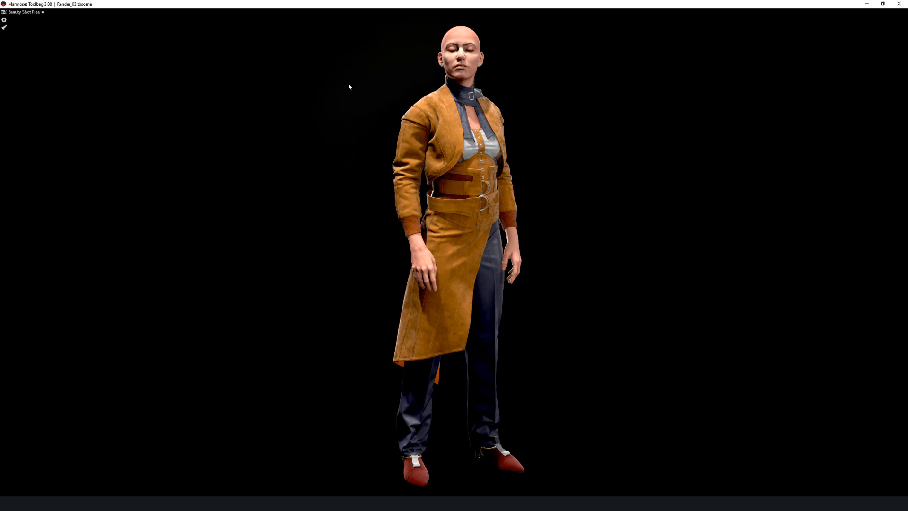
pyautogui.moveTo(580, 321)
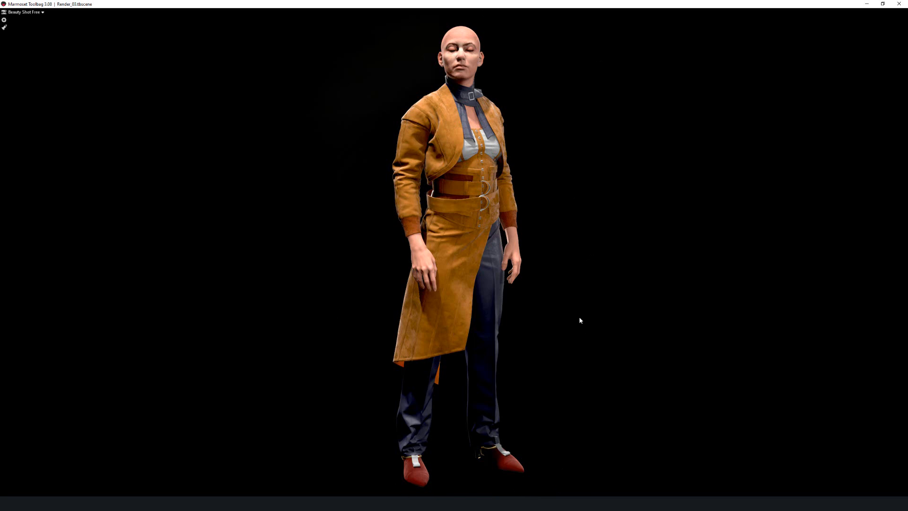
pyautogui.moveTo(375, 494)
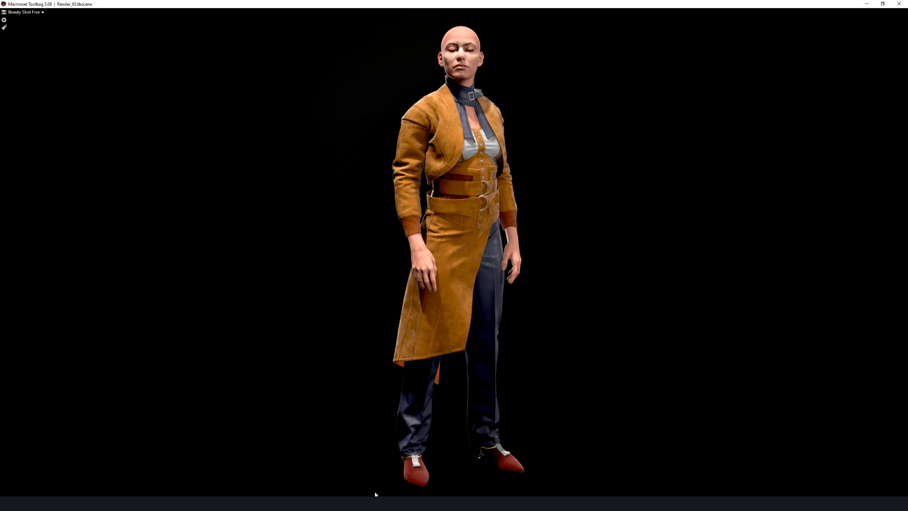
pyautogui.moveTo(503, 119)
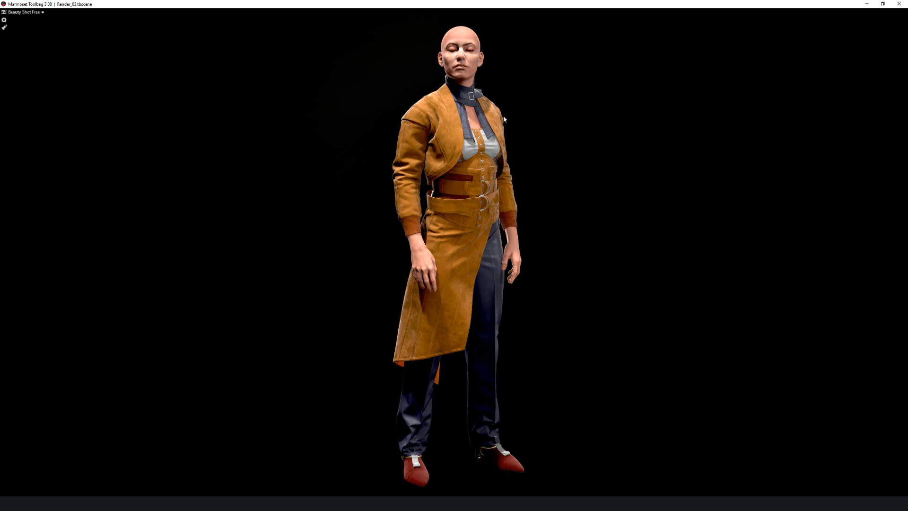
pyautogui.moveTo(778, 239)
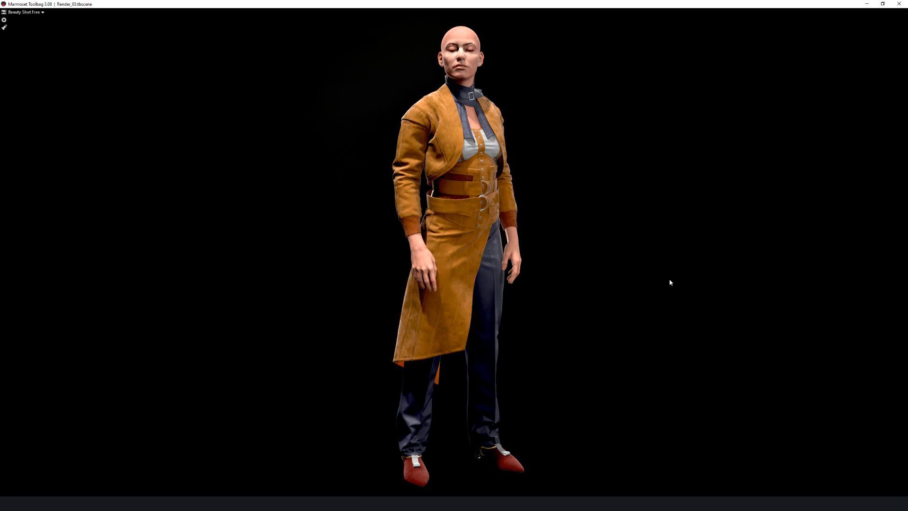
pyautogui.moveTo(620, 97)
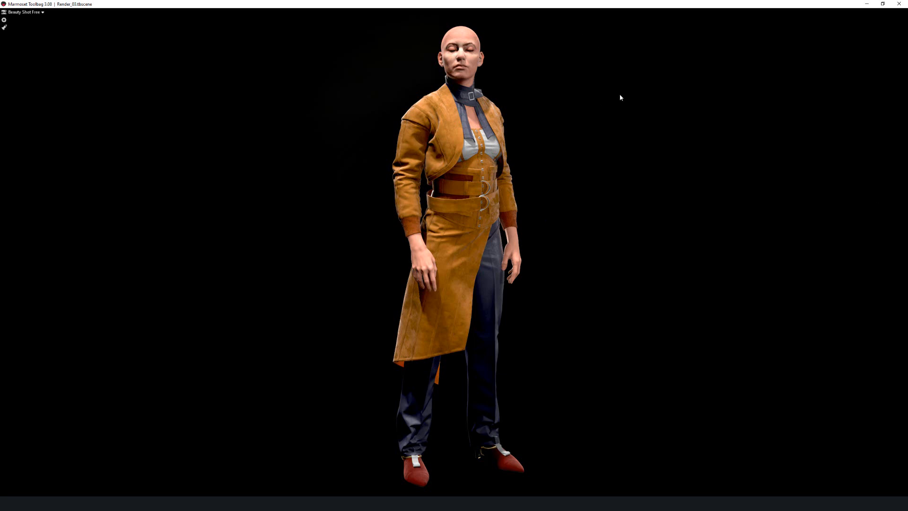
pyautogui.moveTo(543, 41)
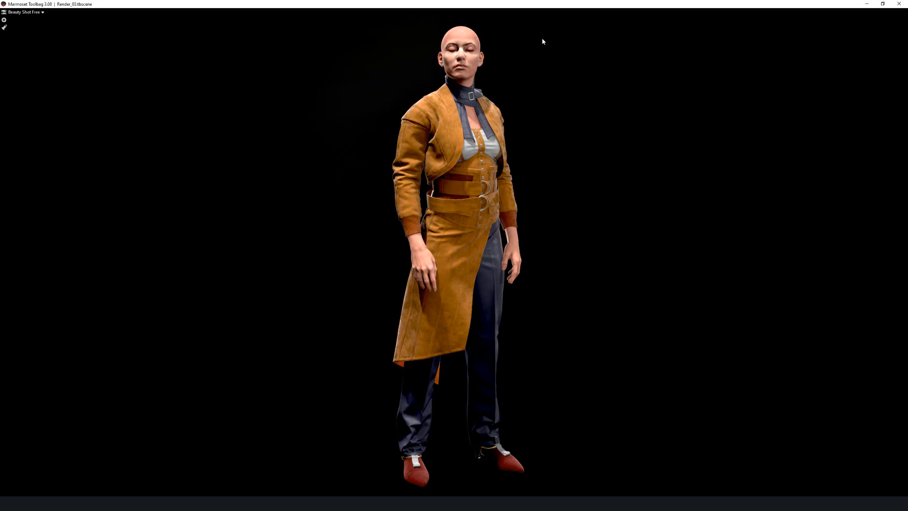
pyautogui.moveTo(672, 366)
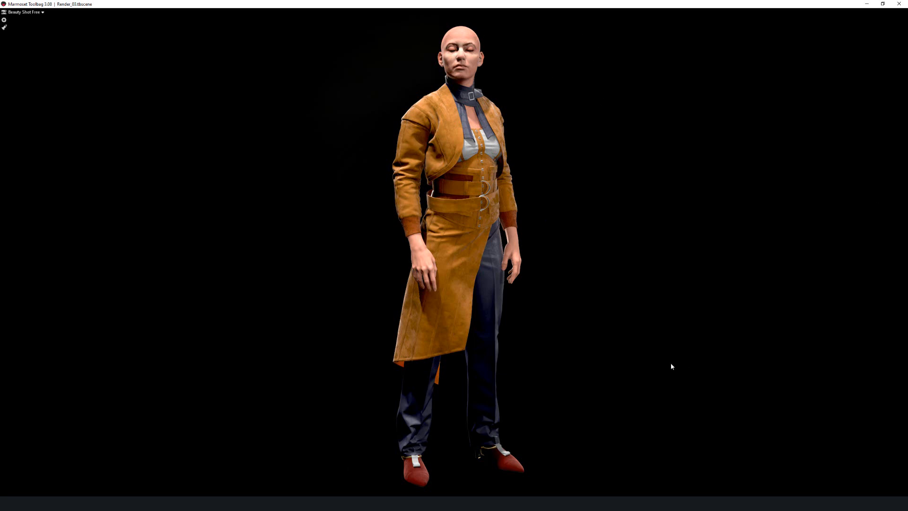
pyautogui.moveTo(632, 319)
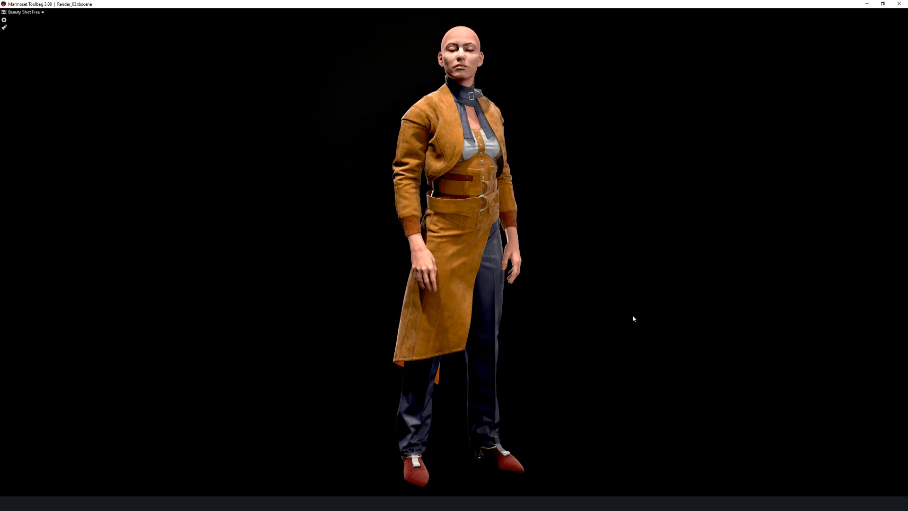
pyautogui.moveTo(584, 256)
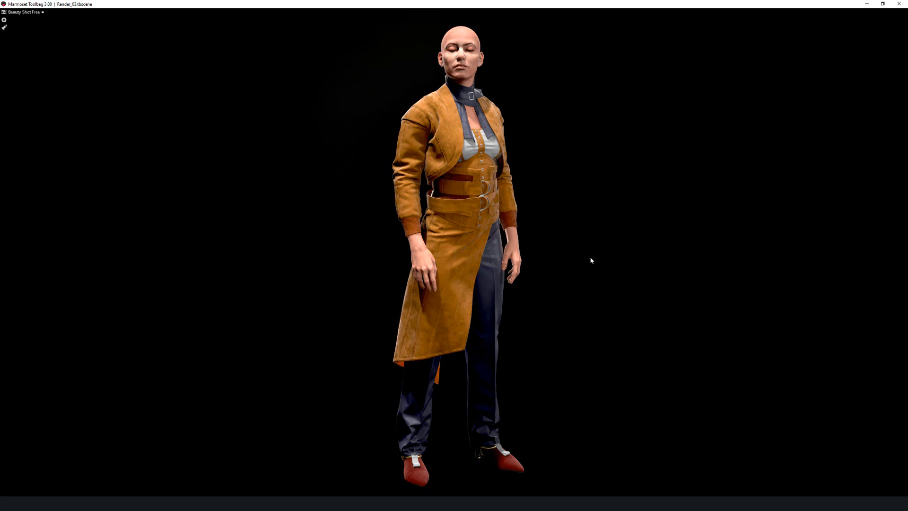
pyautogui.moveTo(540, 293)
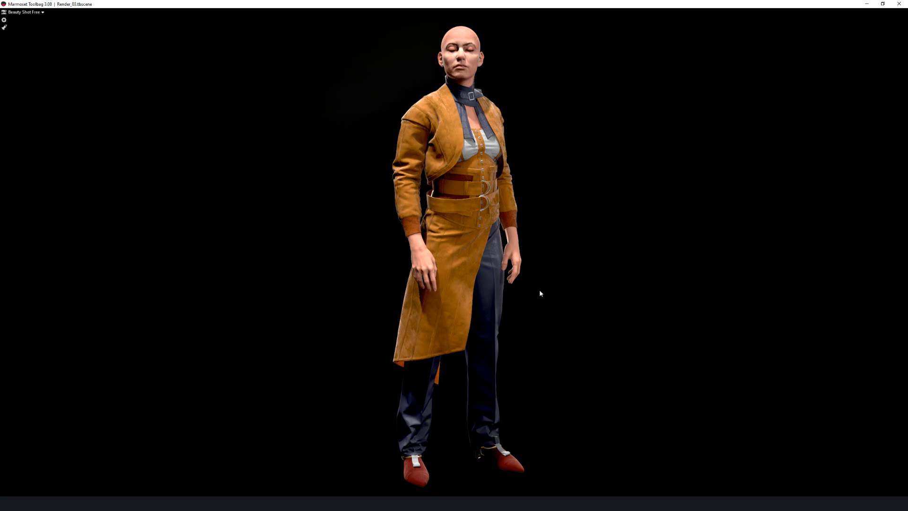
pyautogui.moveTo(317, 437)
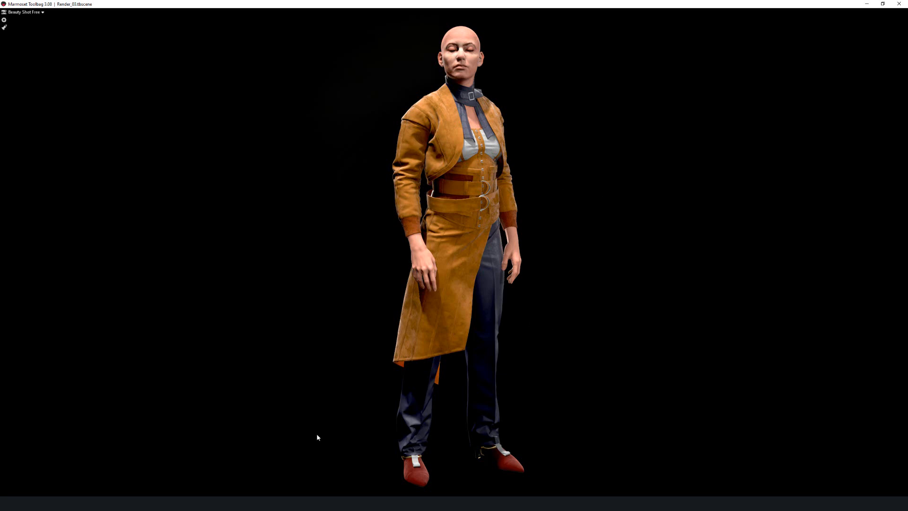
pyautogui.moveTo(625, 178)
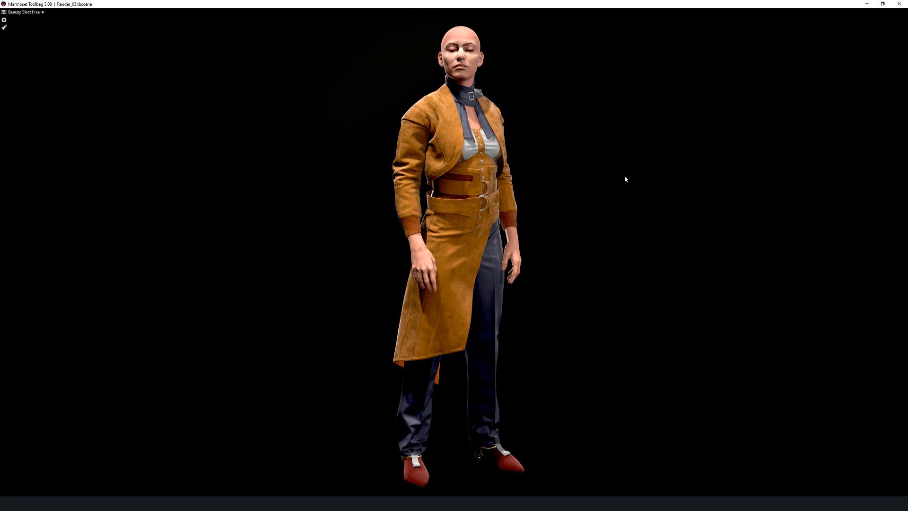
pyautogui.moveTo(332, 429)
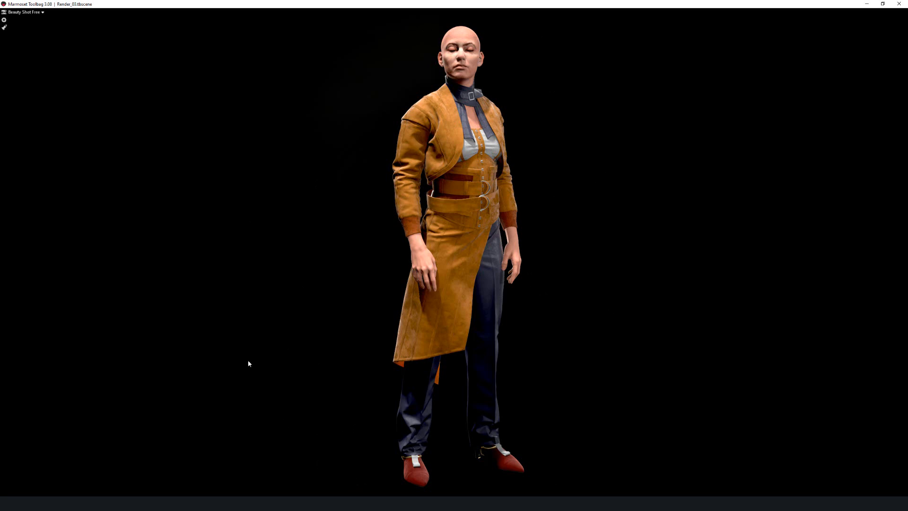
pyautogui.moveTo(326, 298)
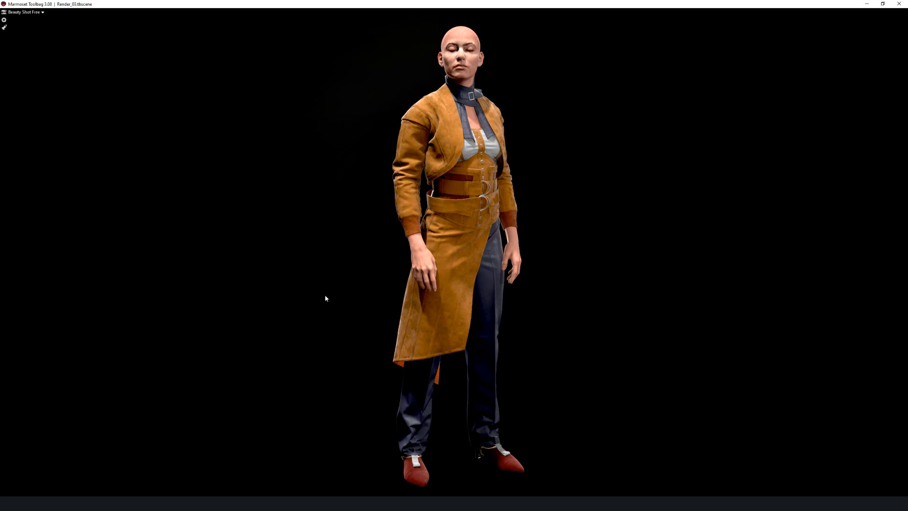
pyautogui.moveTo(826, 268)
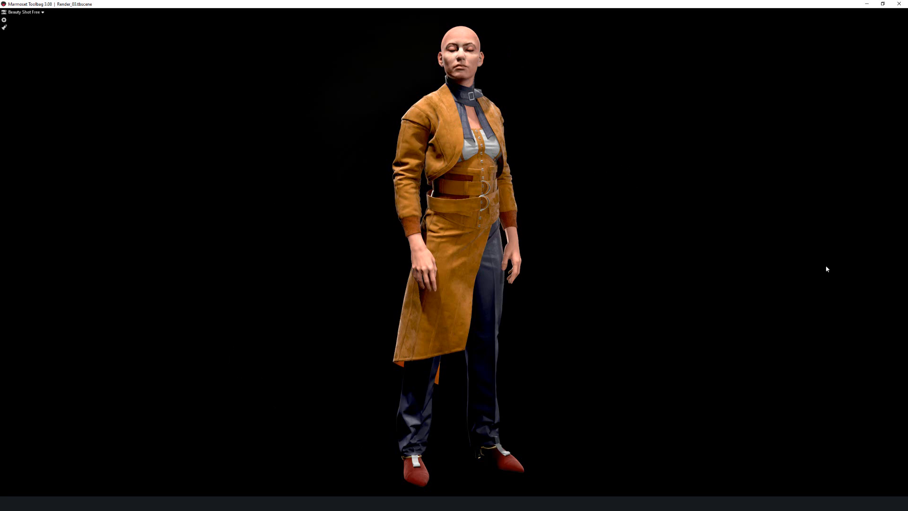
pyautogui.moveTo(579, 180)
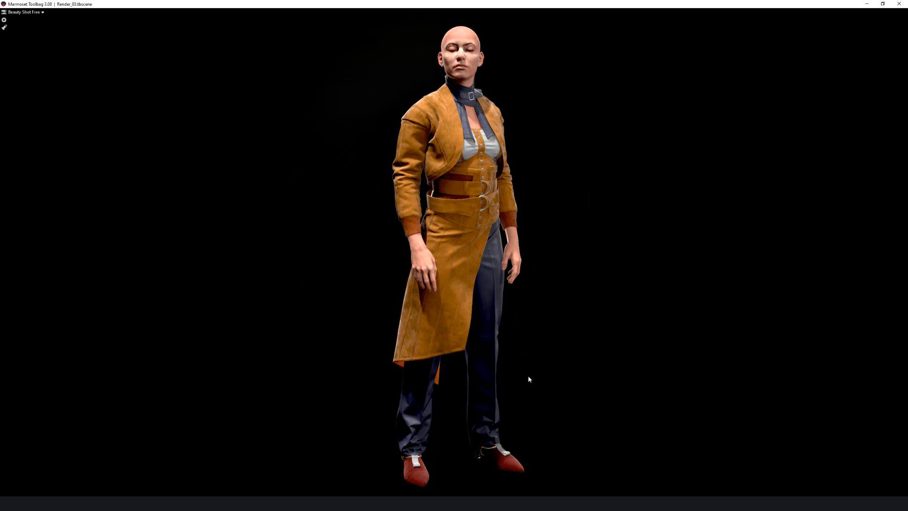
pyautogui.moveTo(573, 220)
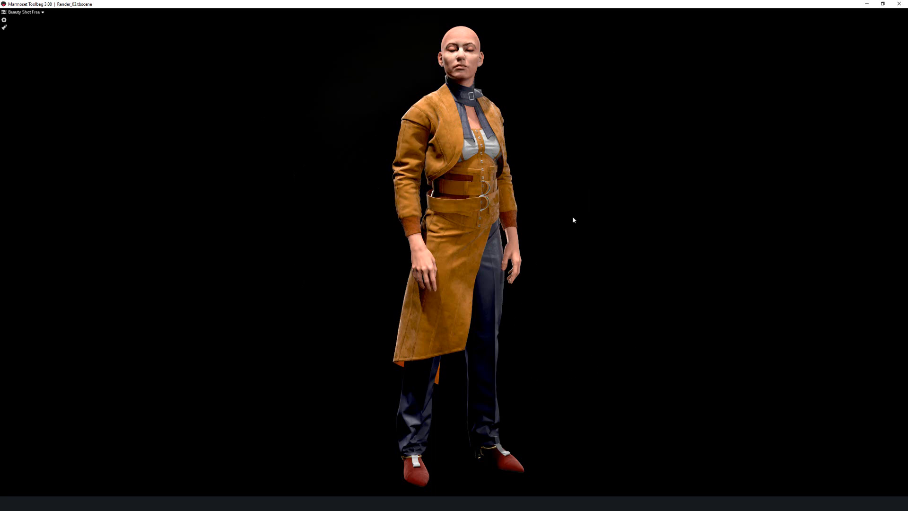
pyautogui.moveTo(434, 401)
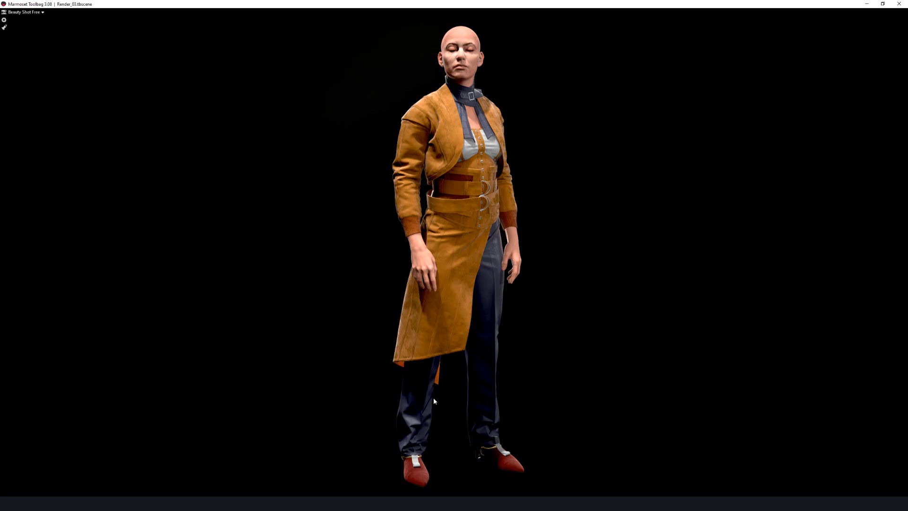
pyautogui.moveTo(576, 198)
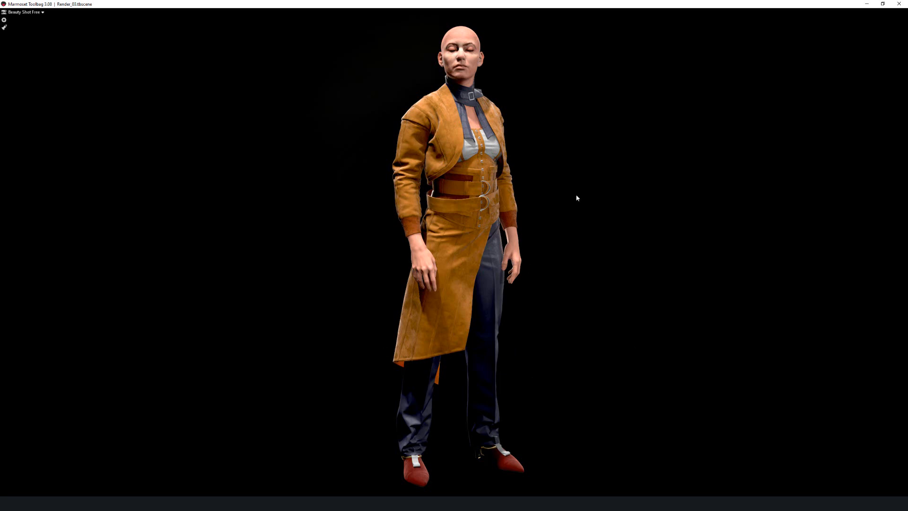
pyautogui.moveTo(597, 213)
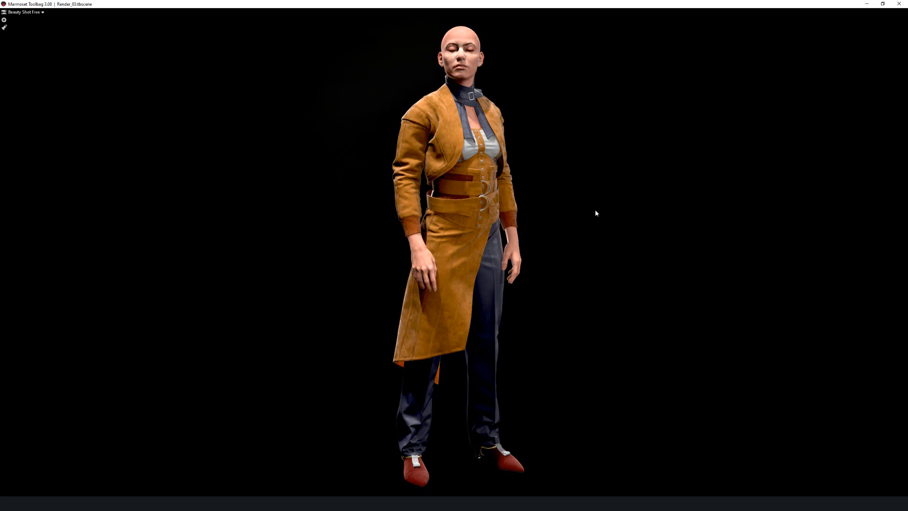
pyautogui.moveTo(435, 358)
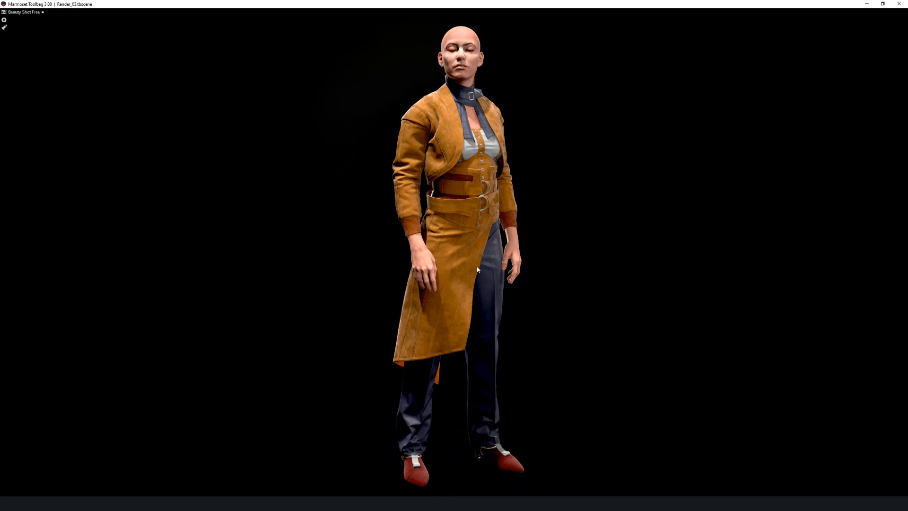
pyautogui.moveTo(440, 352)
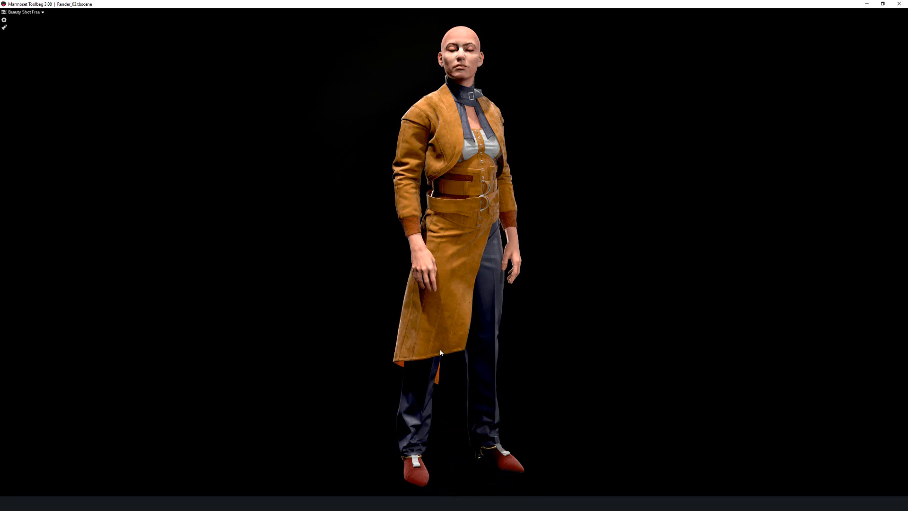
pyautogui.moveTo(445, 354)
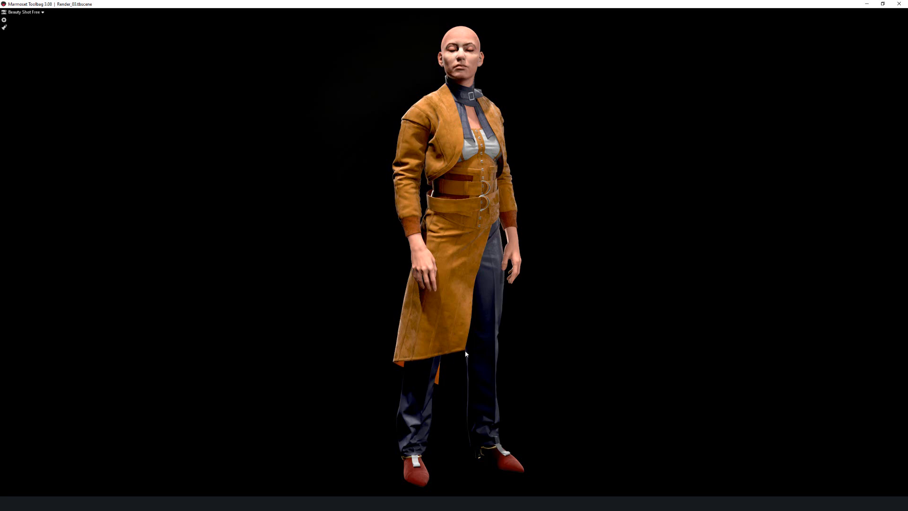
pyautogui.moveTo(458, 350)
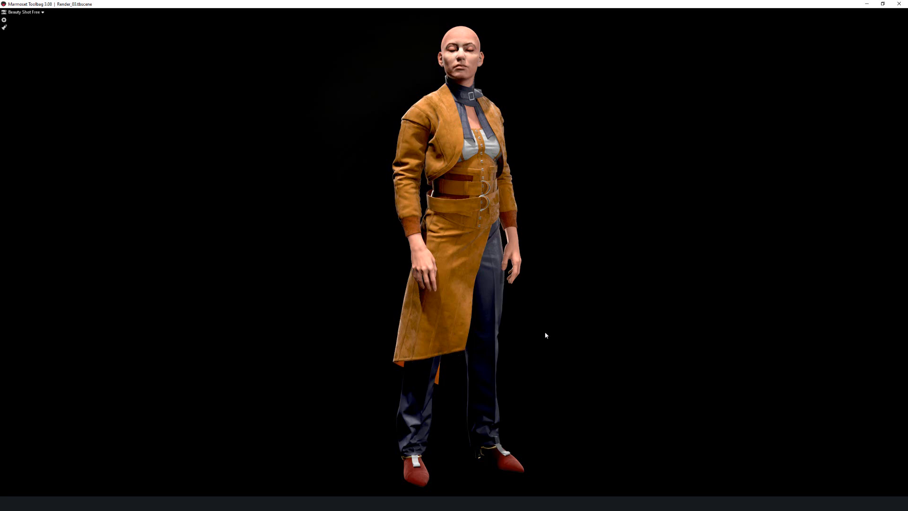
pyautogui.moveTo(543, 246)
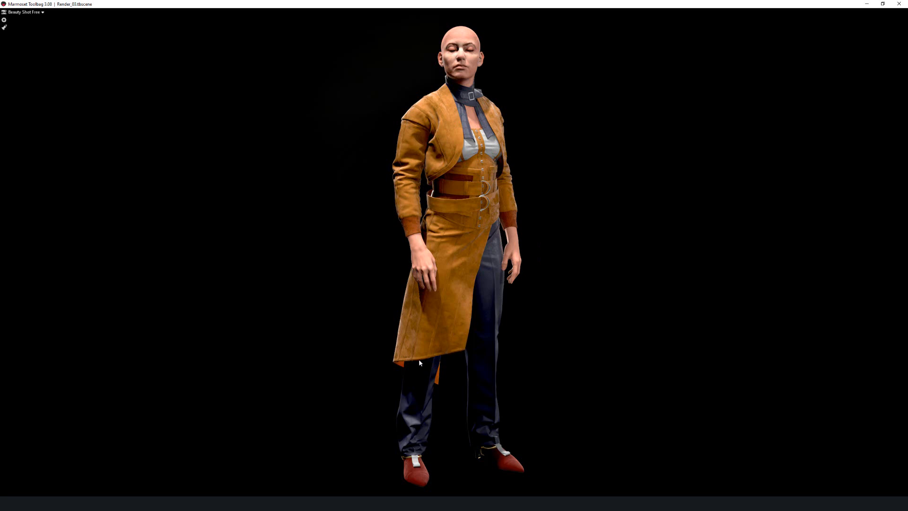
pyautogui.moveTo(408, 359)
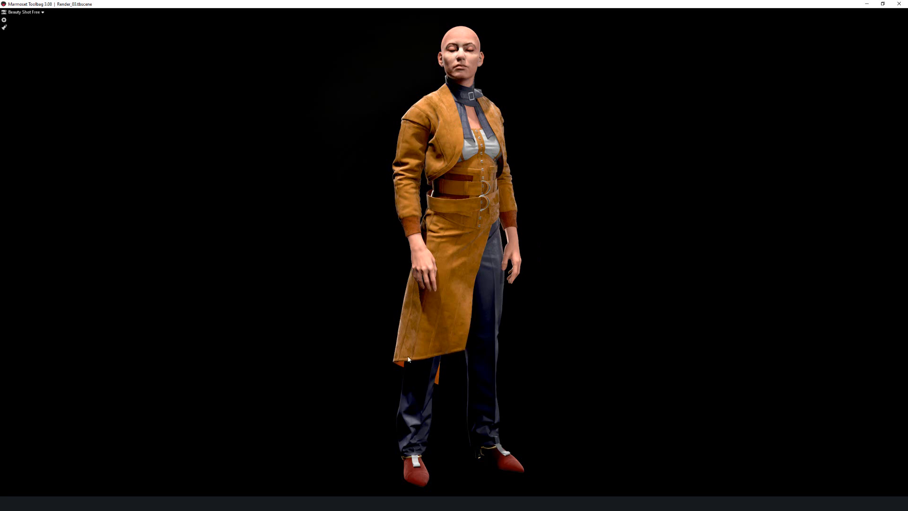
pyautogui.moveTo(575, 184)
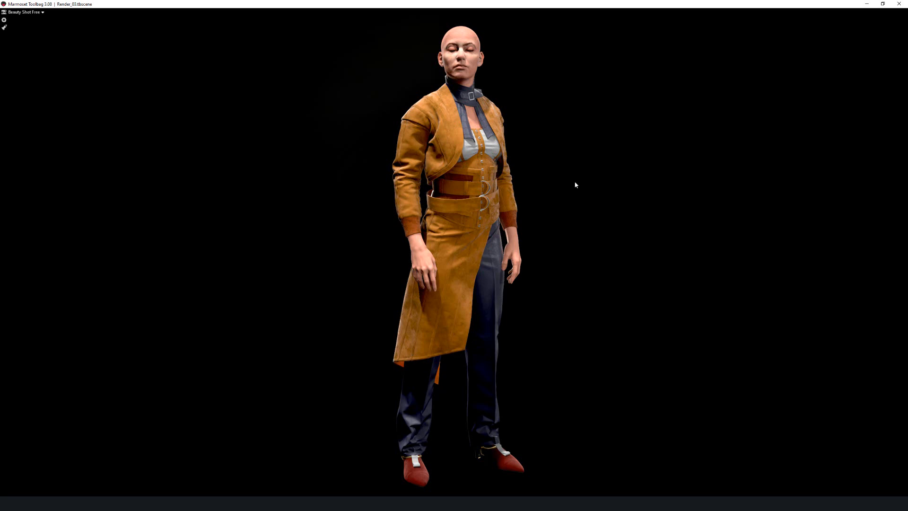
pyautogui.moveTo(566, 227)
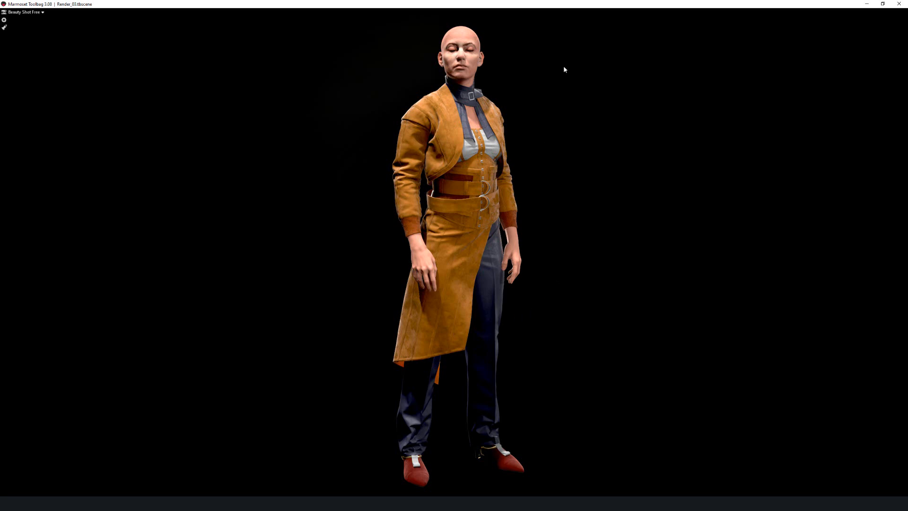
pyautogui.moveTo(530, 50)
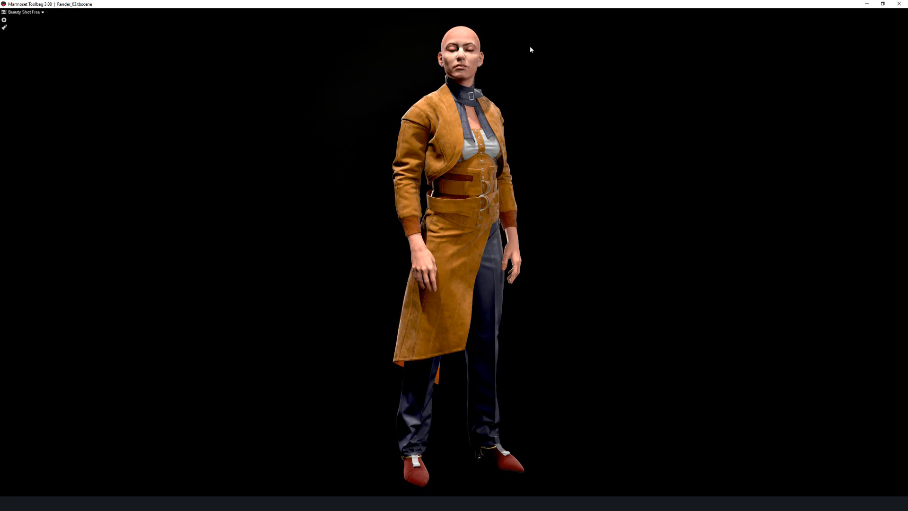
pyautogui.moveTo(562, 355)
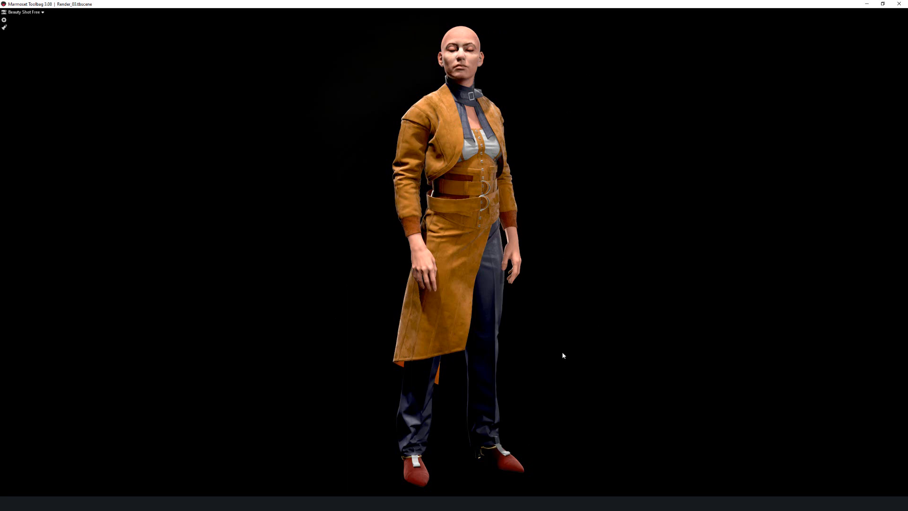
pyautogui.moveTo(250, 51)
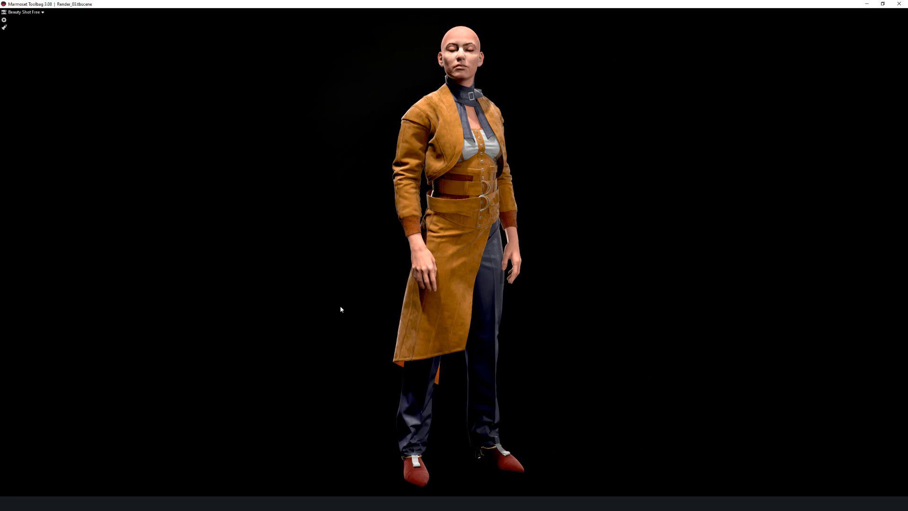
pyautogui.moveTo(153, 370)
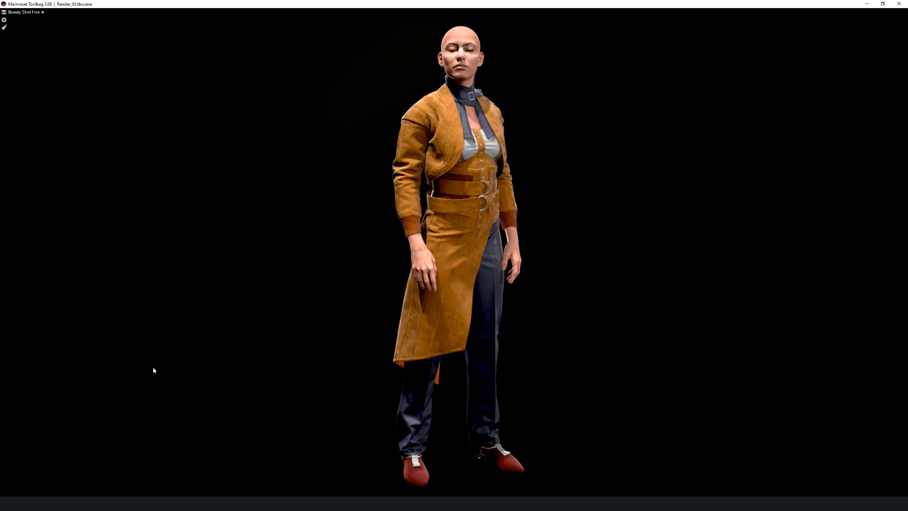
pyautogui.moveTo(166, 350)
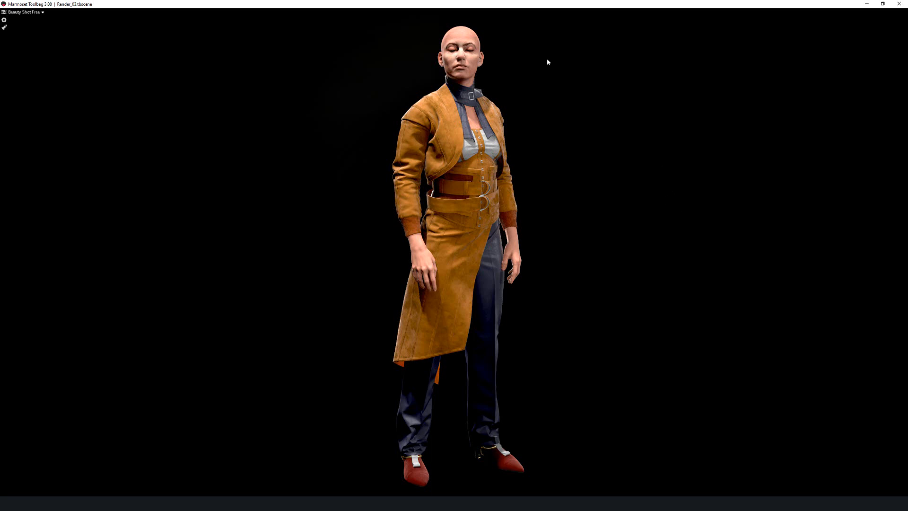
pyautogui.moveTo(513, 22)
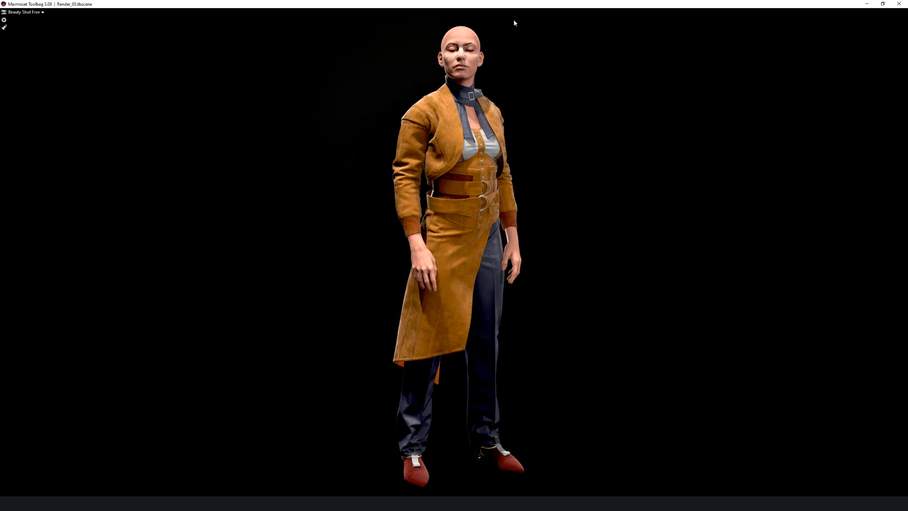
pyautogui.moveTo(632, 161)
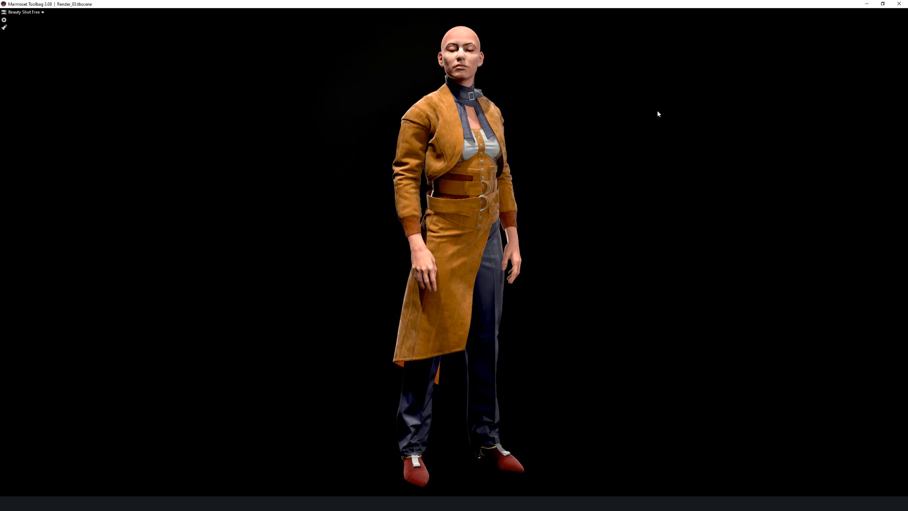
pyautogui.moveTo(666, 141)
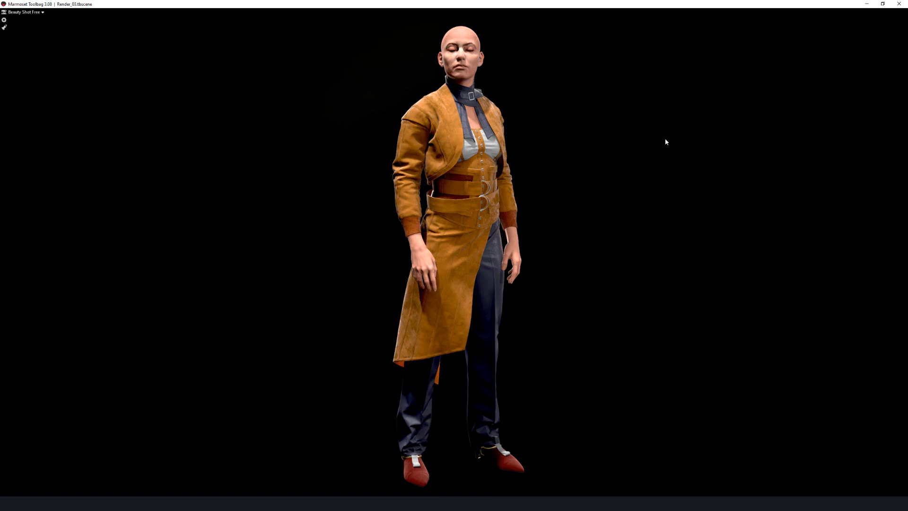
pyautogui.moveTo(626, 81)
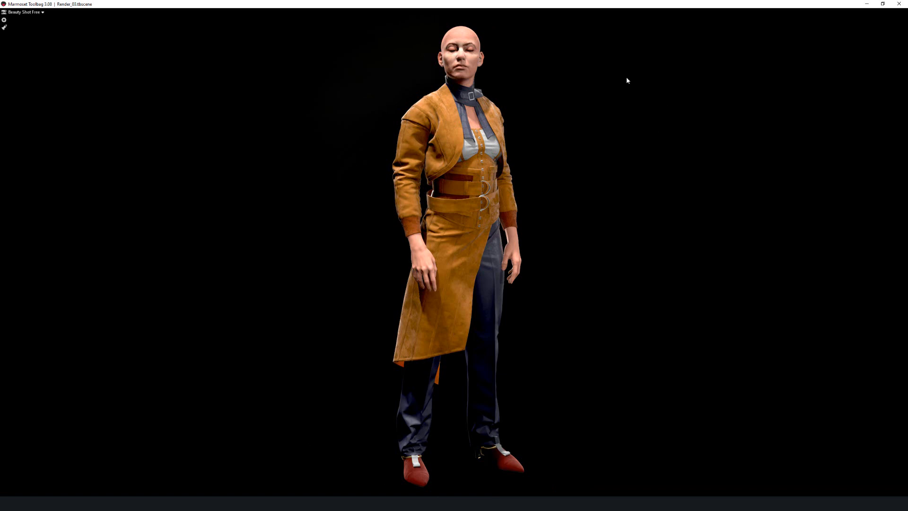
pyautogui.moveTo(729, 270)
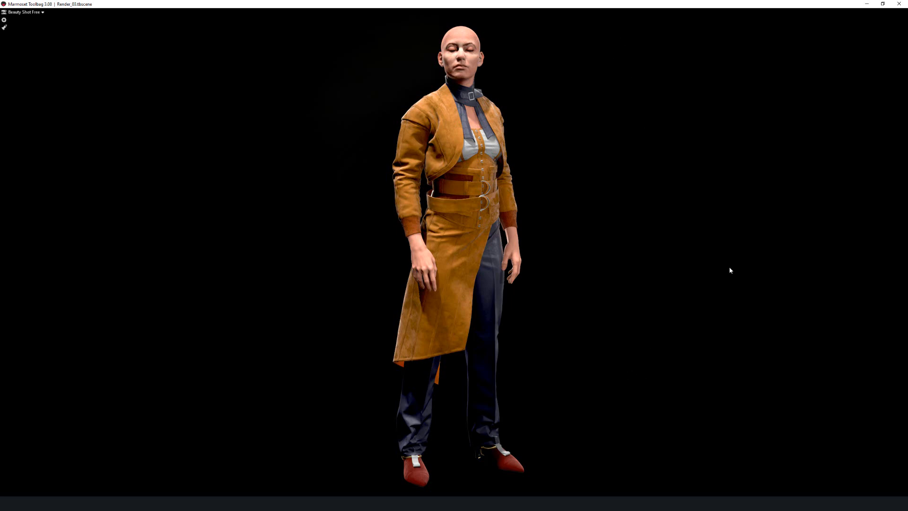